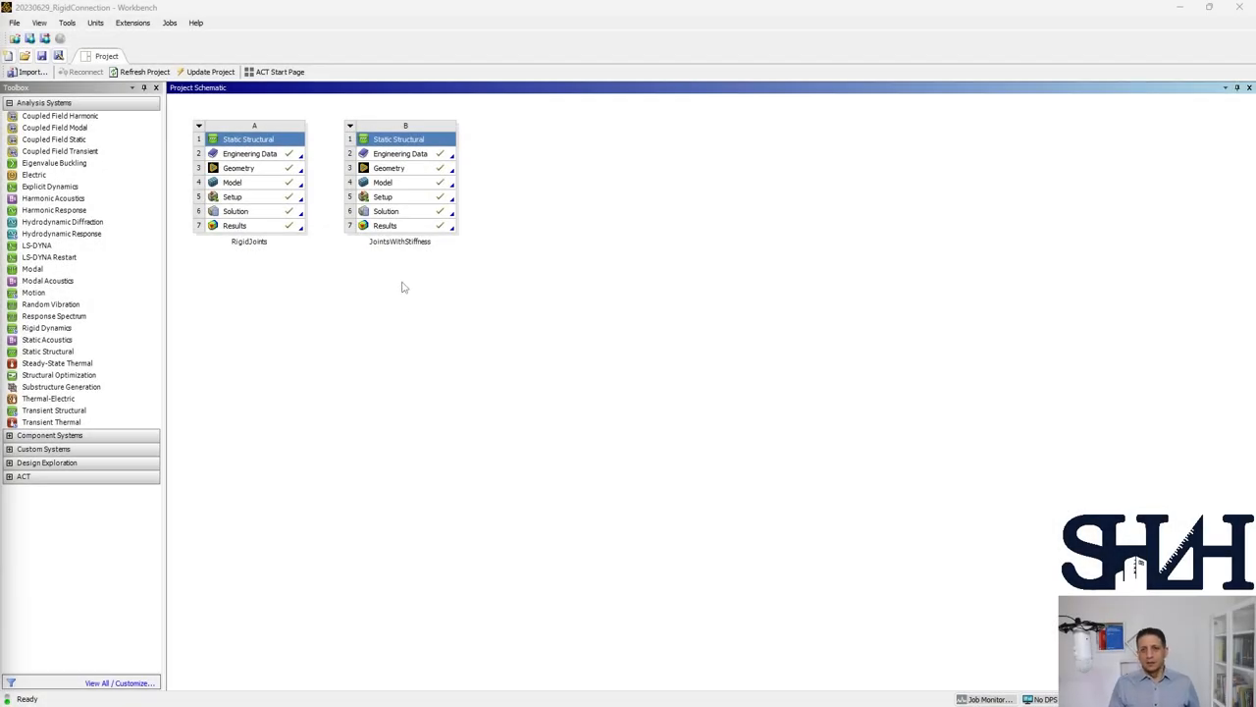
- Duplicate the JointsWithStiffness system and open the copy's Model cell in Mechanical
{"action": "right_click", "coordinate": [398, 137]}
{"action": "type", "text": "JointsShearStiffness&TensionSprings"}
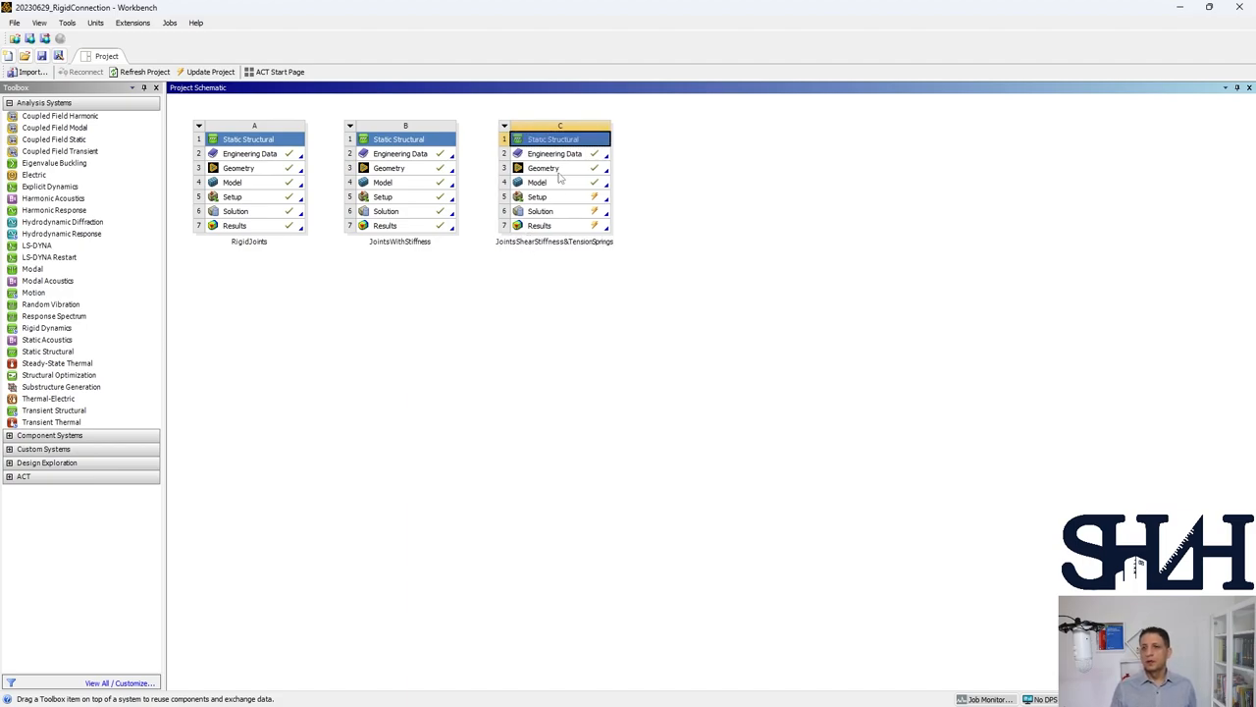
{"action": "double_click", "coordinate": [538, 180]}
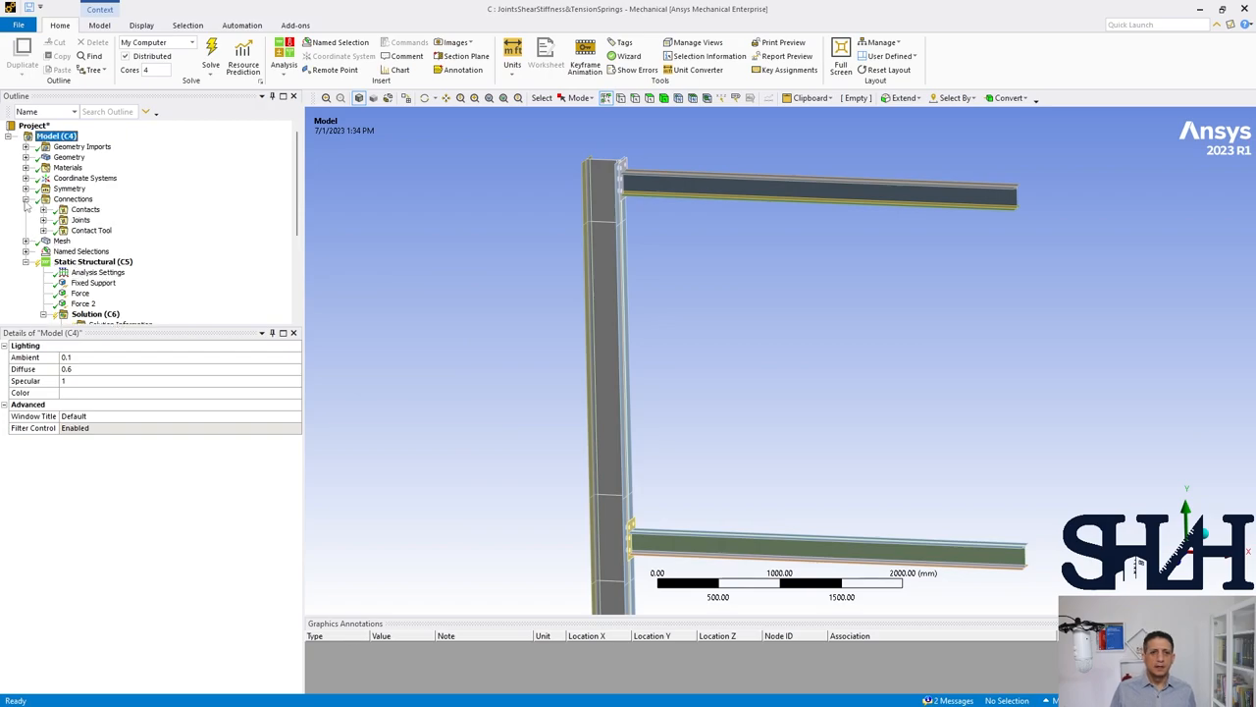
- Review the stiffness coefficient tables of the Top joints Surface 3, 4 and 5
{"action": "left_click", "coordinate": [53, 219]}
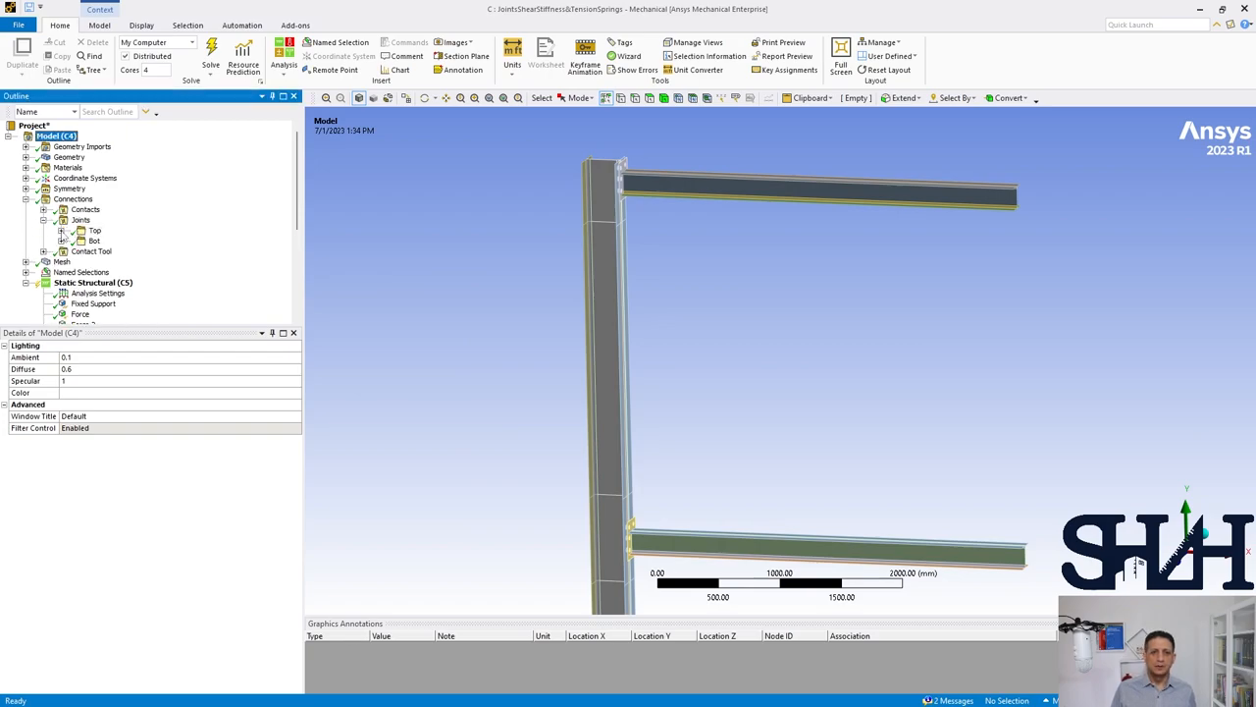
{"action": "left_click", "coordinate": [161, 240]}
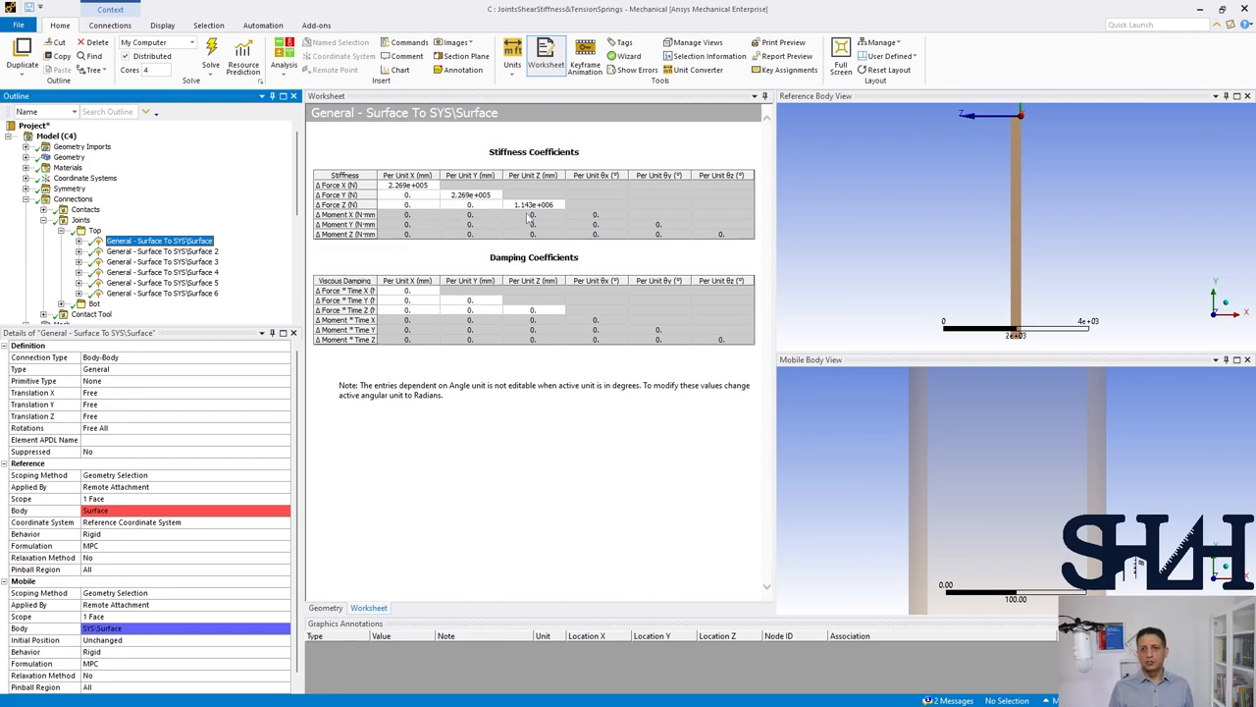
{"action": "mouse_move", "coordinate": [546, 228]}
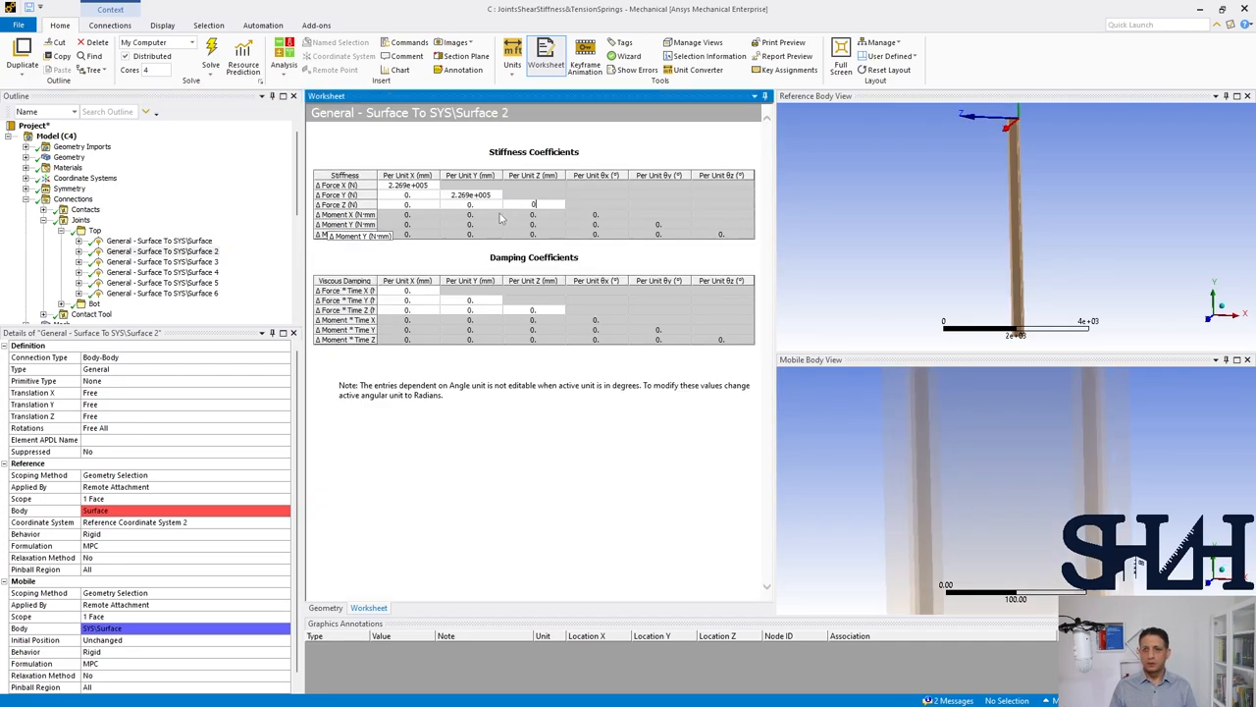
{"action": "left_click", "coordinate": [161, 263]}
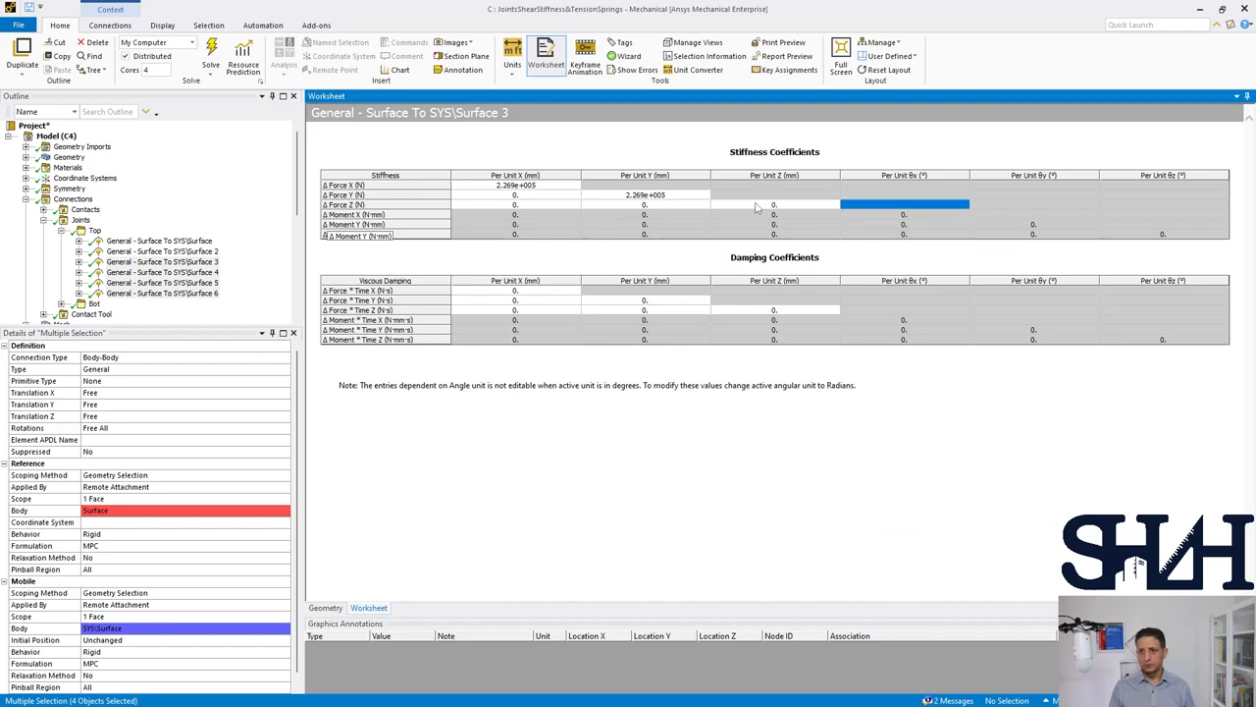
{"action": "left_click", "coordinate": [161, 261]}
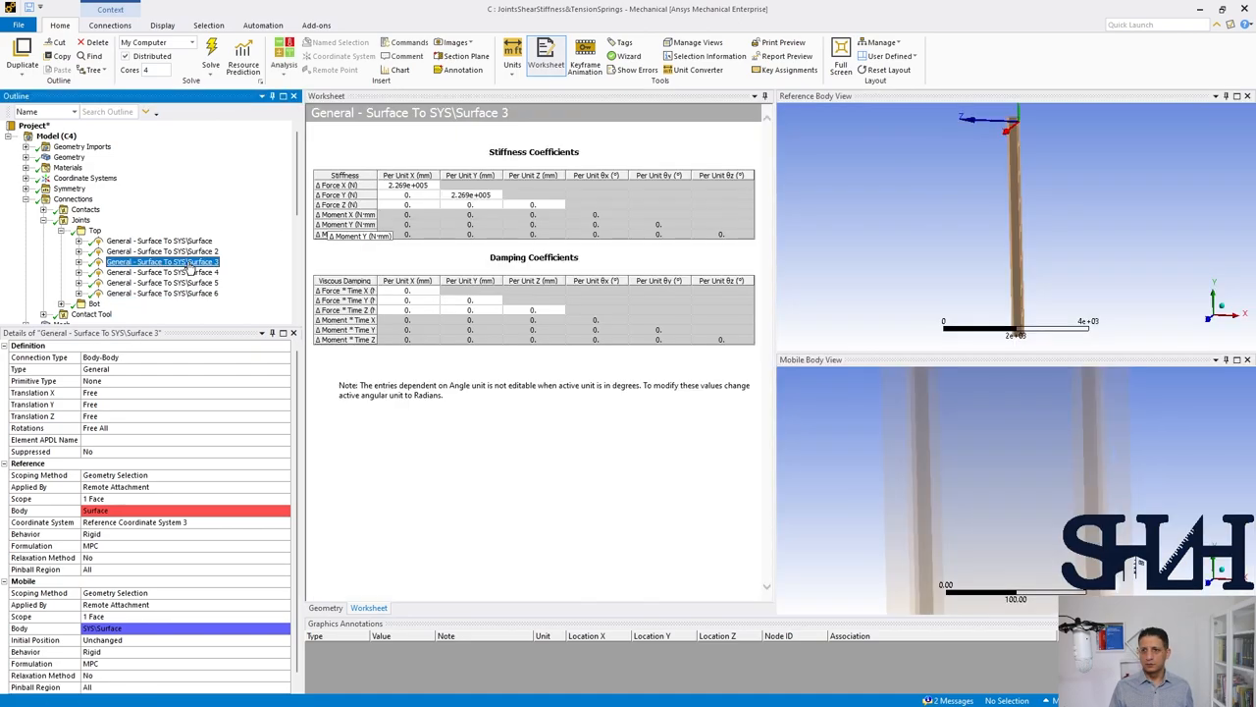
{"action": "left_click", "coordinate": [161, 271]}
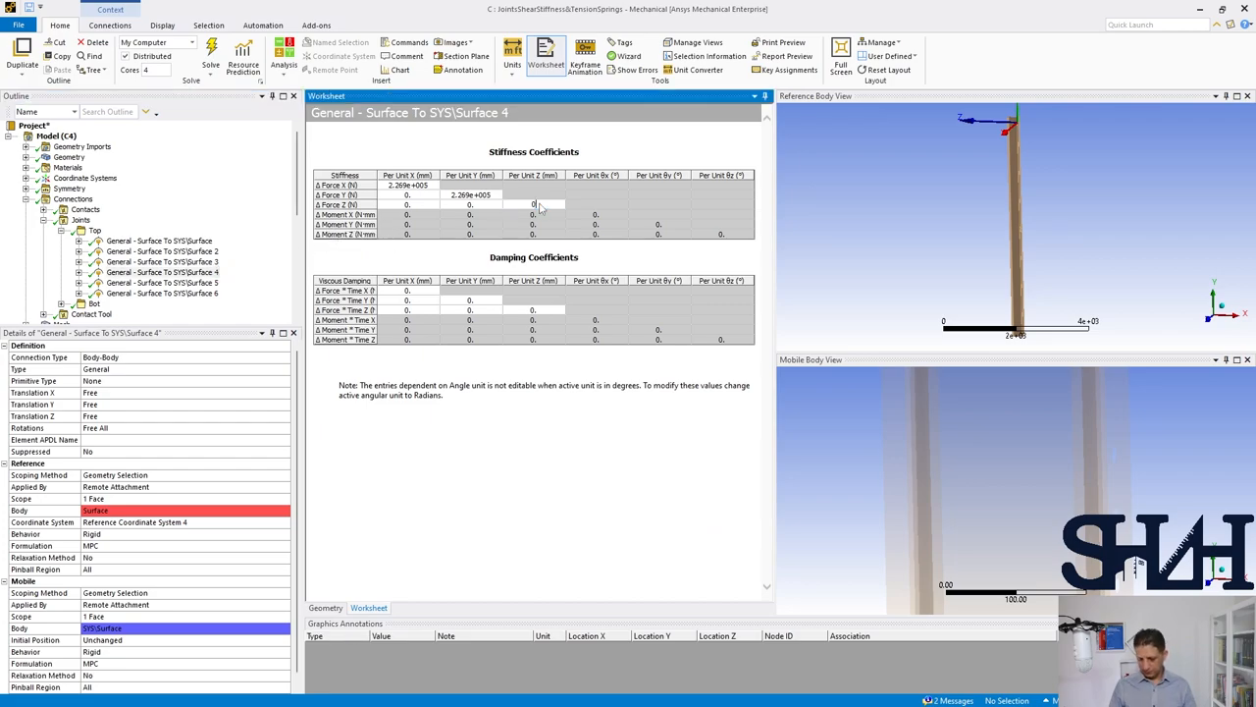
{"action": "left_click", "coordinate": [161, 283]}
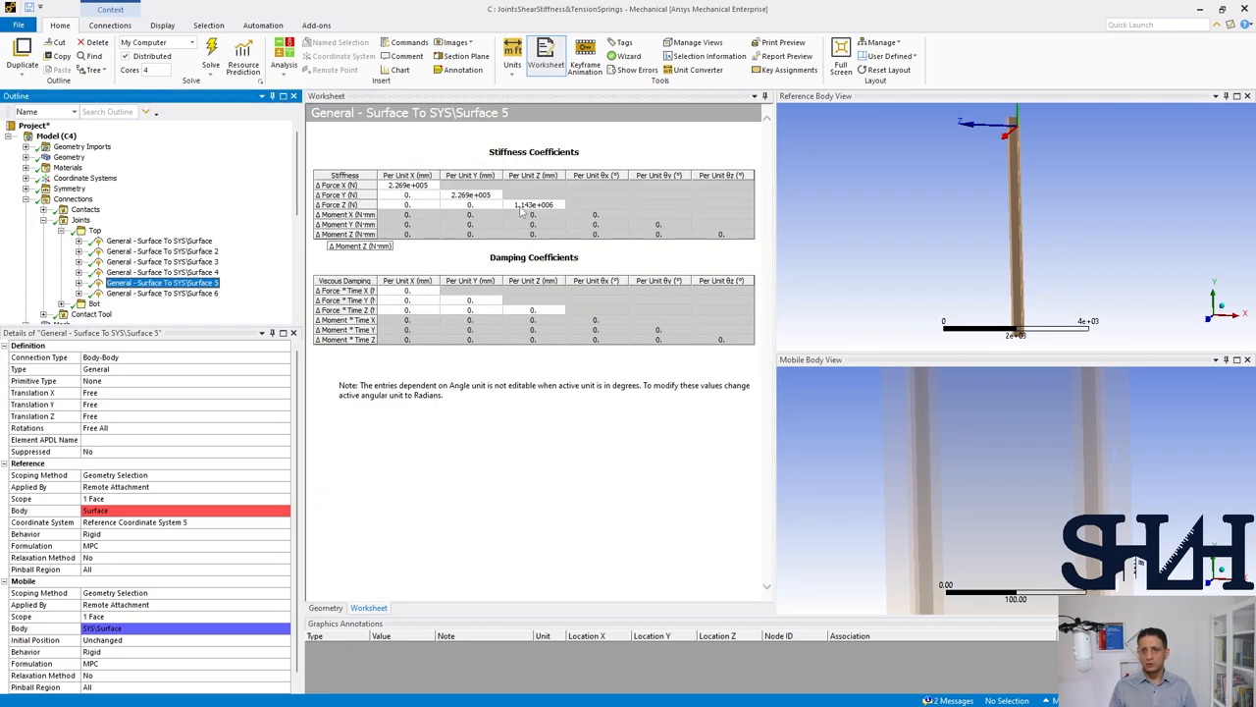
- Review the stiffness coefficient tables of the Bot joints Surface 7 through 11
{"action": "left_click", "coordinate": [161, 294]}
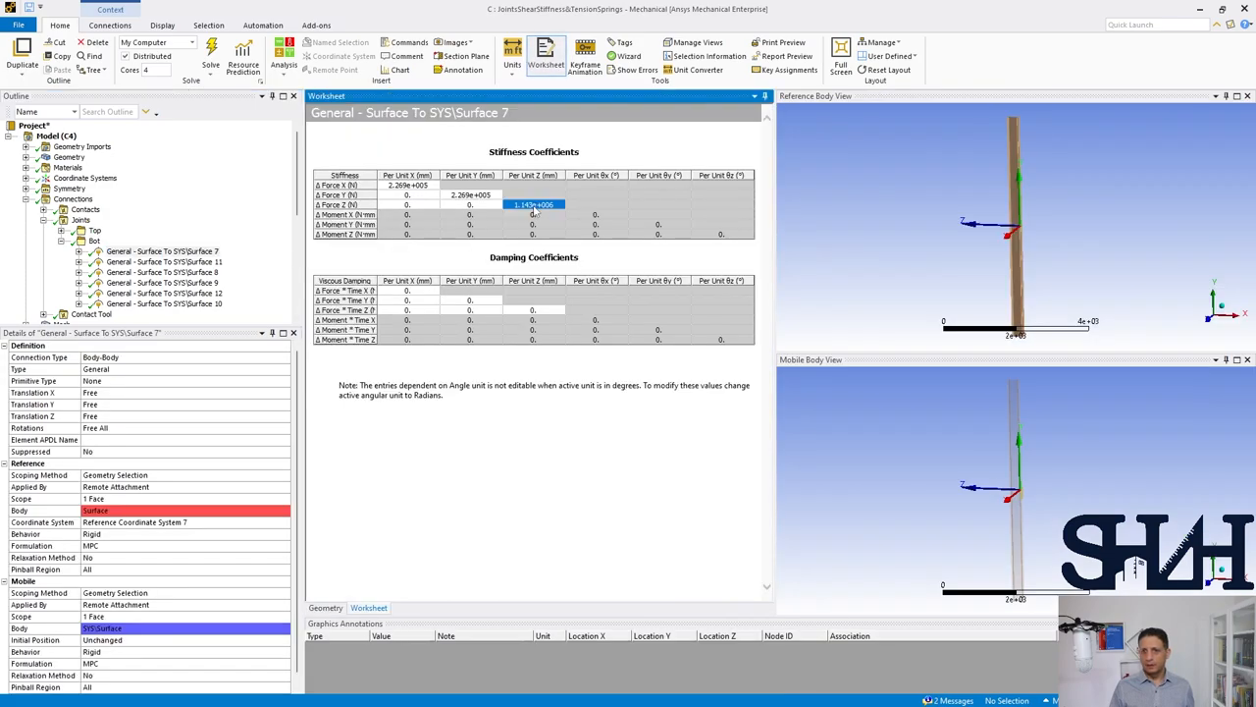
{"action": "left_click", "coordinate": [164, 263]}
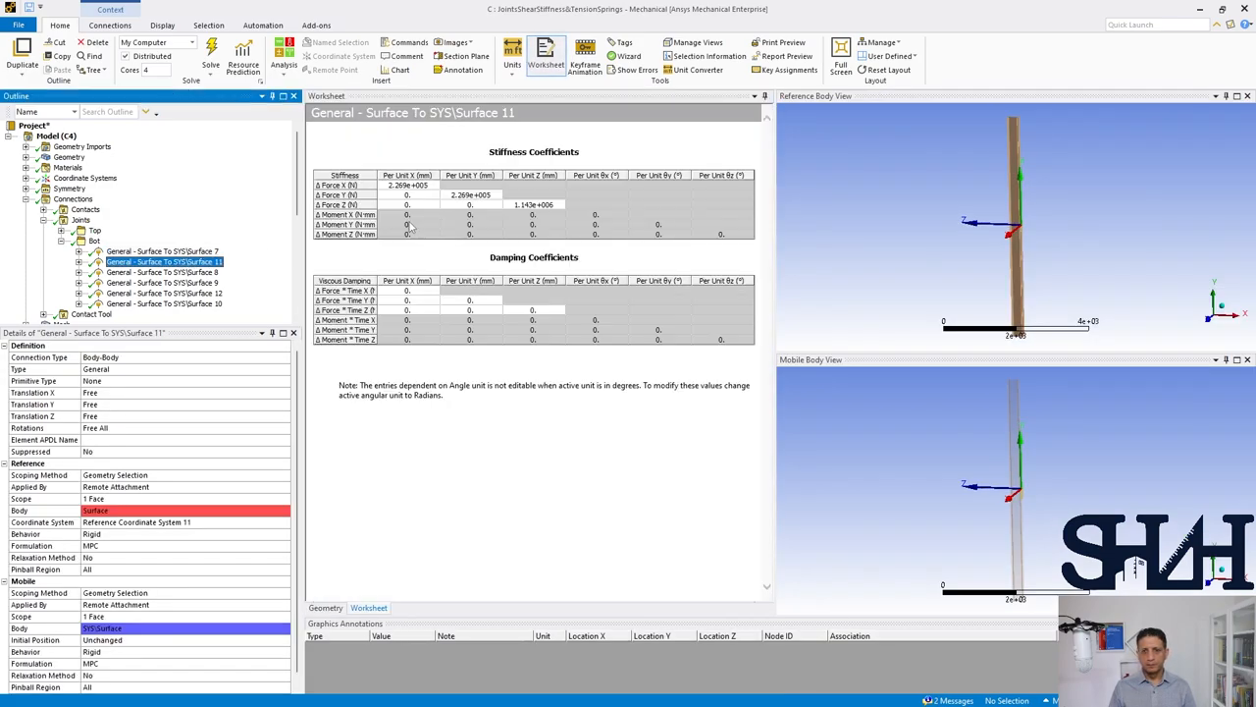
{"action": "left_click", "coordinate": [165, 271]}
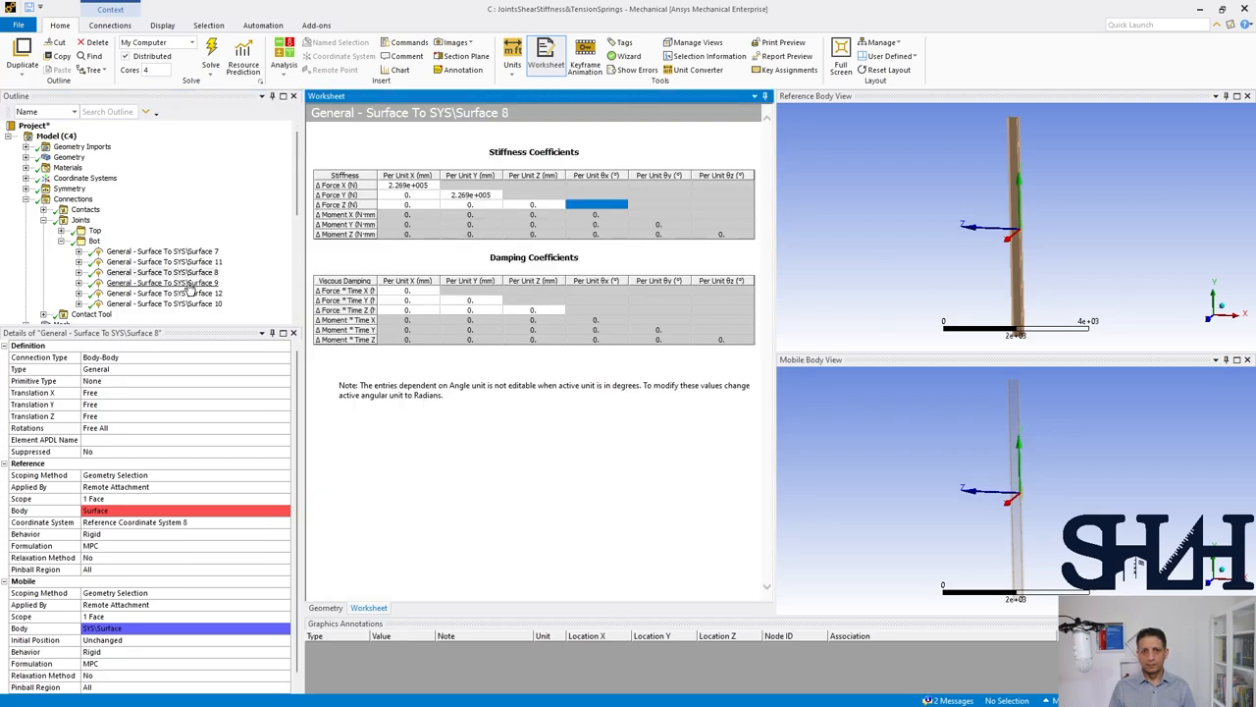
{"action": "left_click", "coordinate": [161, 292]}
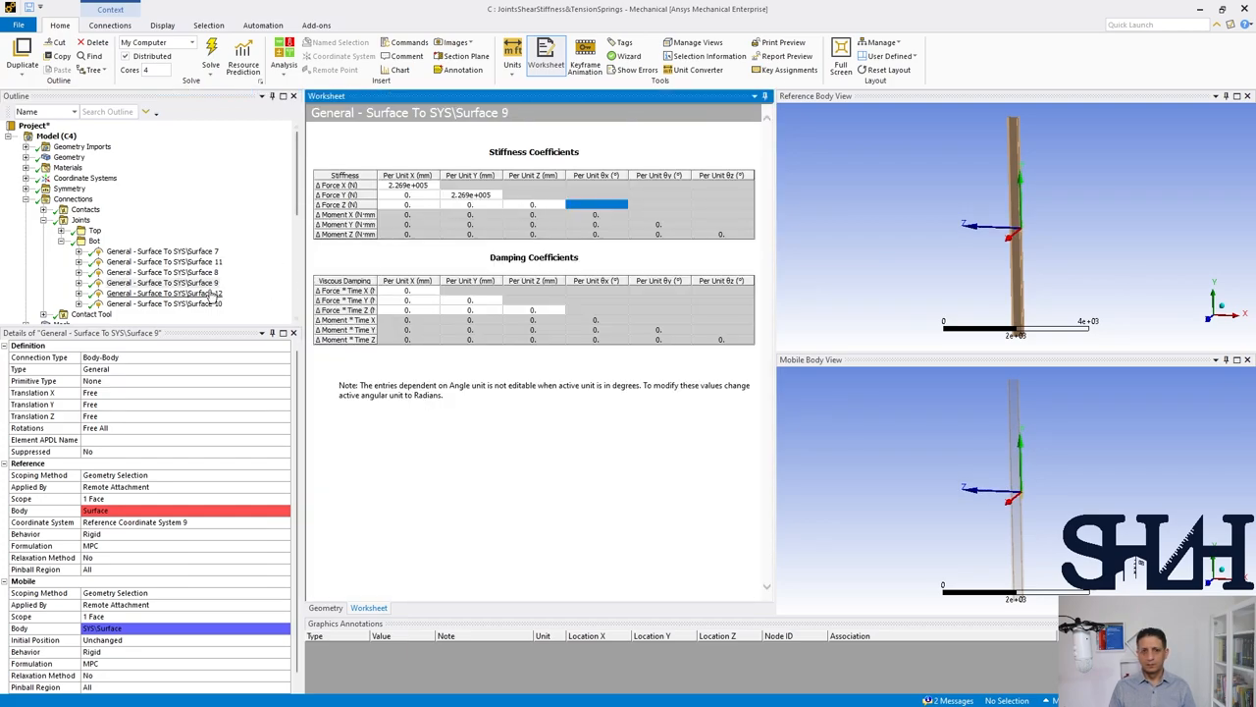
{"action": "left_click", "coordinate": [165, 293]}
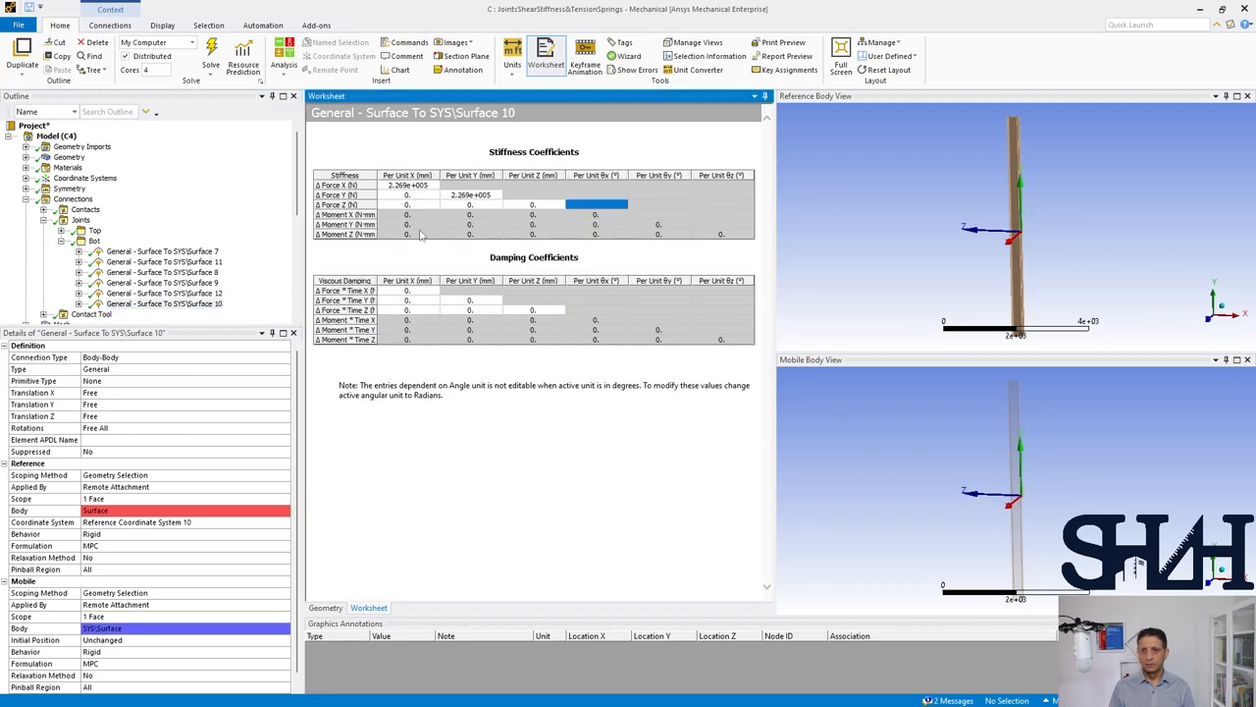
{"action": "left_click", "coordinate": [161, 251]}
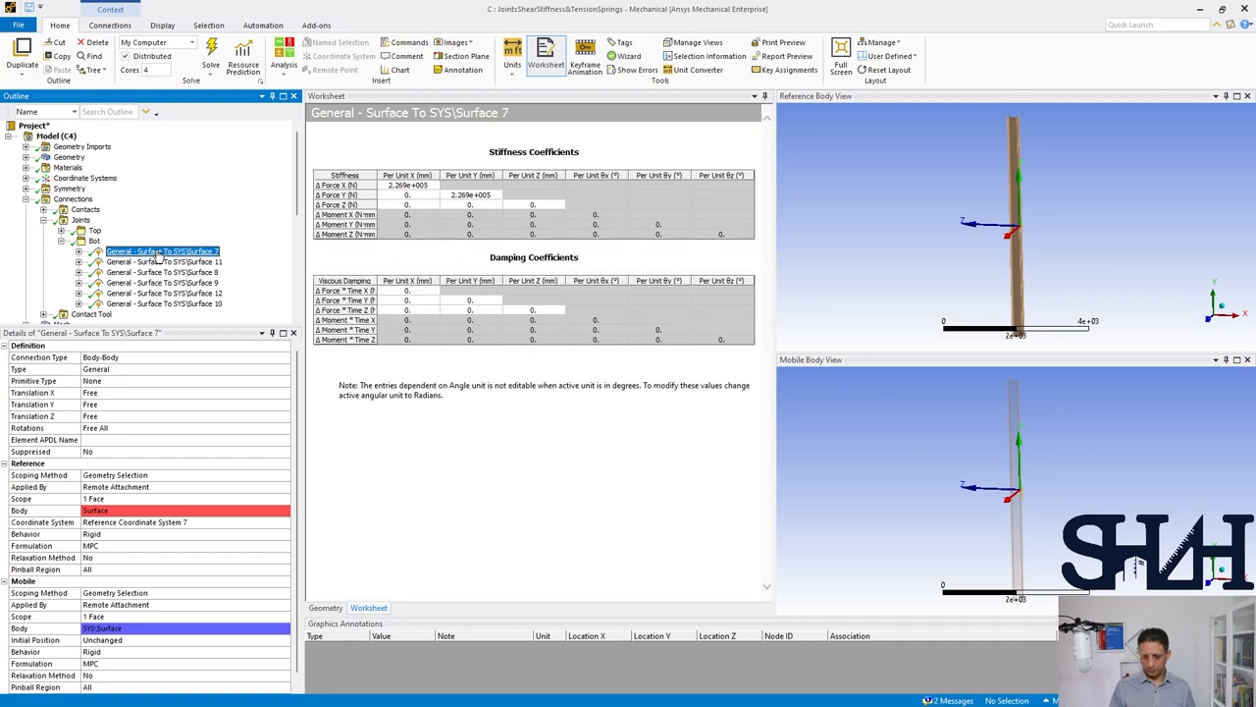
{"action": "left_click", "coordinate": [161, 271]}
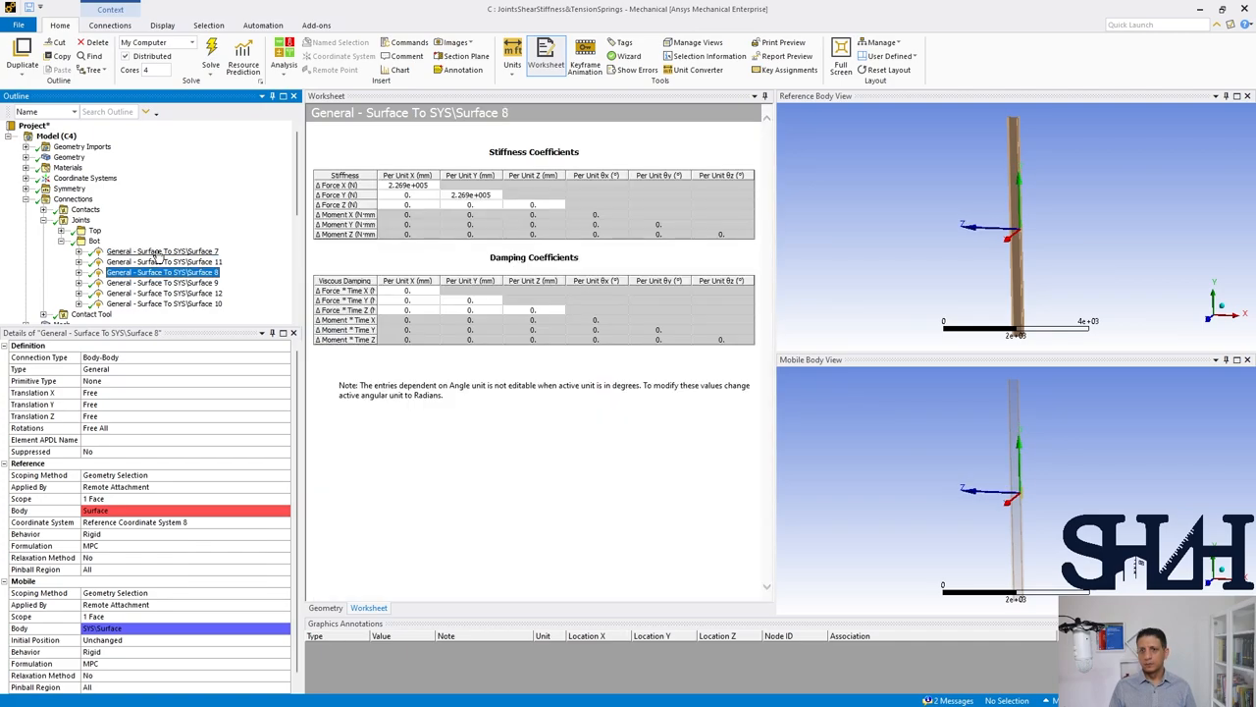
{"action": "left_click", "coordinate": [164, 303]}
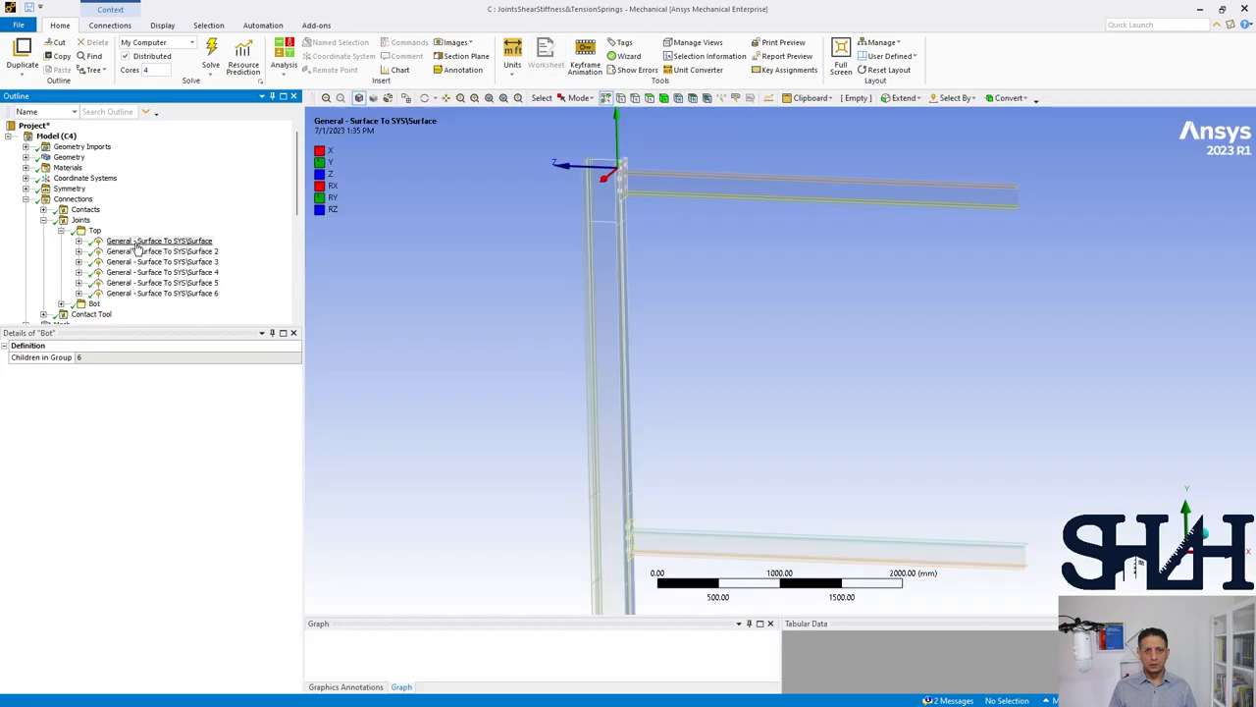
- Recheck joints Surface 3, 5 and 6, then start inserting a new connection
{"action": "left_click", "coordinate": [161, 261]}
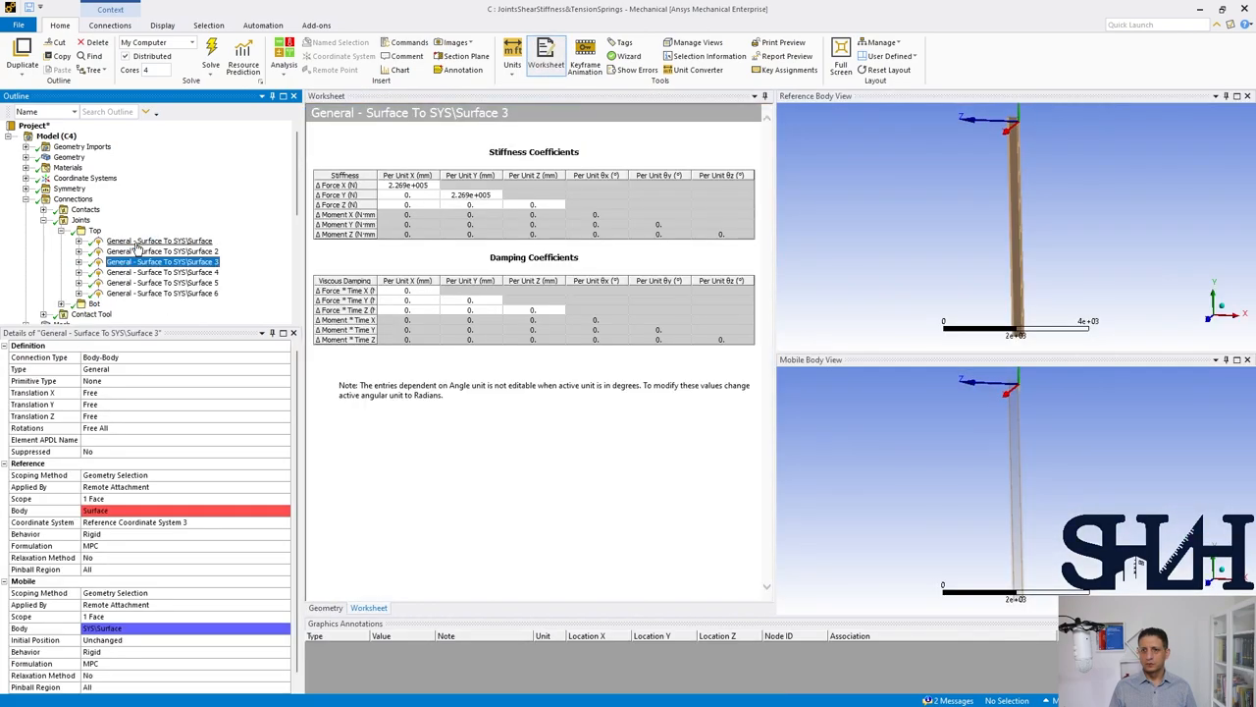
{"action": "left_click", "coordinate": [161, 283]}
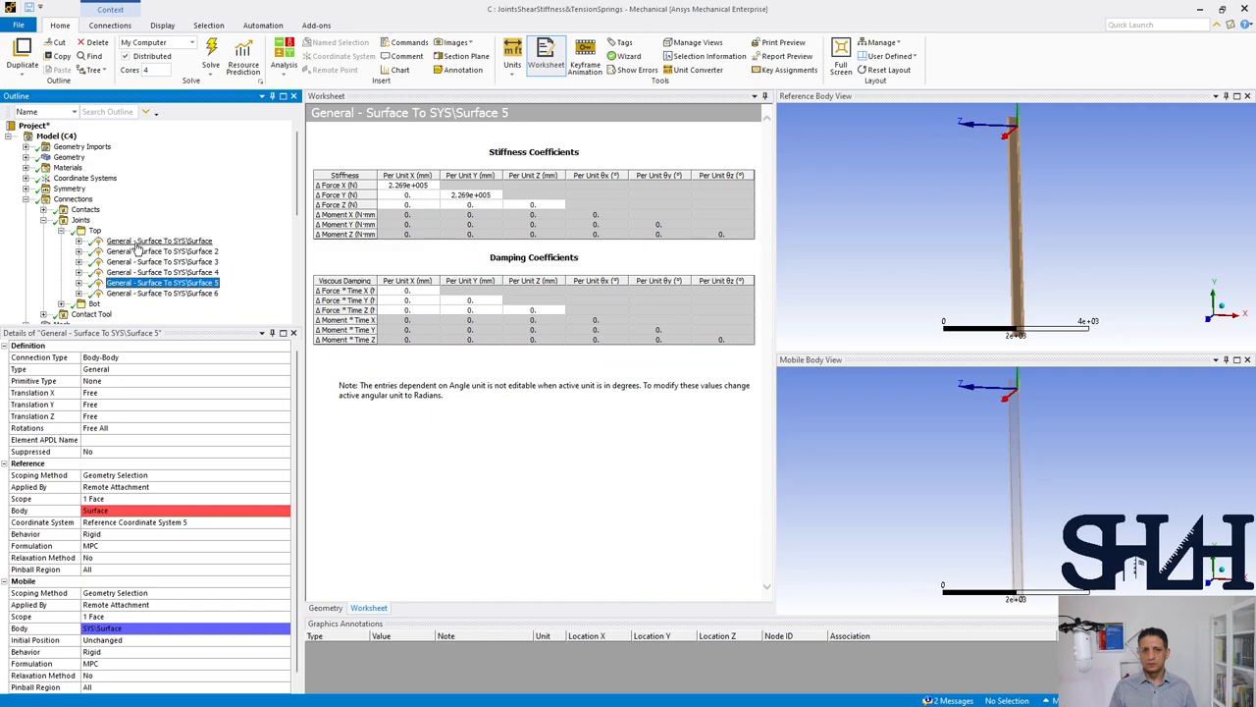
{"action": "left_click", "coordinate": [161, 293]}
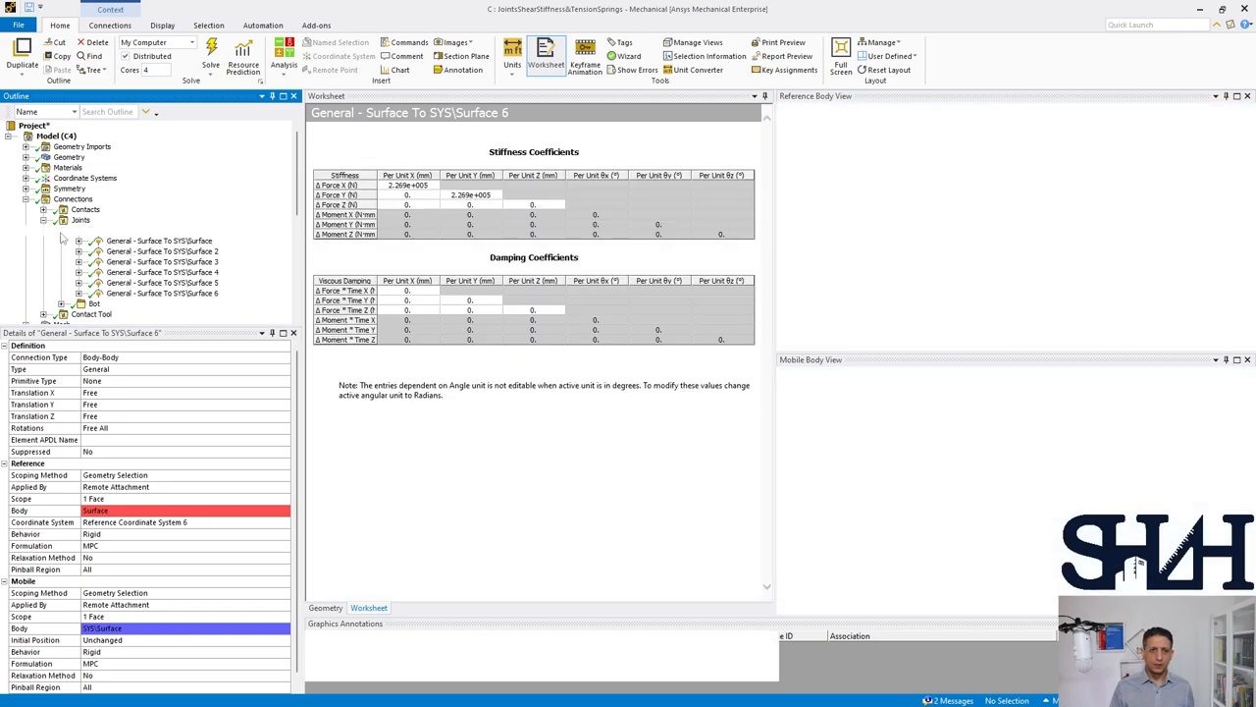
{"action": "right_click", "coordinate": [75, 198]}
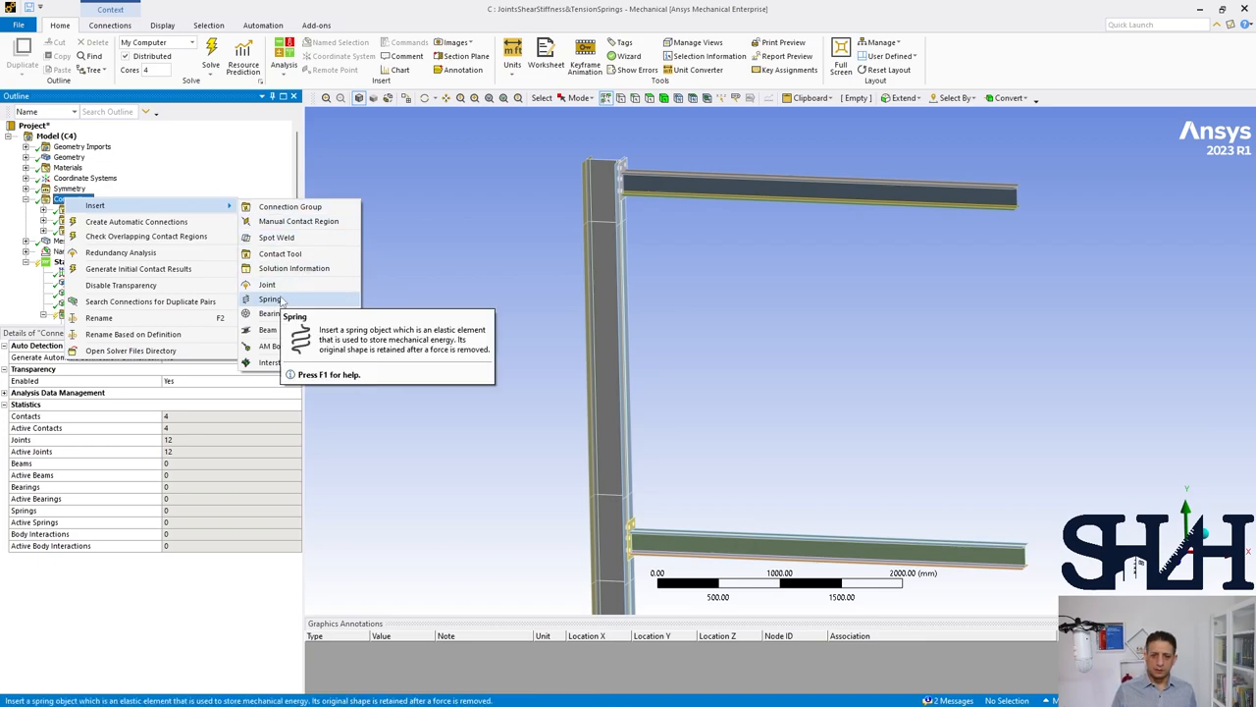
- Add a longitudinal surface-to-surface spring with 25.5 mm length and 1.4 stiffness, then return to Workbench
{"action": "left_click", "coordinate": [271, 299]}
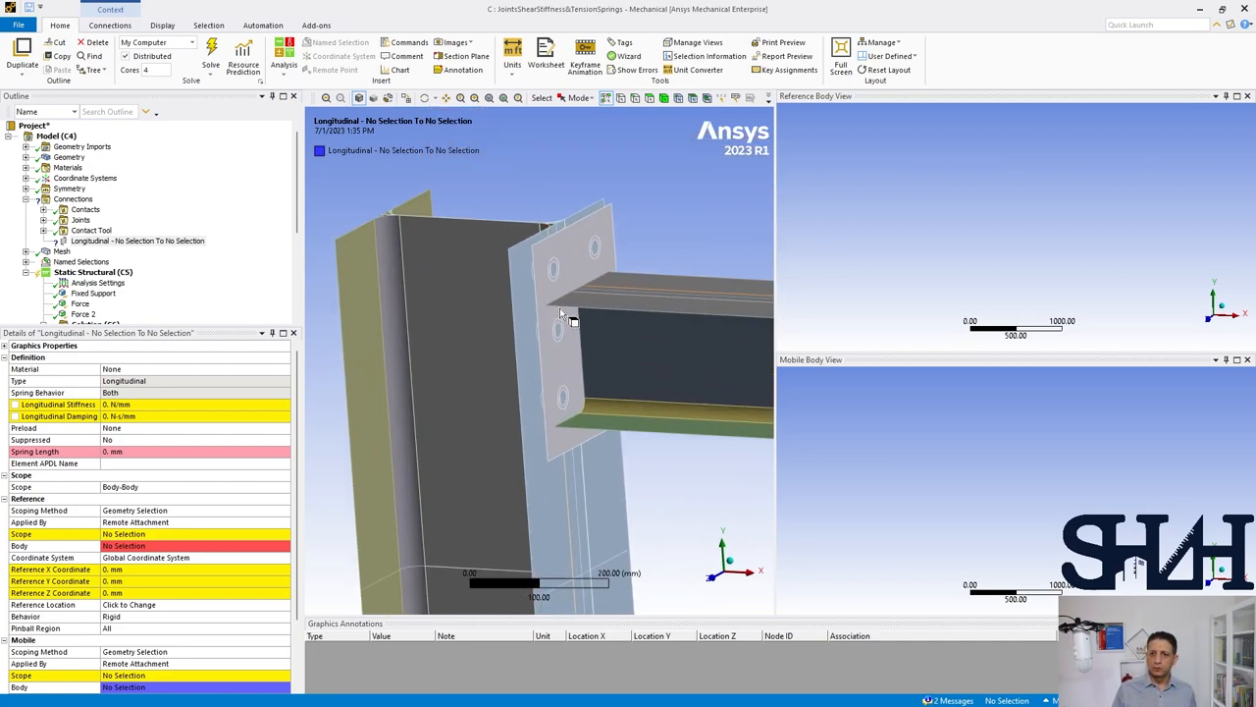
{"action": "left_click", "coordinate": [510, 330]}
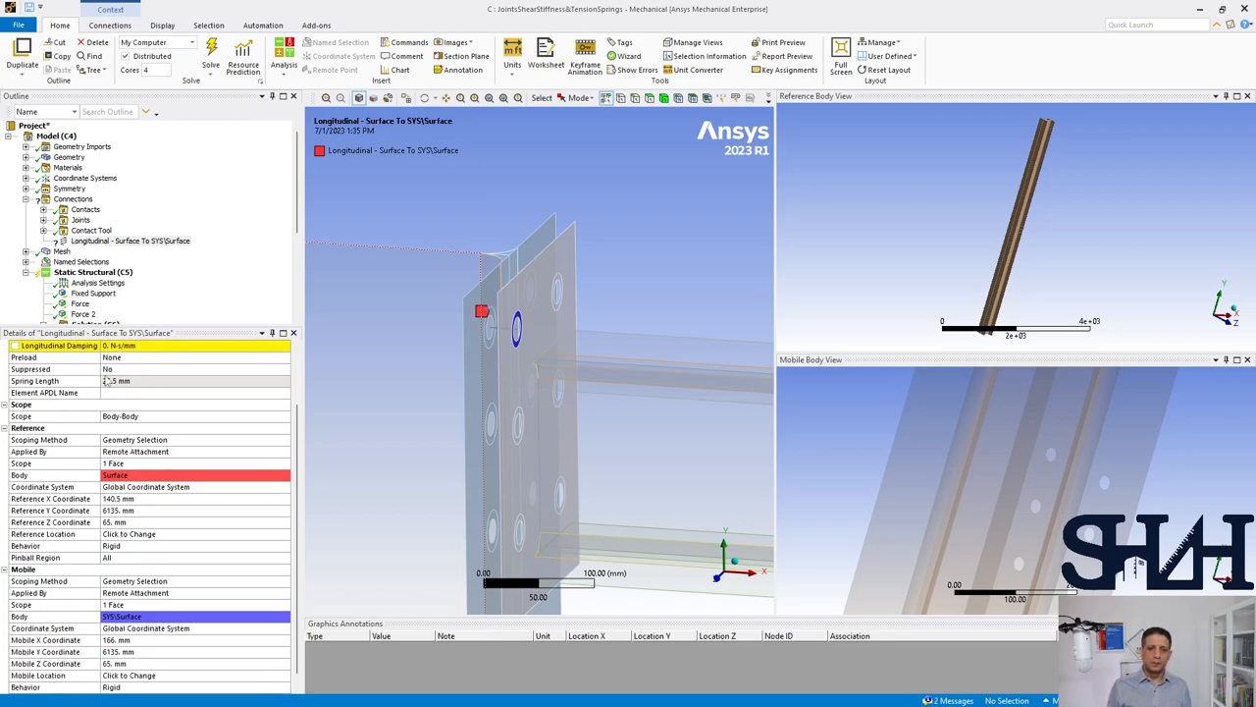
{"action": "type", "text": "25.5 mm"}
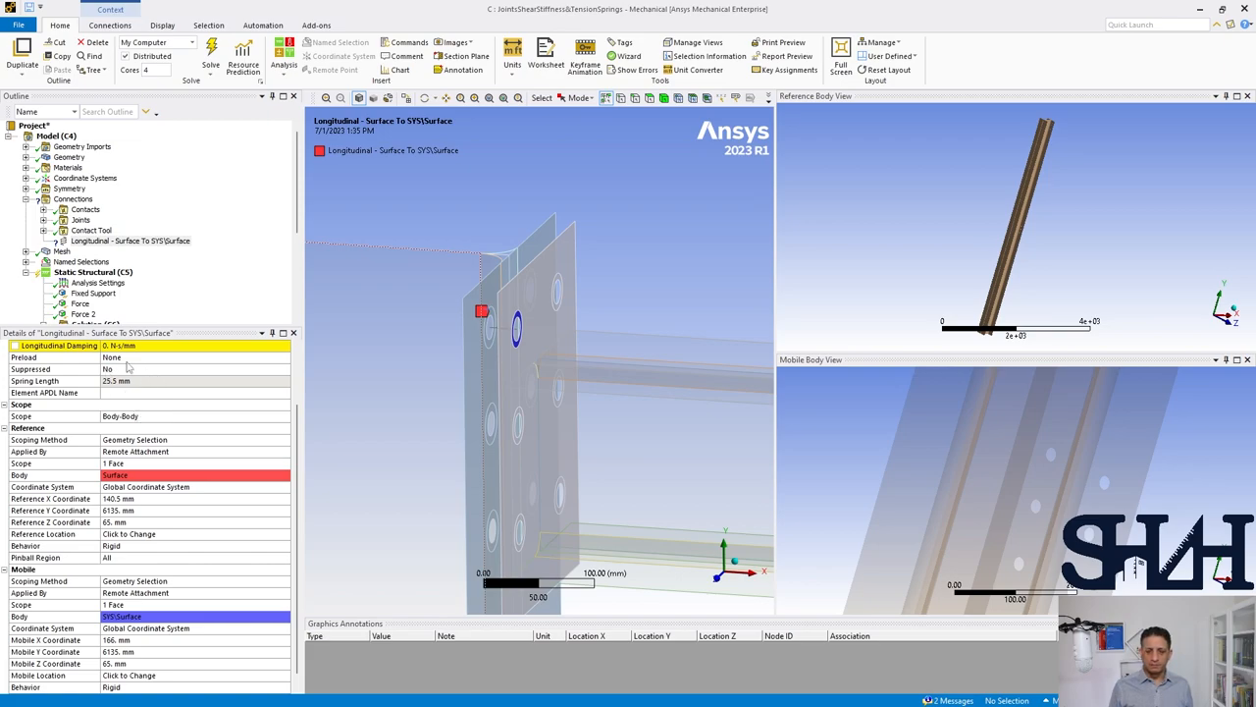
{"action": "mouse_move", "coordinate": [135, 467]}
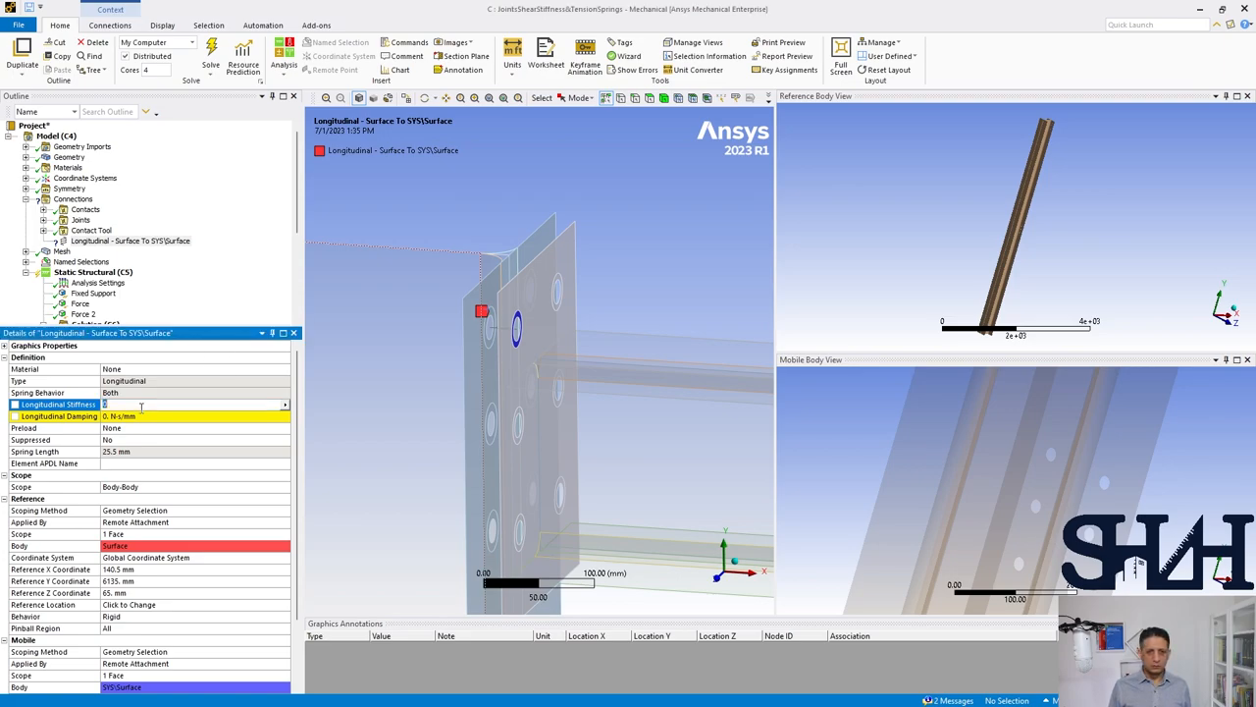
{"action": "type", "text": "1.4"}
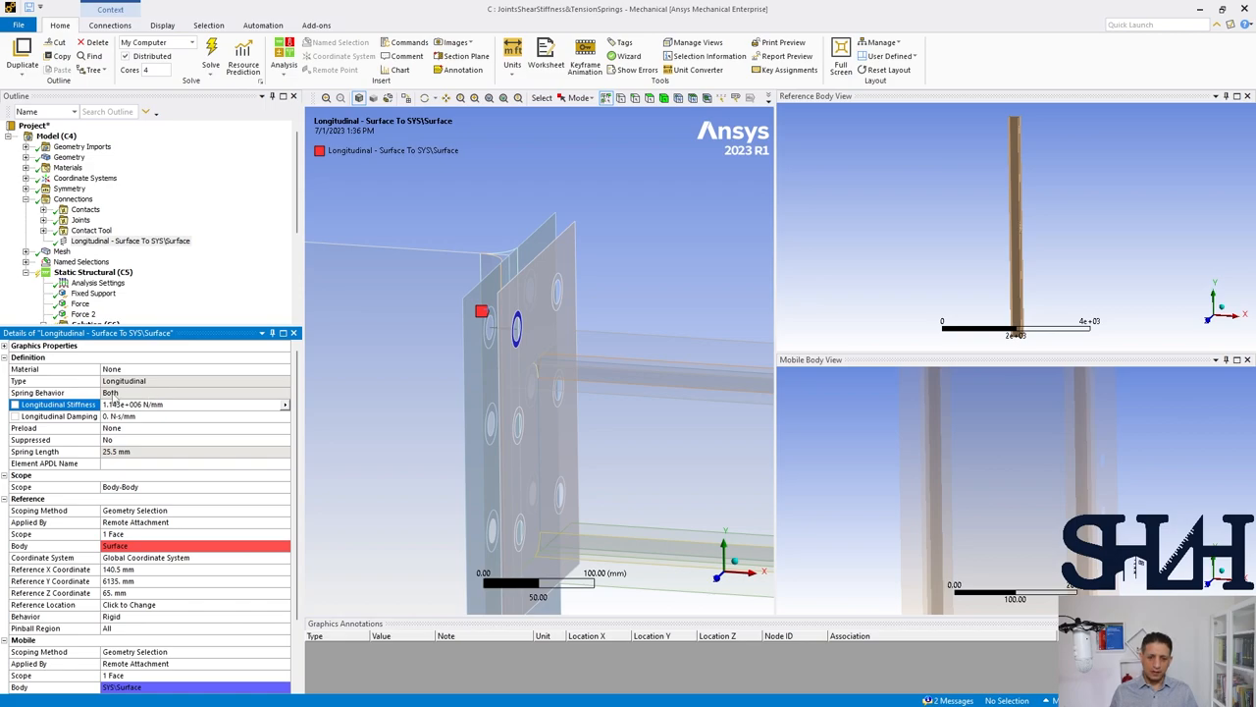
{"action": "left_click", "coordinate": [54, 393]}
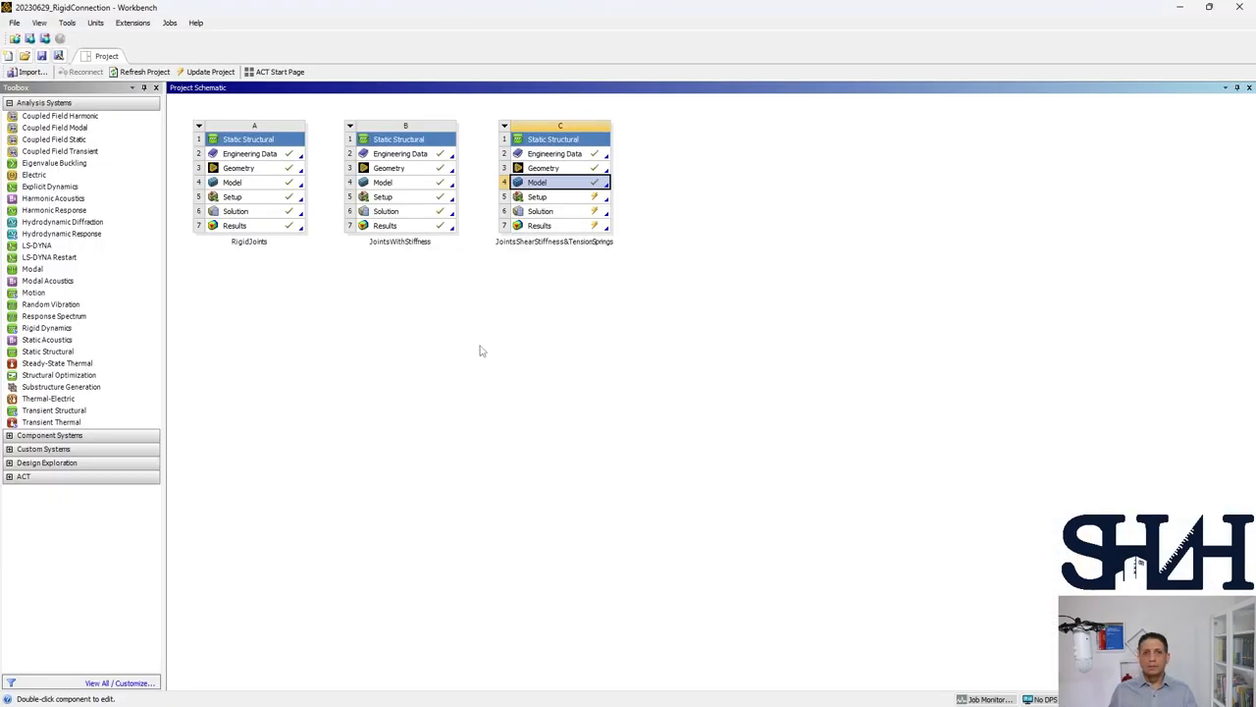
- Enable Beta Options under Tools > Options > Appearance and confirm
{"action": "left_click", "coordinate": [67, 23]}
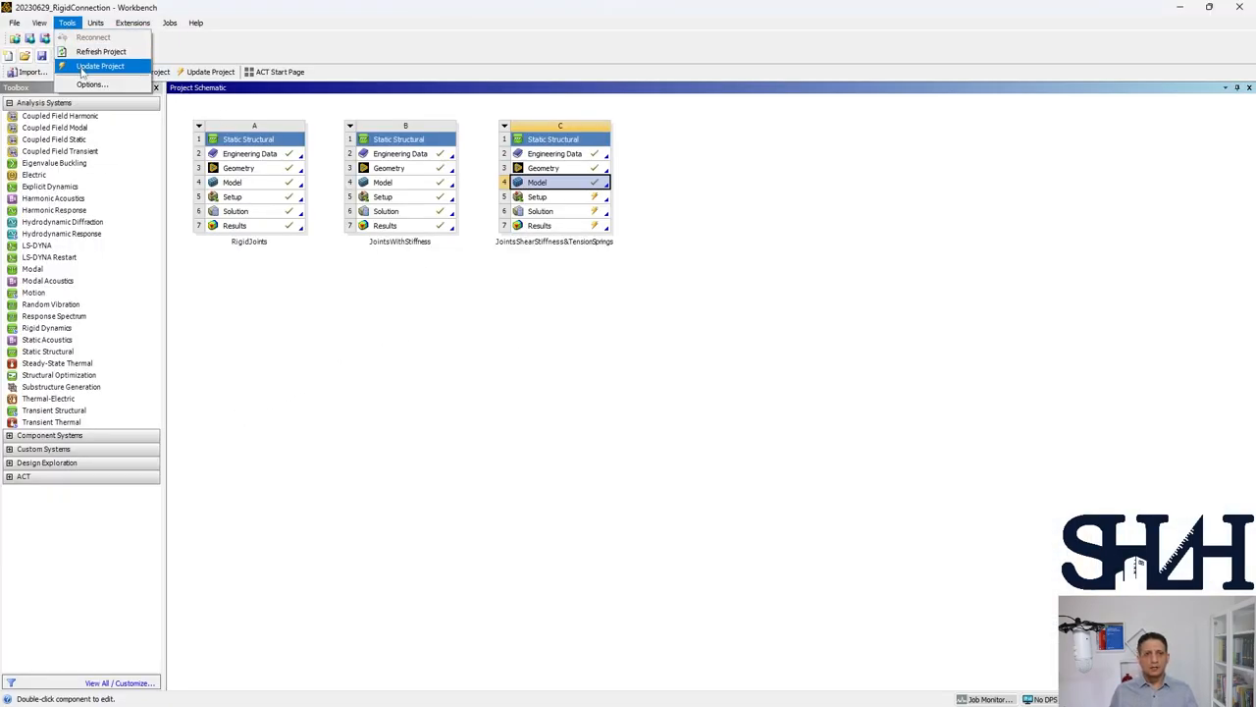
{"action": "left_click", "coordinate": [91, 85]}
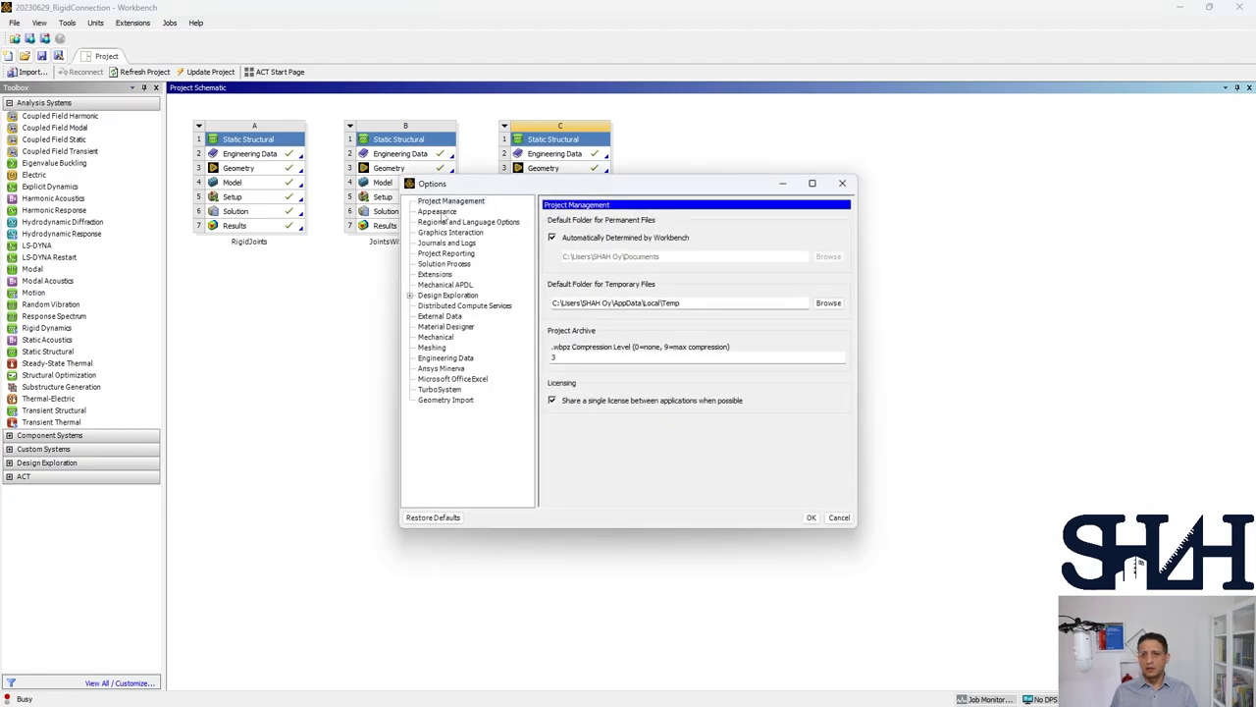
{"action": "left_click", "coordinate": [436, 212]}
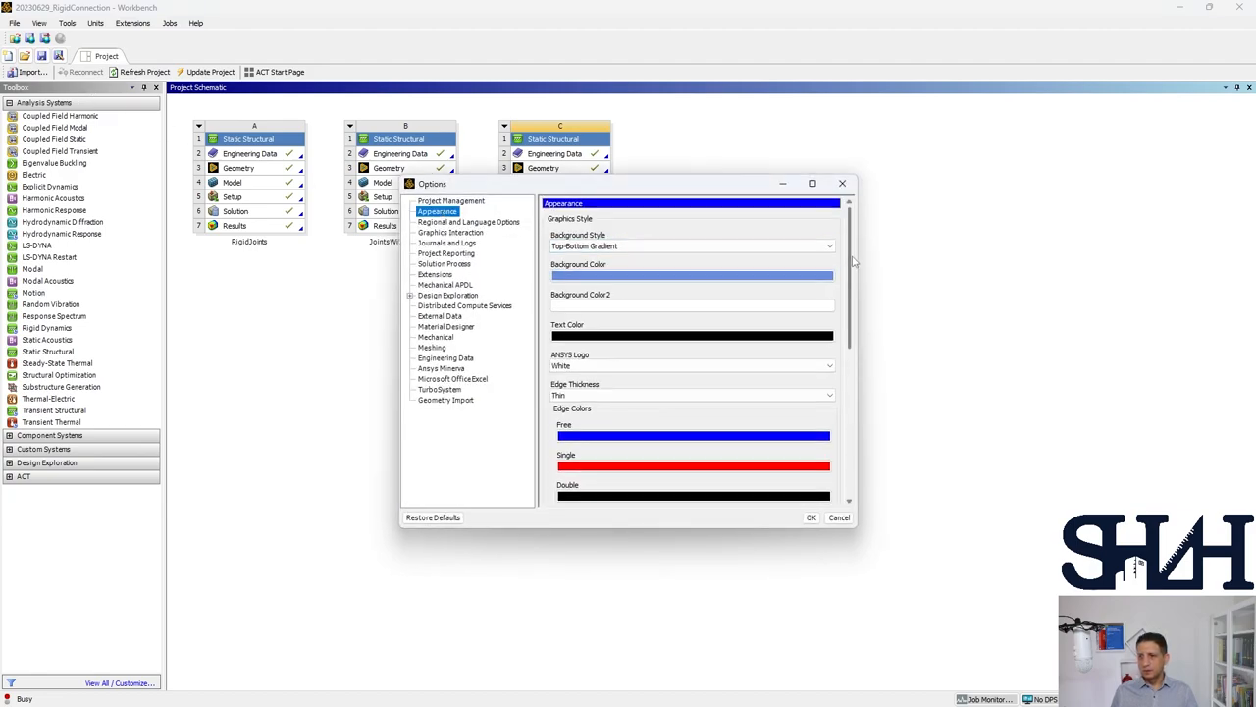
{"action": "scroll", "scroll_direction": "down", "scroll_amount": 3}
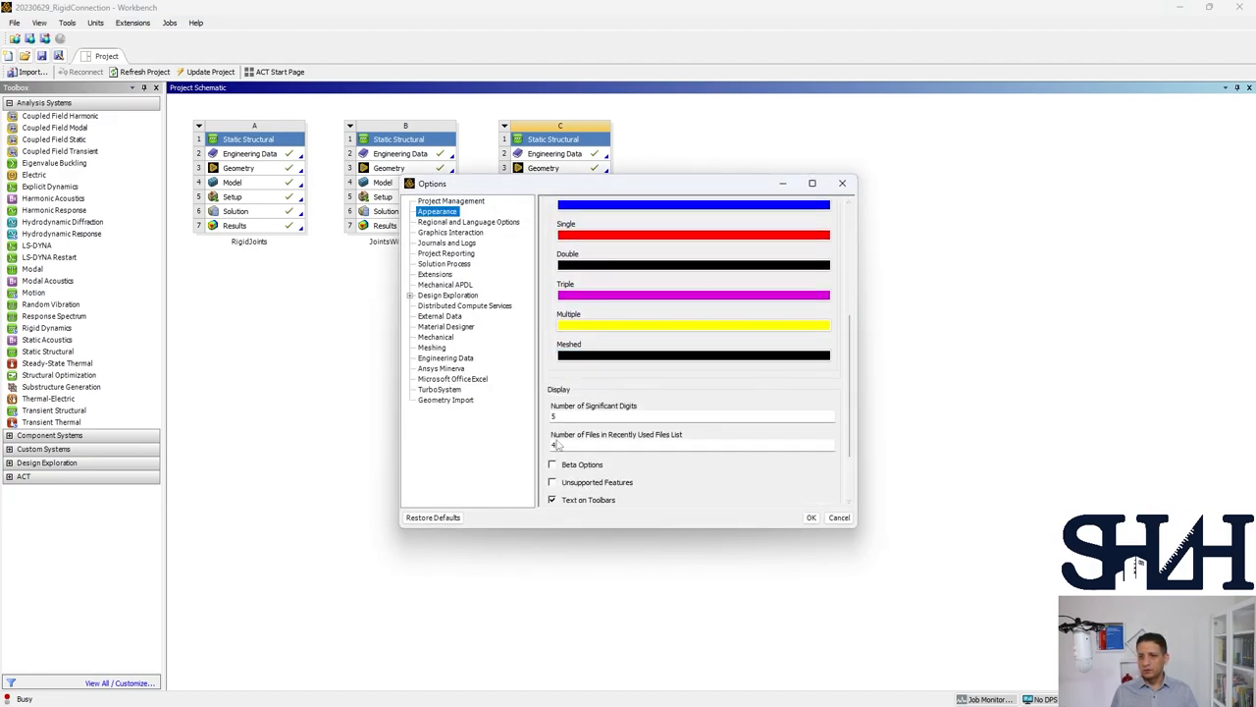
{"action": "left_click", "coordinate": [554, 464]}
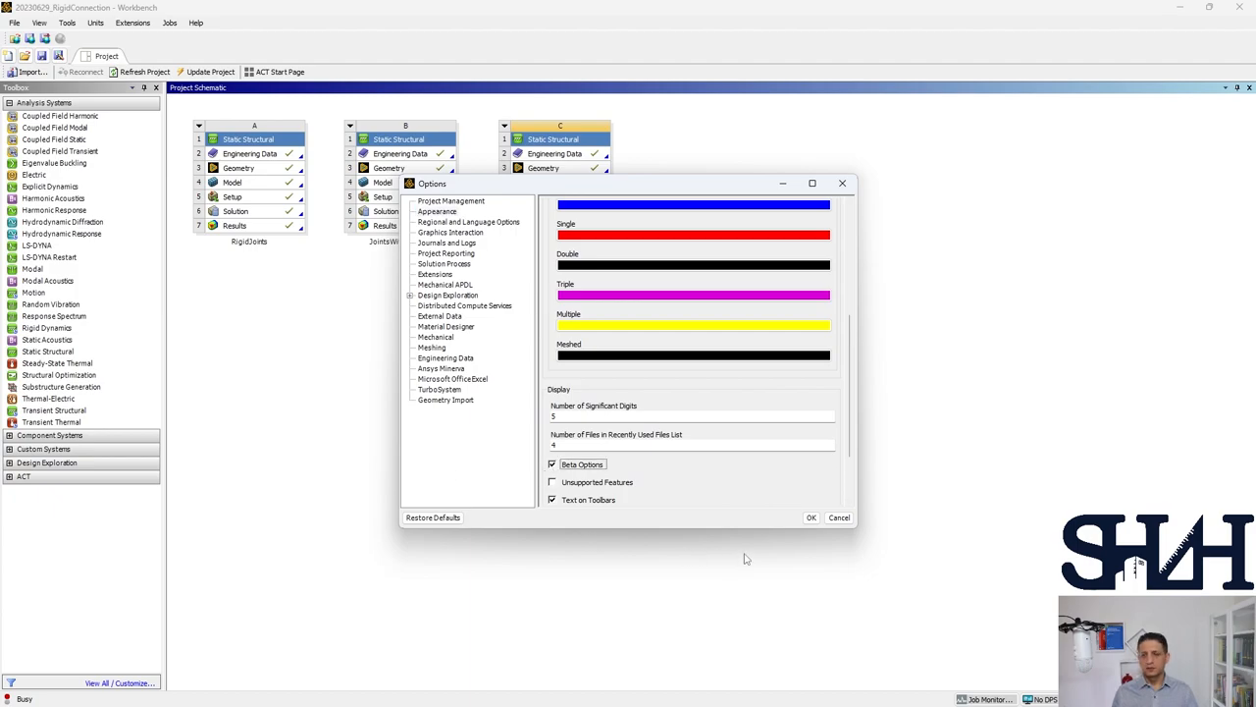
{"action": "left_click", "coordinate": [811, 518]}
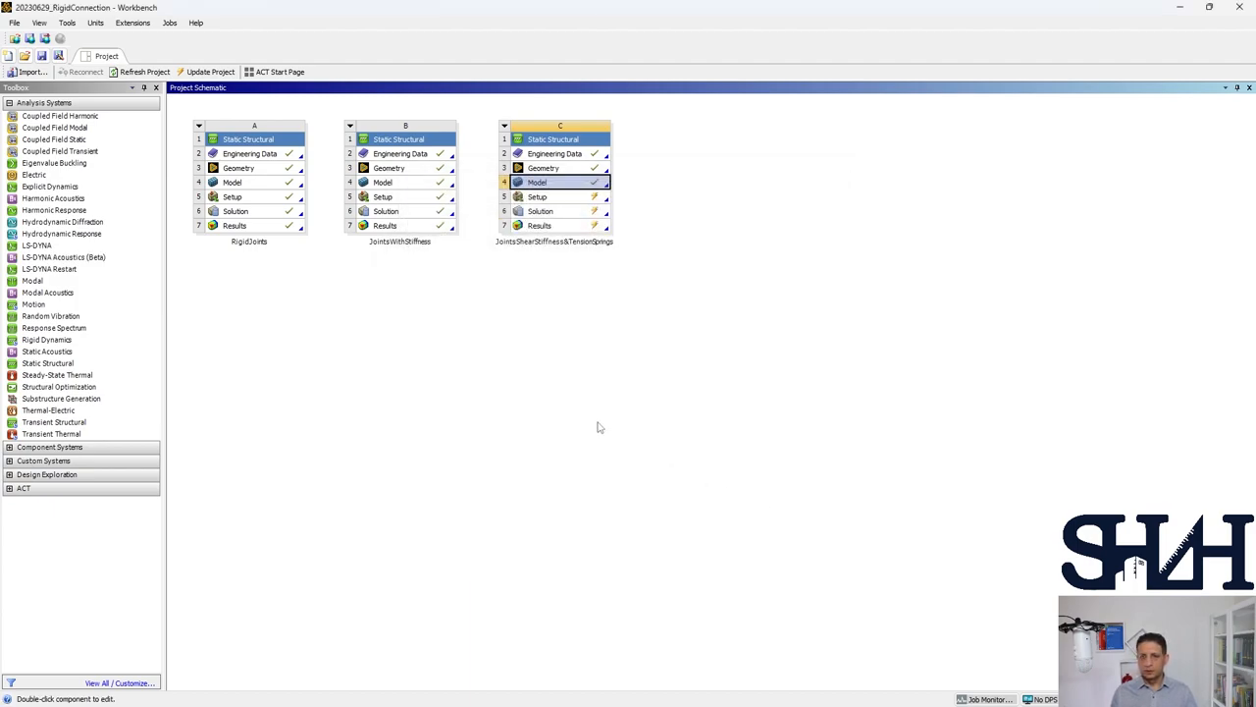
- Reopen the model and set the spring's Spring Behavior to Tension Only (Beta)
{"action": "double_click", "coordinate": [538, 181]}
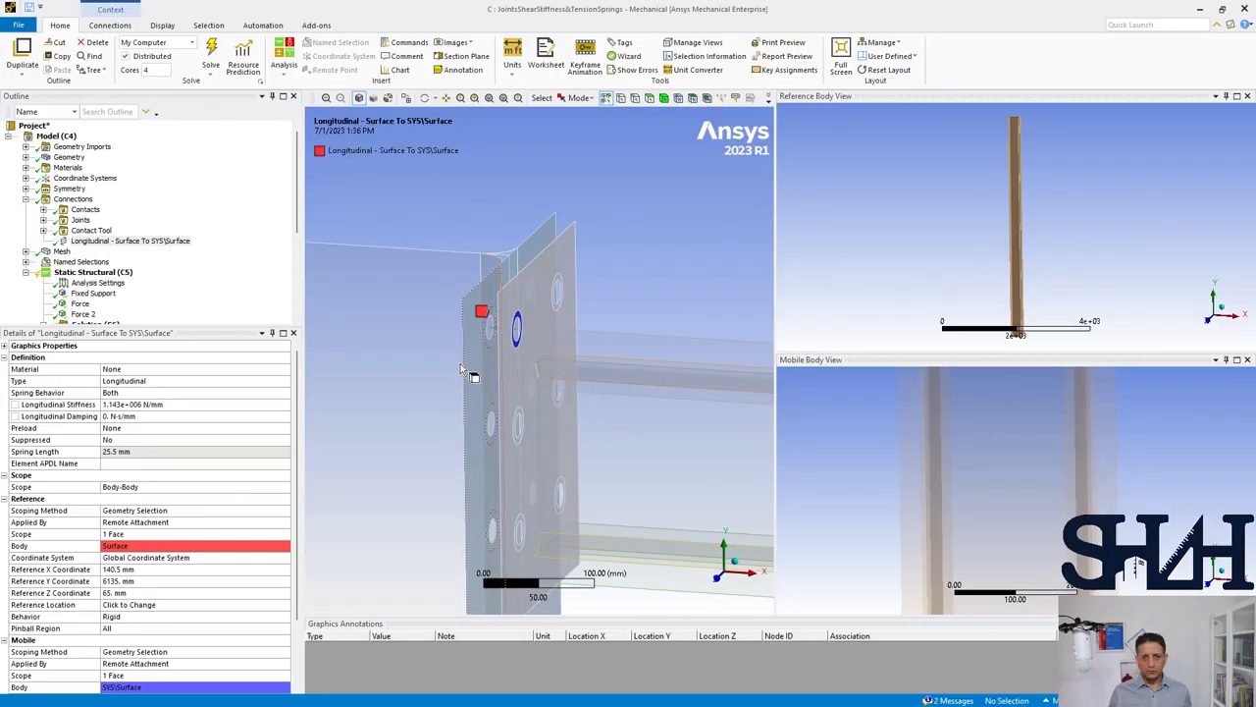
{"action": "left_click", "coordinate": [147, 393]}
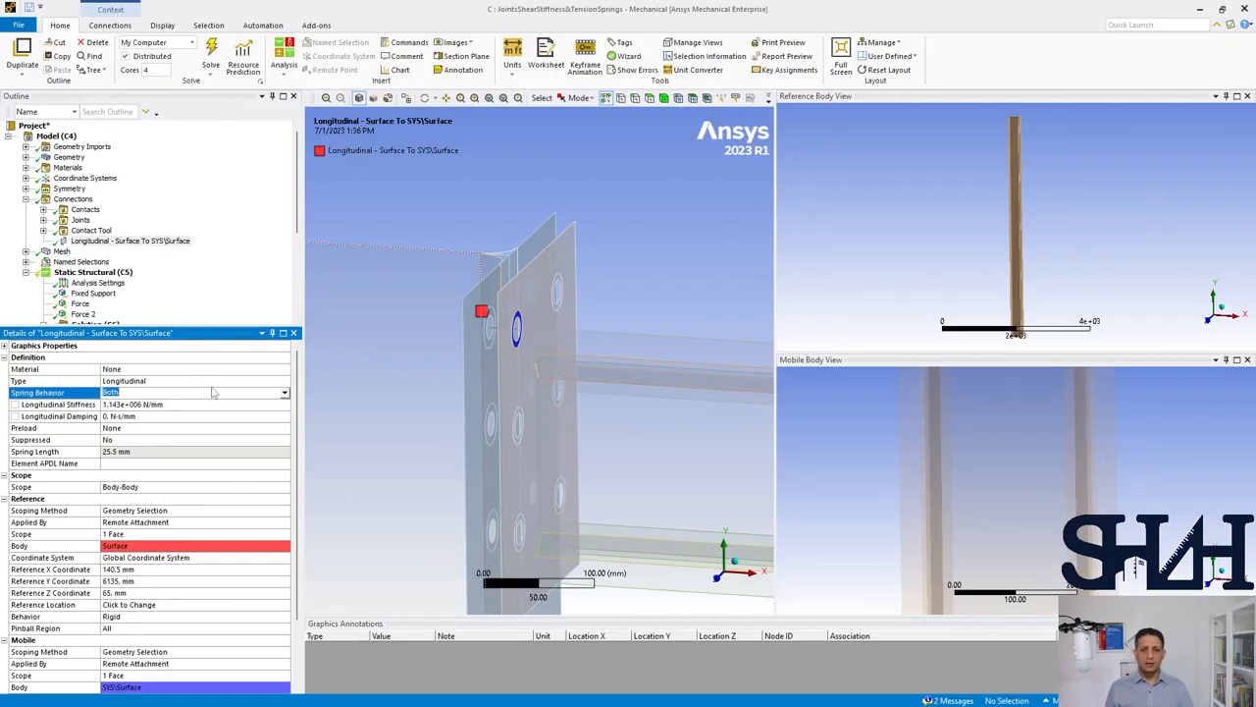
{"action": "left_click", "coordinate": [283, 392]}
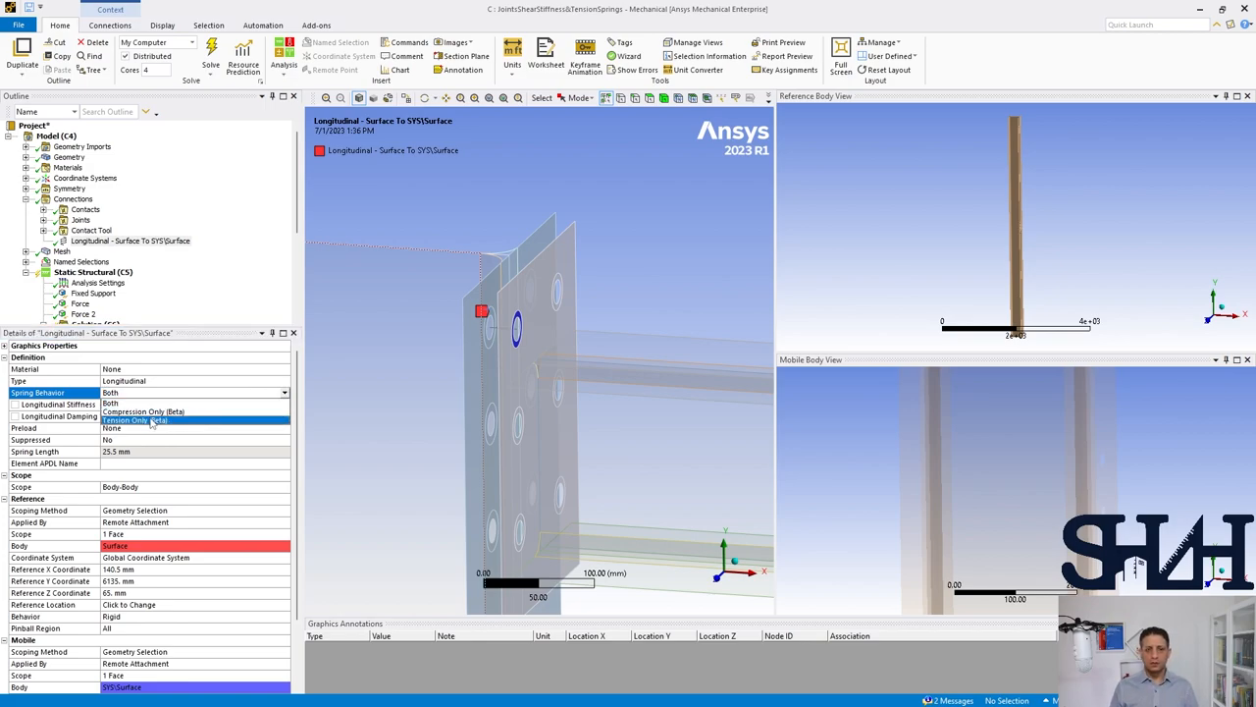
{"action": "left_click", "coordinate": [133, 420]}
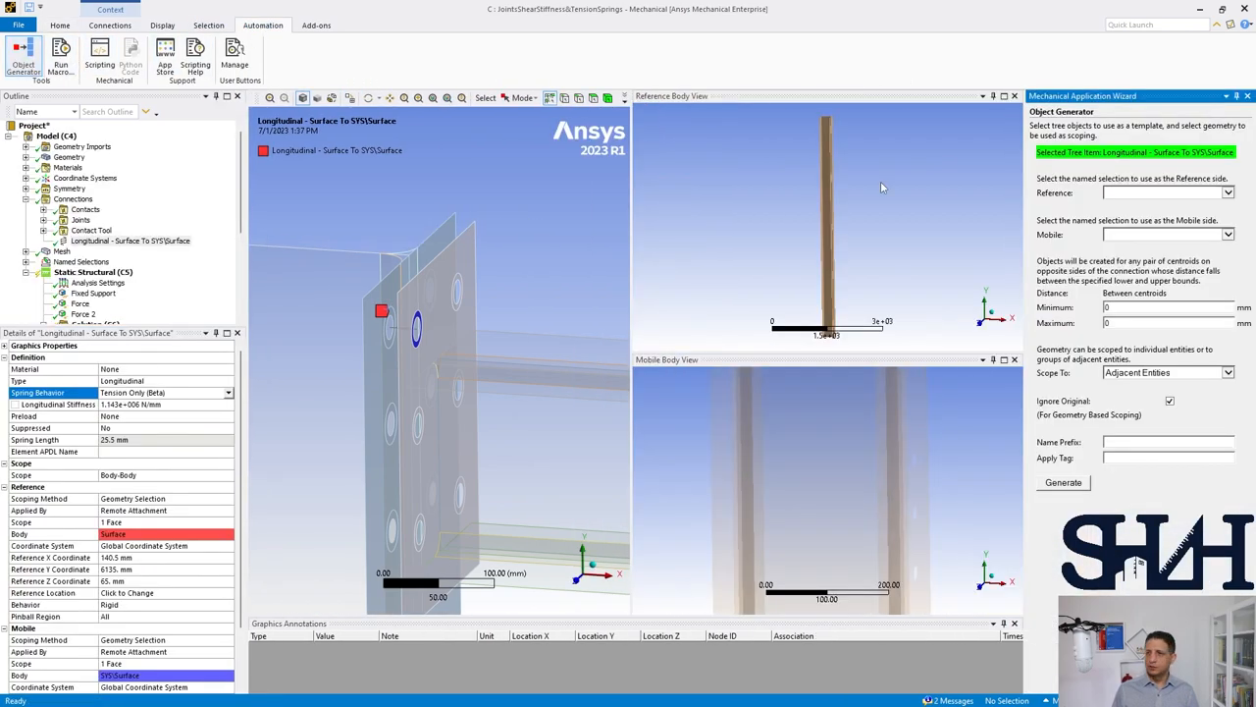
- Generate spring copies between the Reference and Mobile named selections within 50 mm
{"action": "left_click", "coordinate": [1162, 193]}
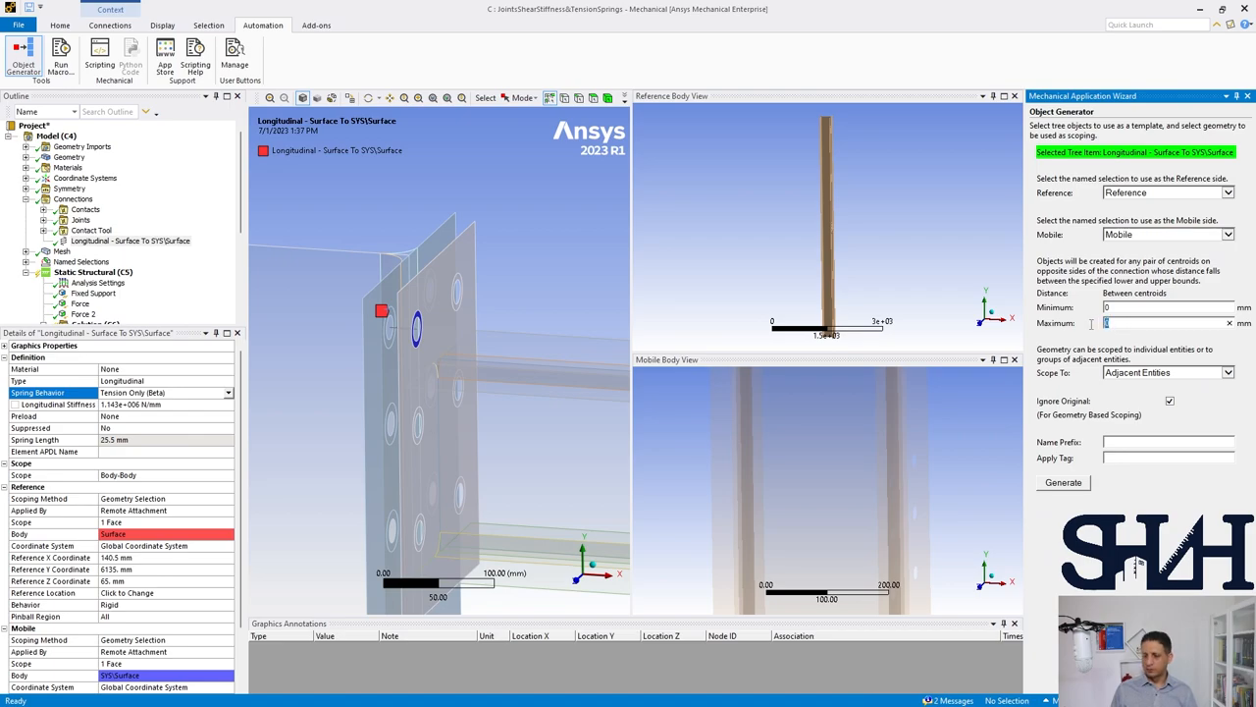
{"action": "type", "text": "50"}
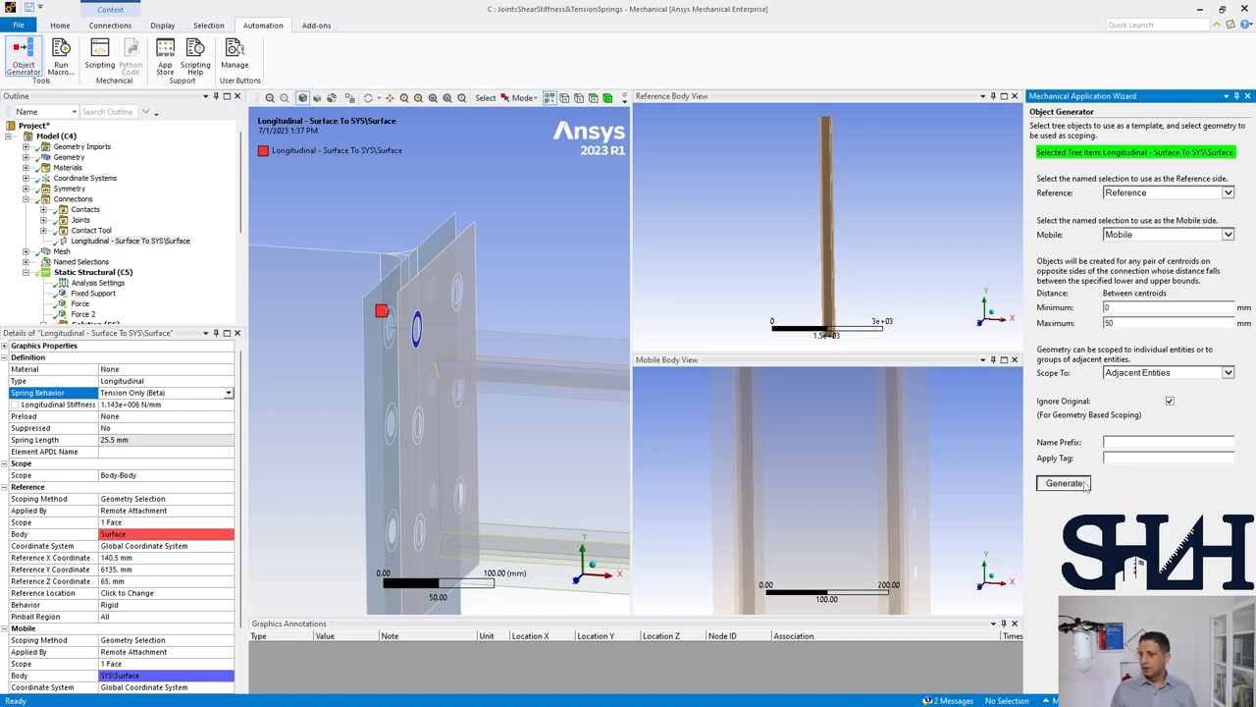
{"action": "left_click", "coordinate": [1064, 483]}
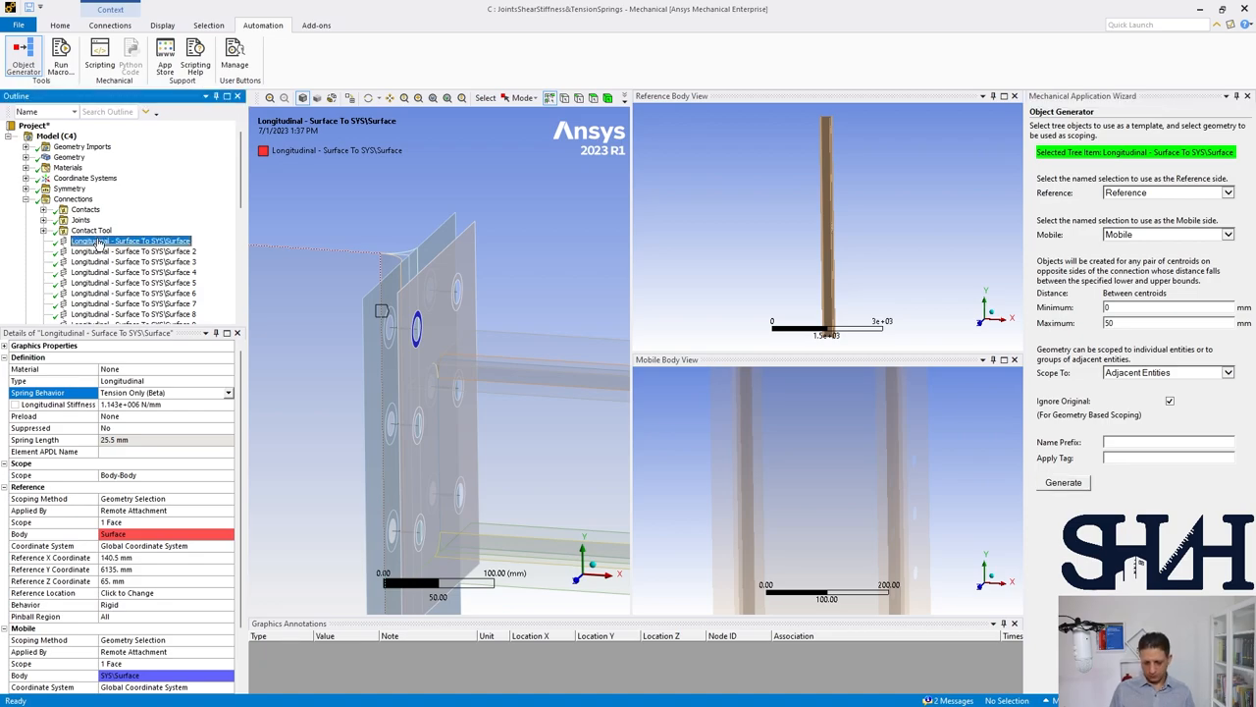
- Give all twelve generated springs a 45 mm spring length, then select the first six
{"action": "left_click", "coordinate": [134, 292]}
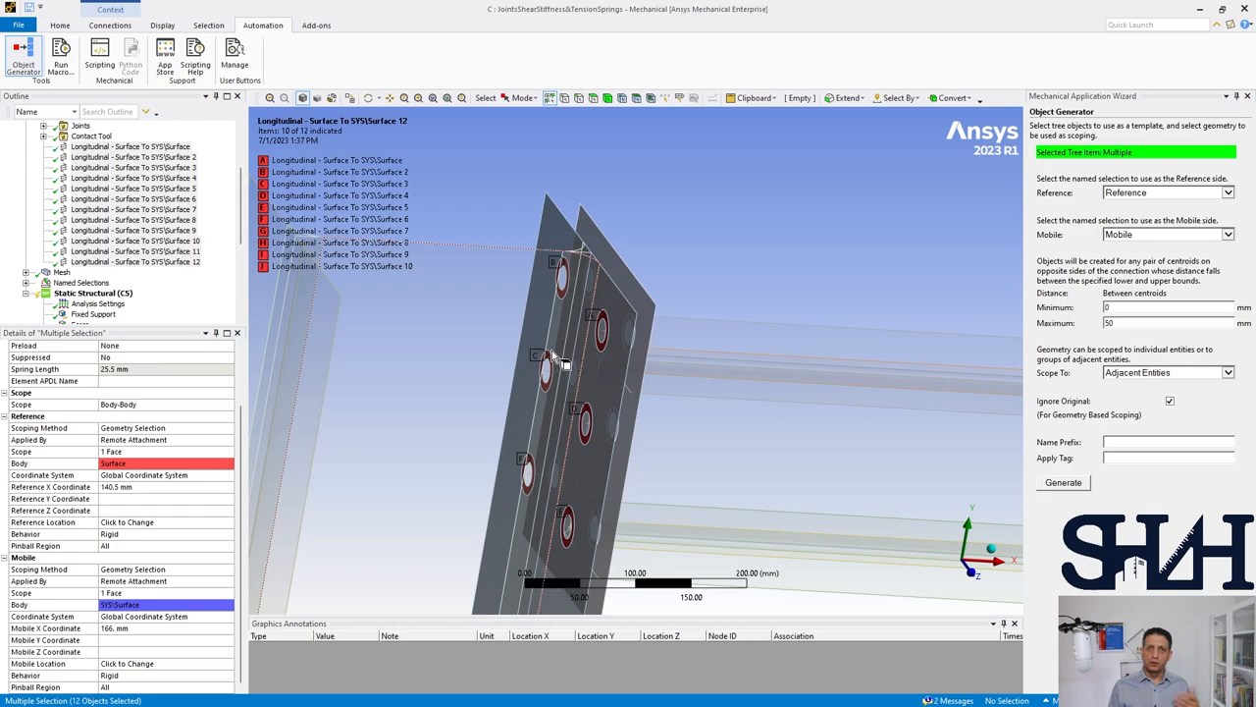
{"action": "mouse_move", "coordinate": [566, 369]}
{"action": "type", "text": "126."}
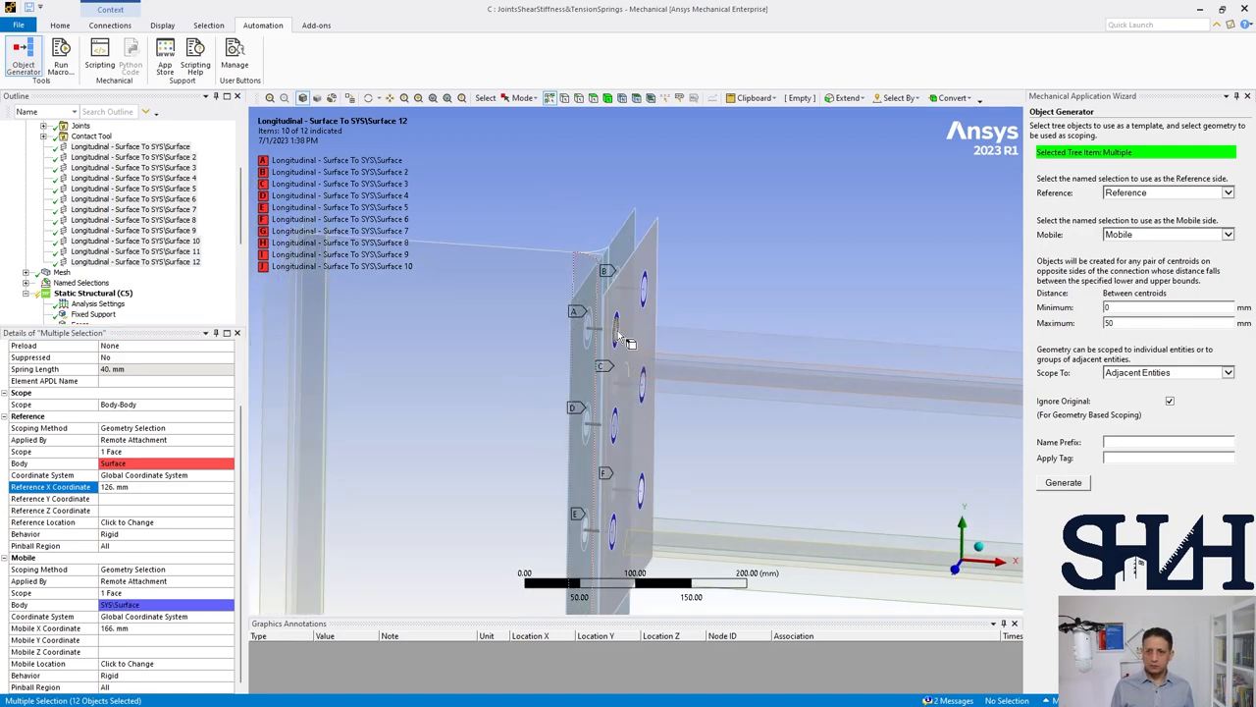
{"action": "left_click", "coordinate": [128, 628]}
{"action": "type", "text": "171."}
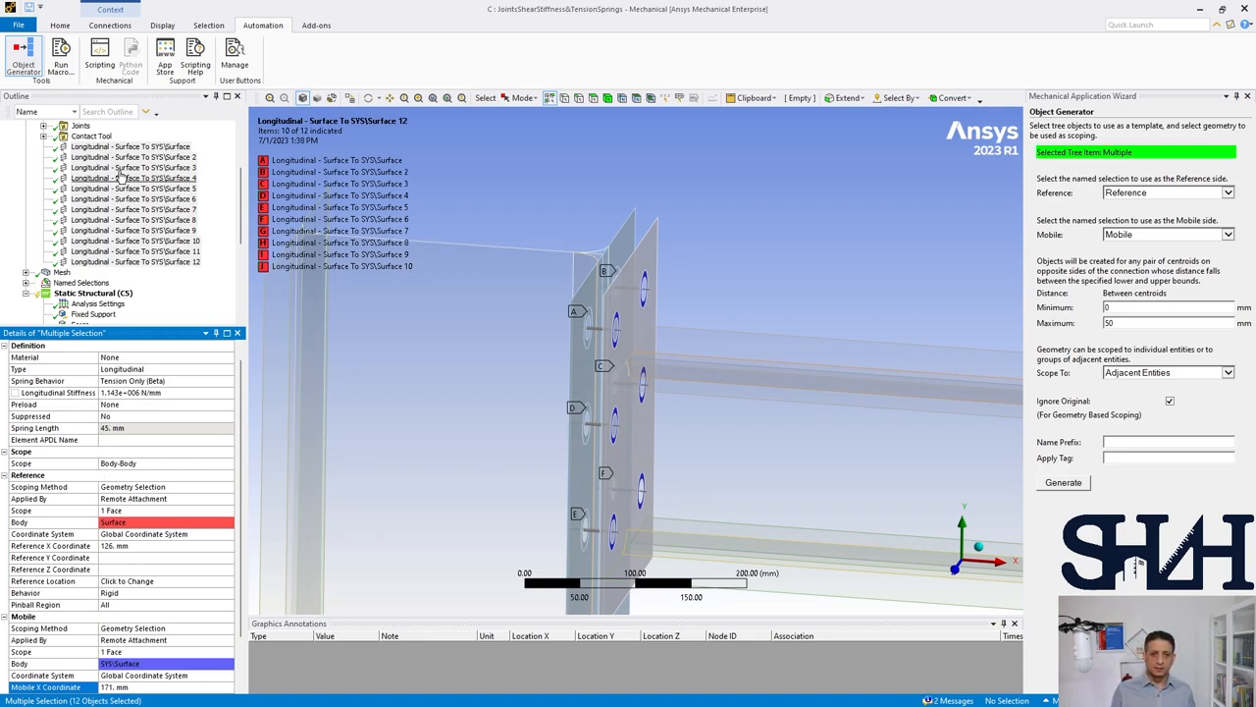
{"action": "left_click", "coordinate": [130, 146]}
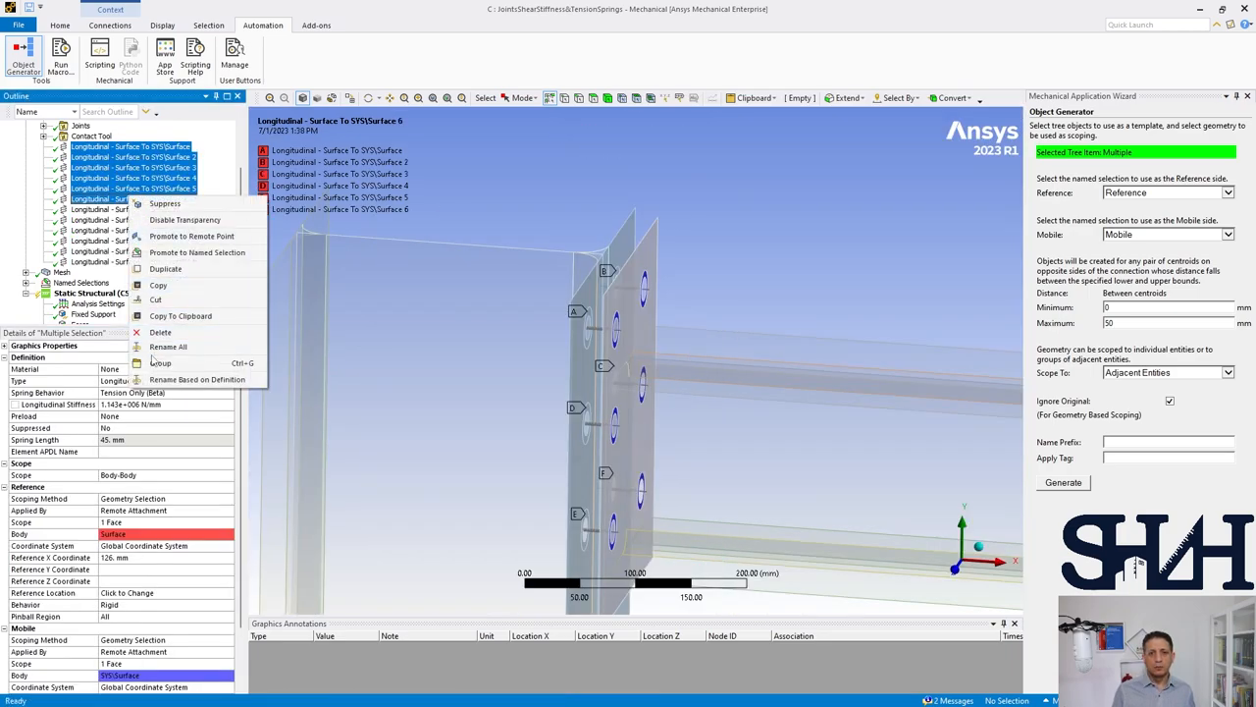
- Group the first six springs into a folder named Top_Sp
{"action": "left_click", "coordinate": [161, 361]}
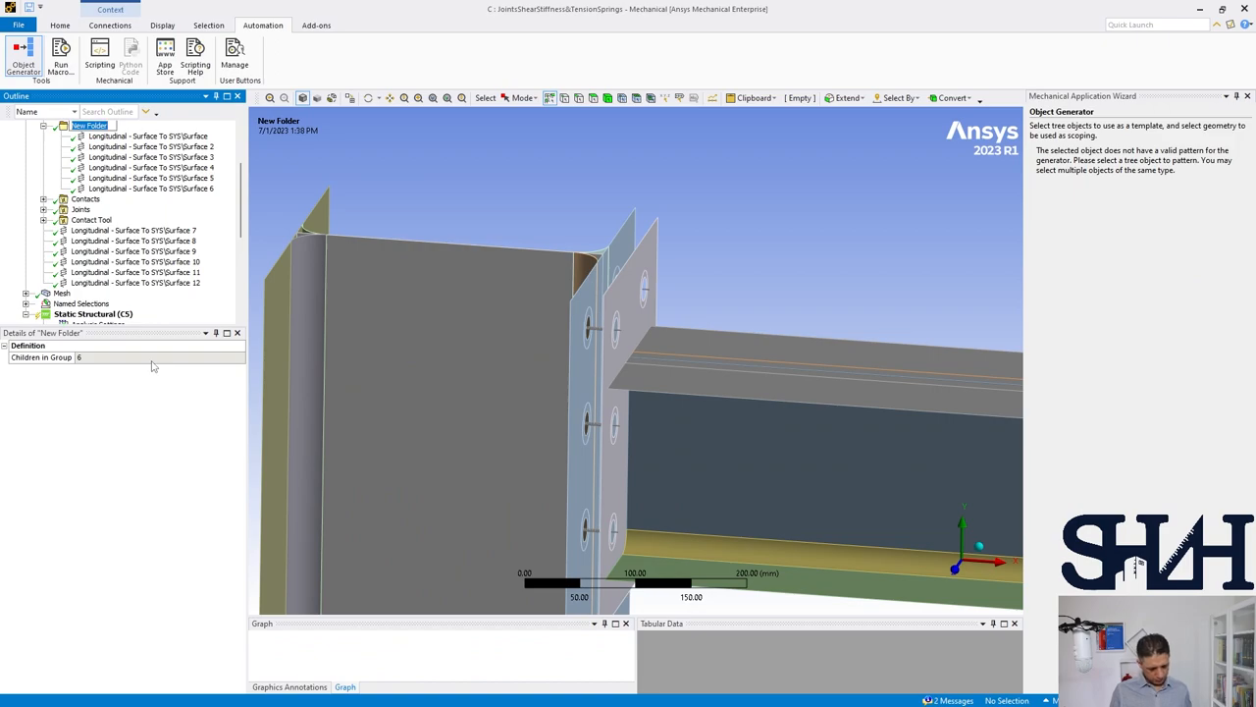
{"action": "type", "text": "Top_Sp"}
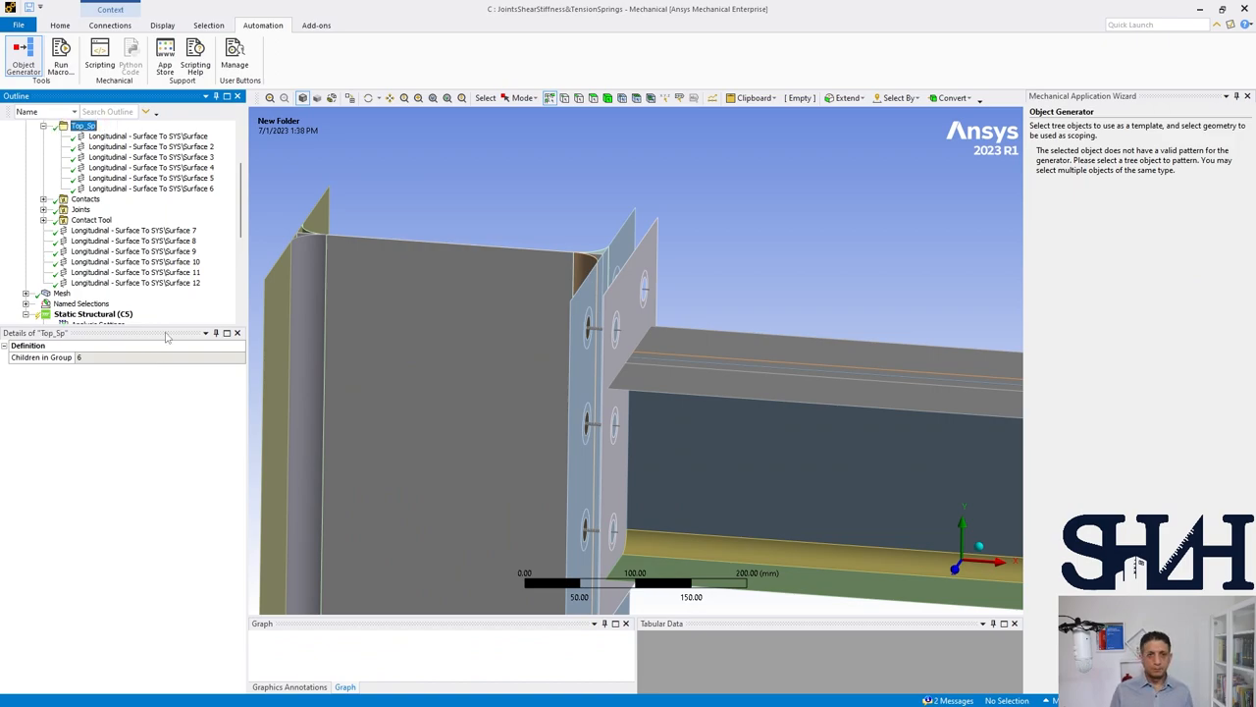
{"action": "left_click", "coordinate": [134, 230]}
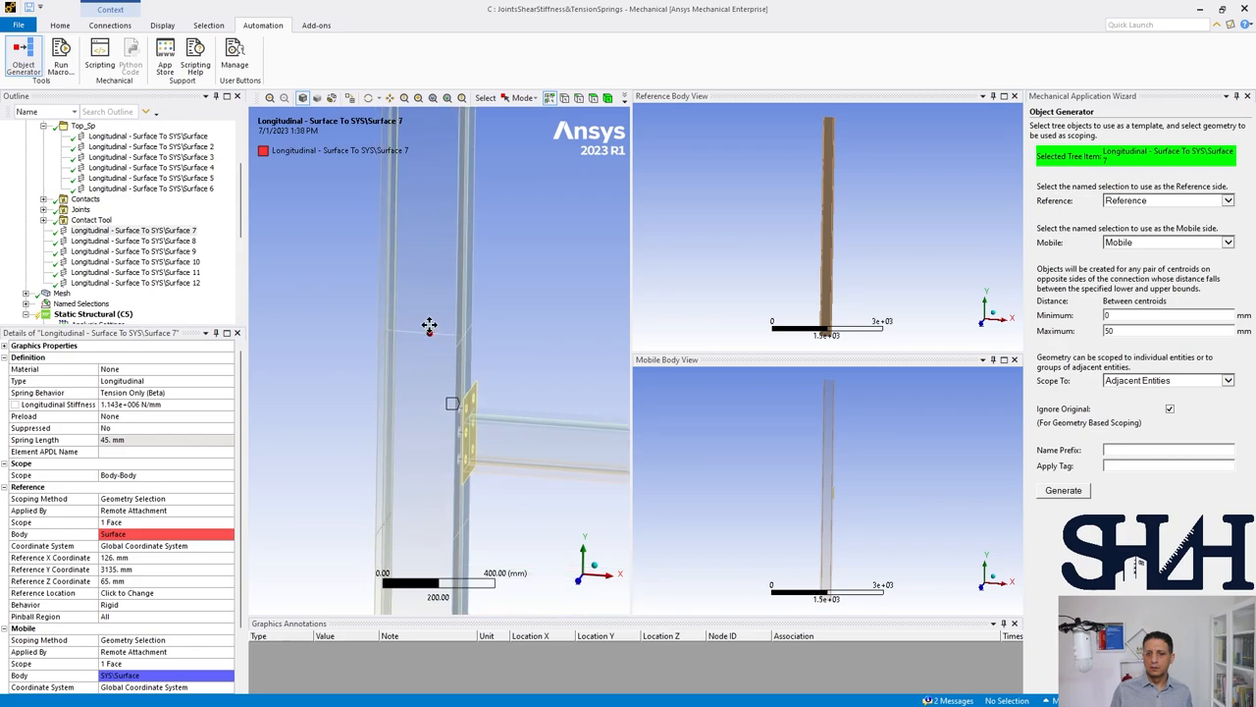
{"action": "scroll", "scroll_direction": "up", "scroll_amount": 3}
{"action": "type", "text": "Bot_Sp"}
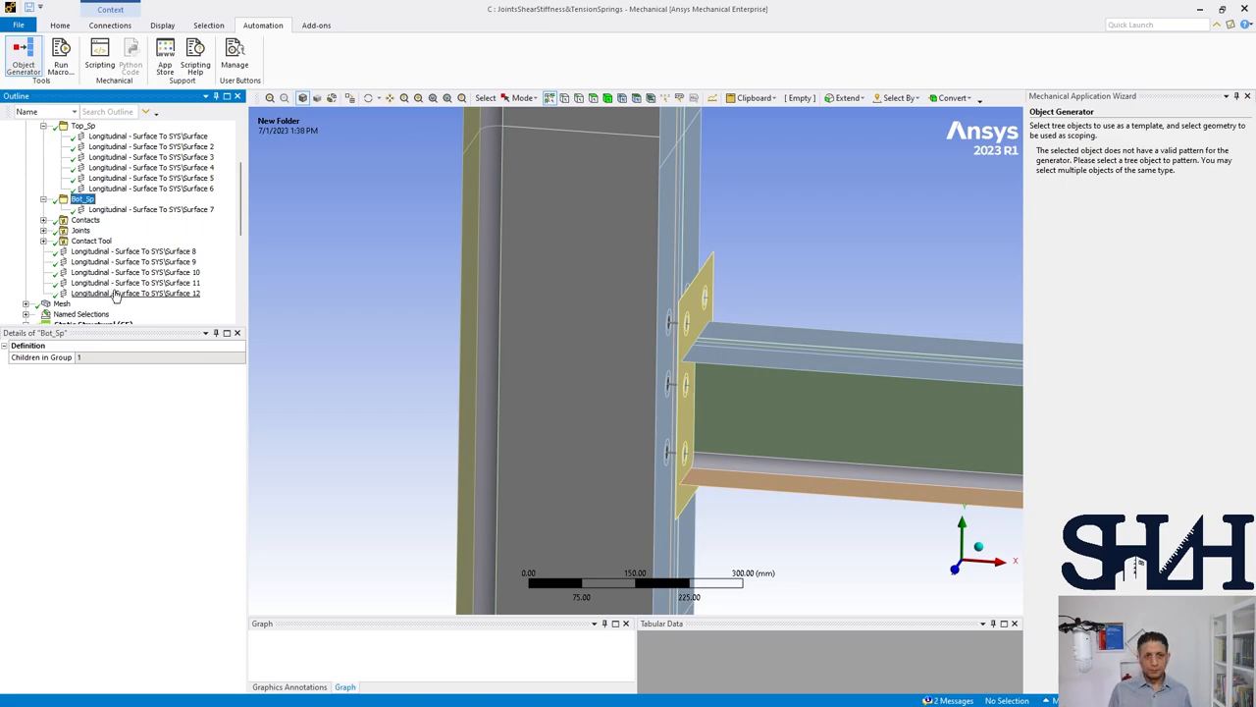
- Inspect the remaining bottom springs and show the overall Connections summary
{"action": "left_click", "coordinate": [136, 283]}
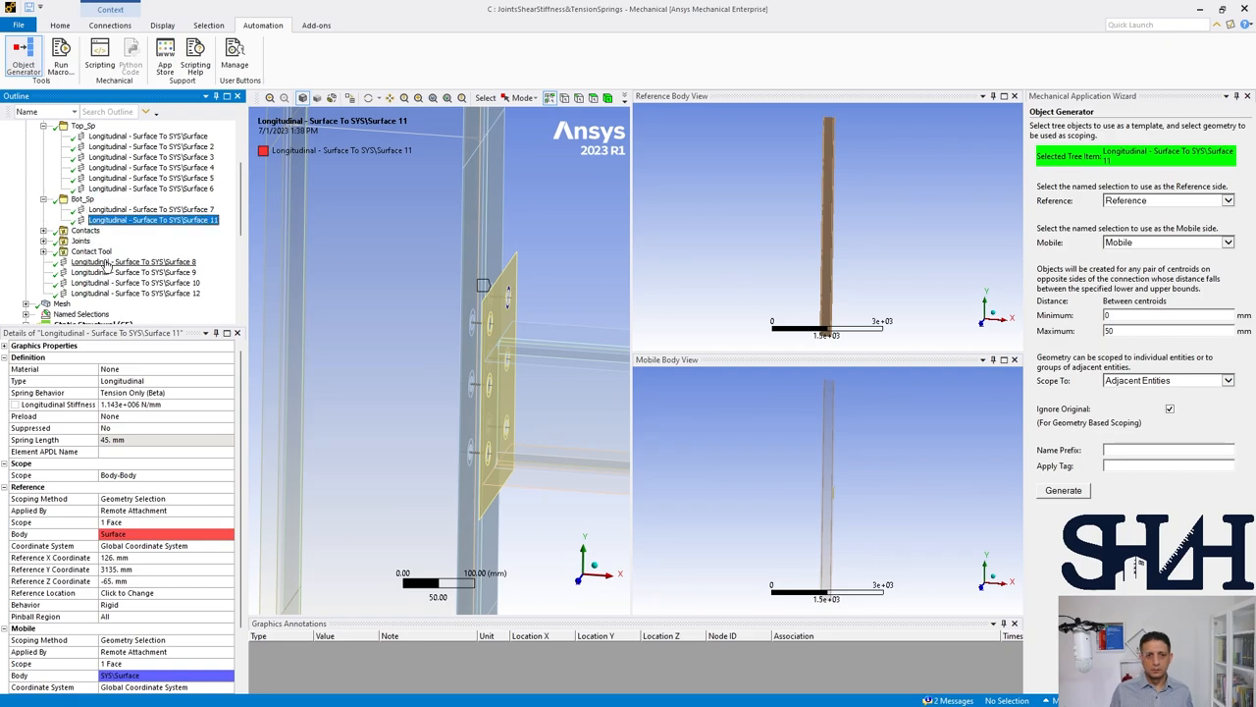
{"action": "left_click", "coordinate": [133, 261]}
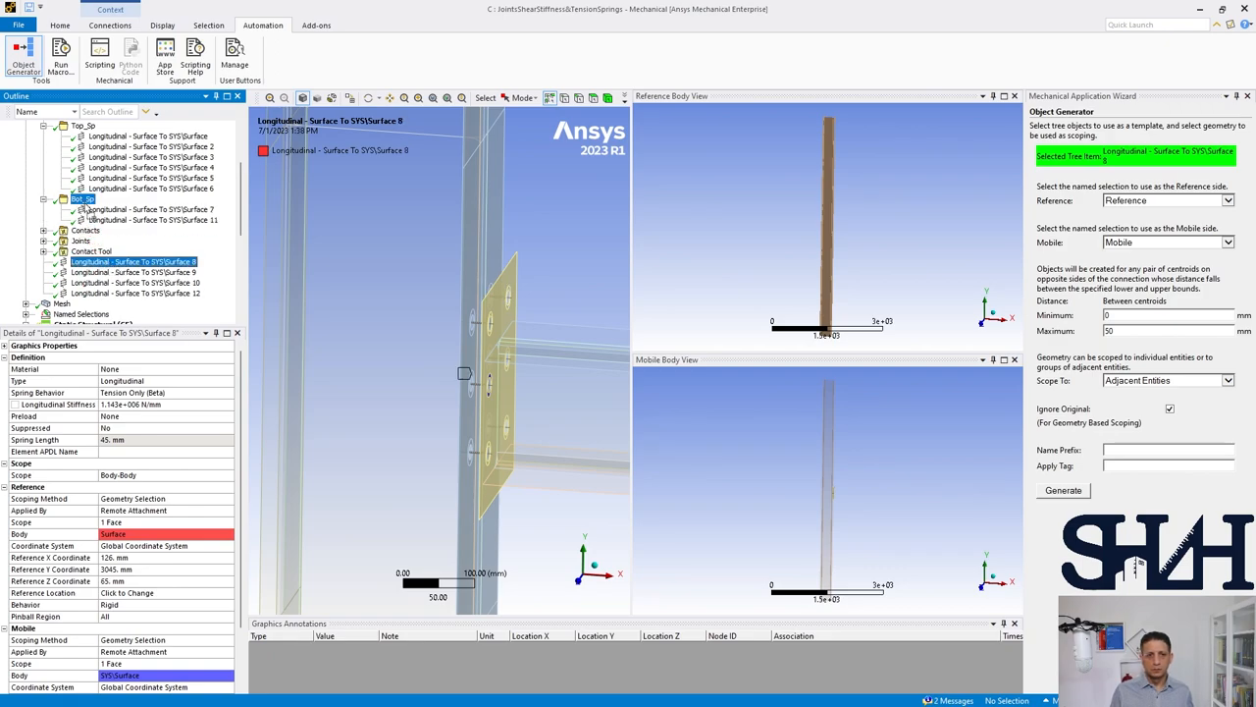
{"action": "left_click", "coordinate": [133, 271]}
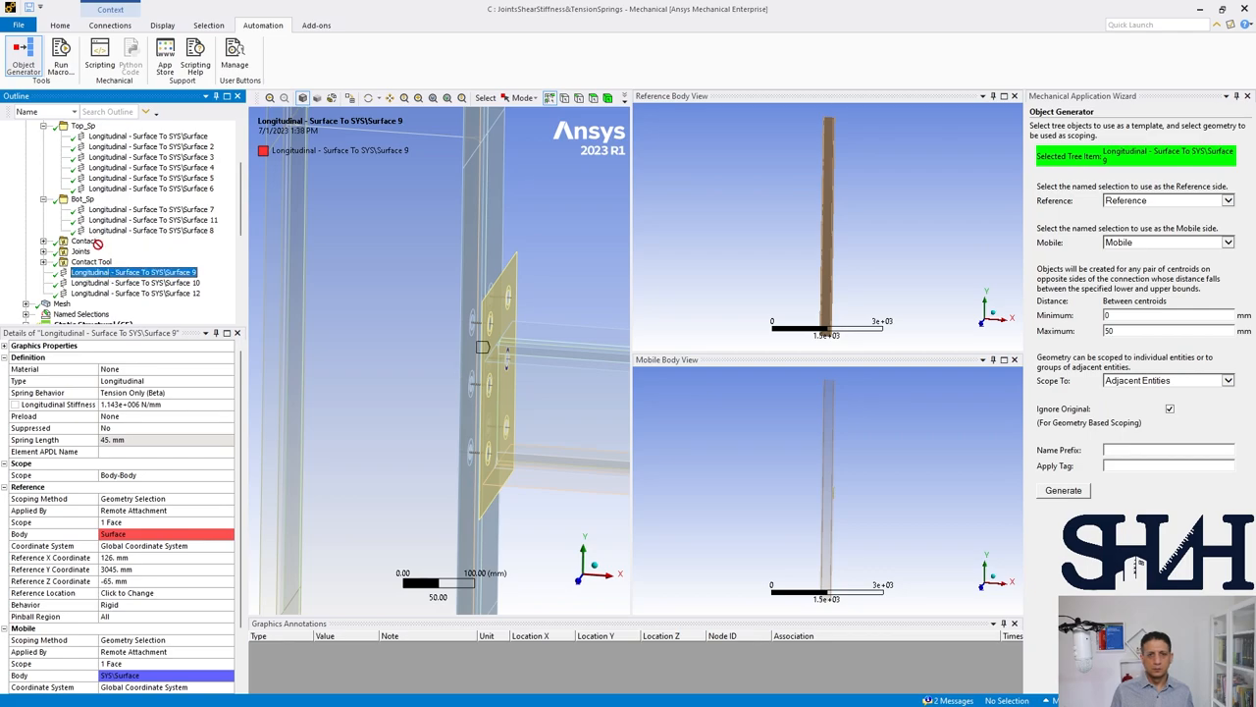
{"action": "left_click", "coordinate": [135, 293]}
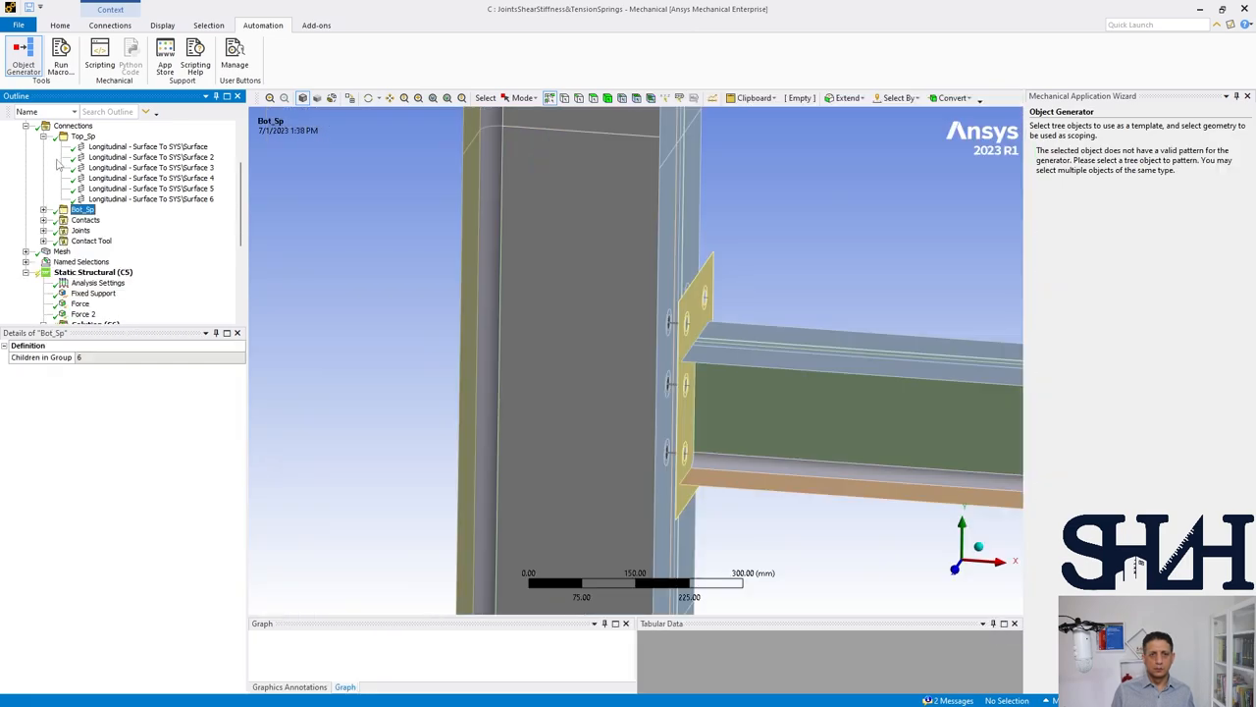
{"action": "left_click", "coordinate": [74, 125]}
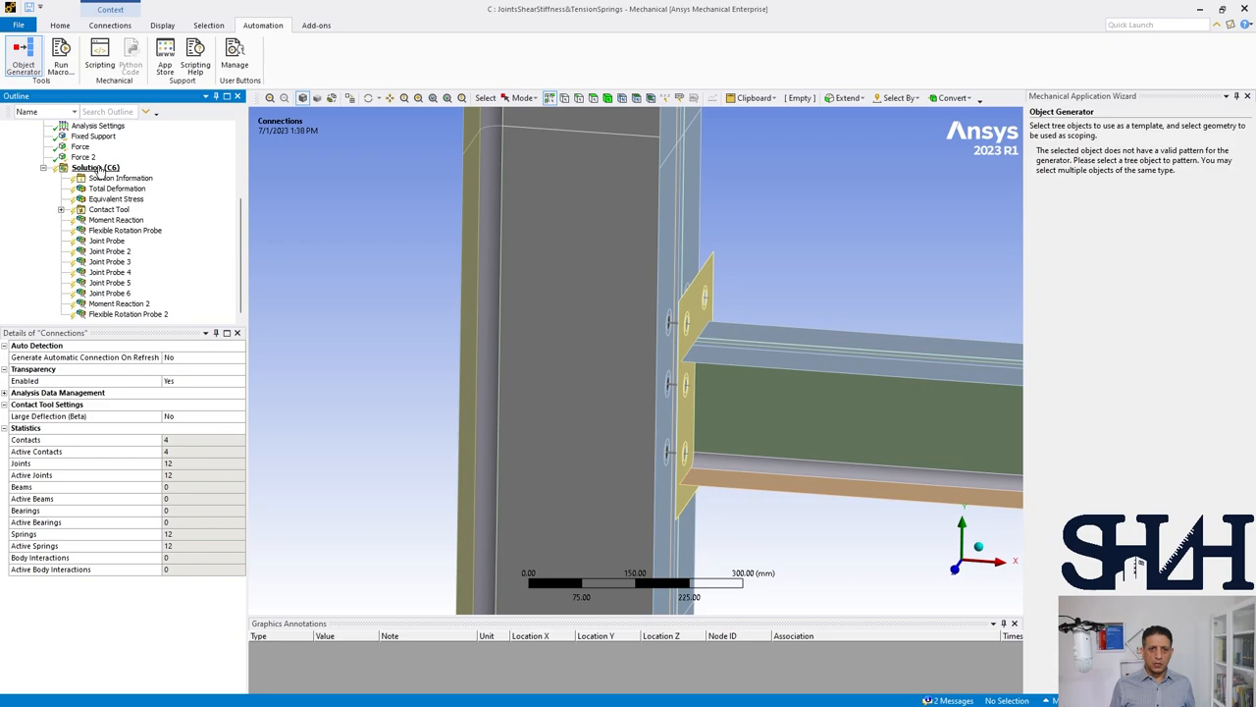
- Solve the model and watch the force convergence under Solution Information
{"action": "right_click", "coordinate": [94, 167]}
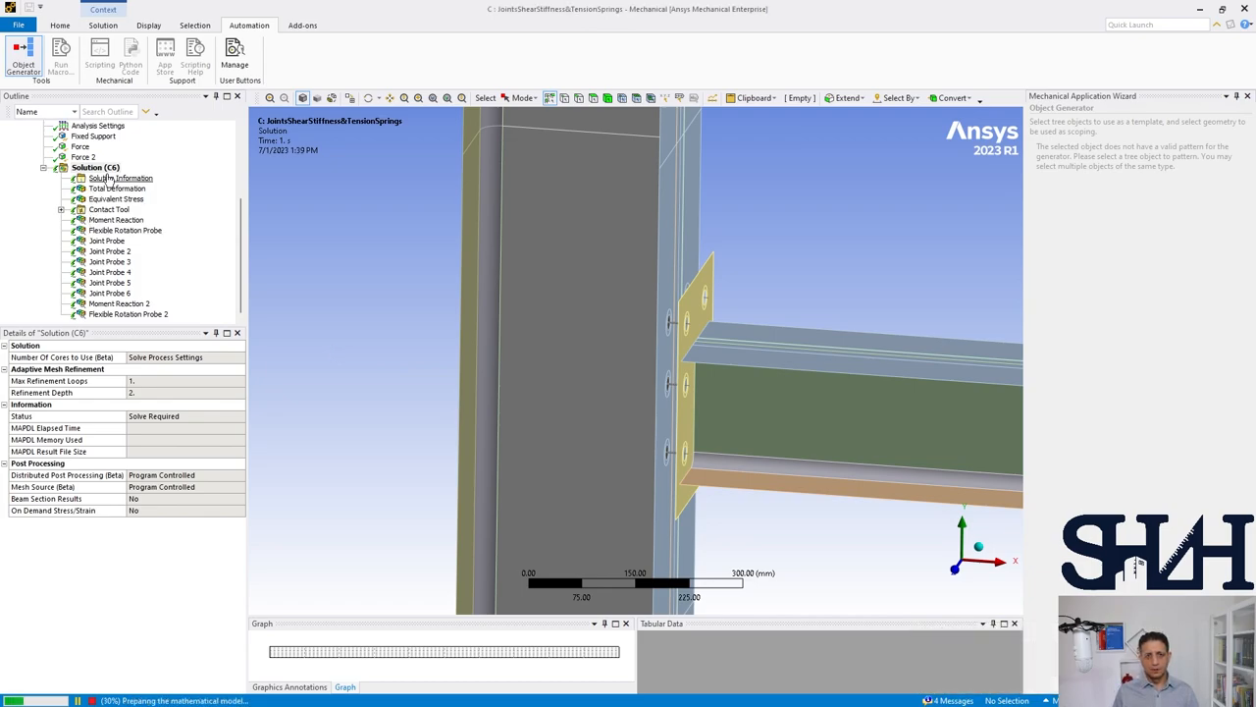
{"action": "left_click", "coordinate": [121, 177]}
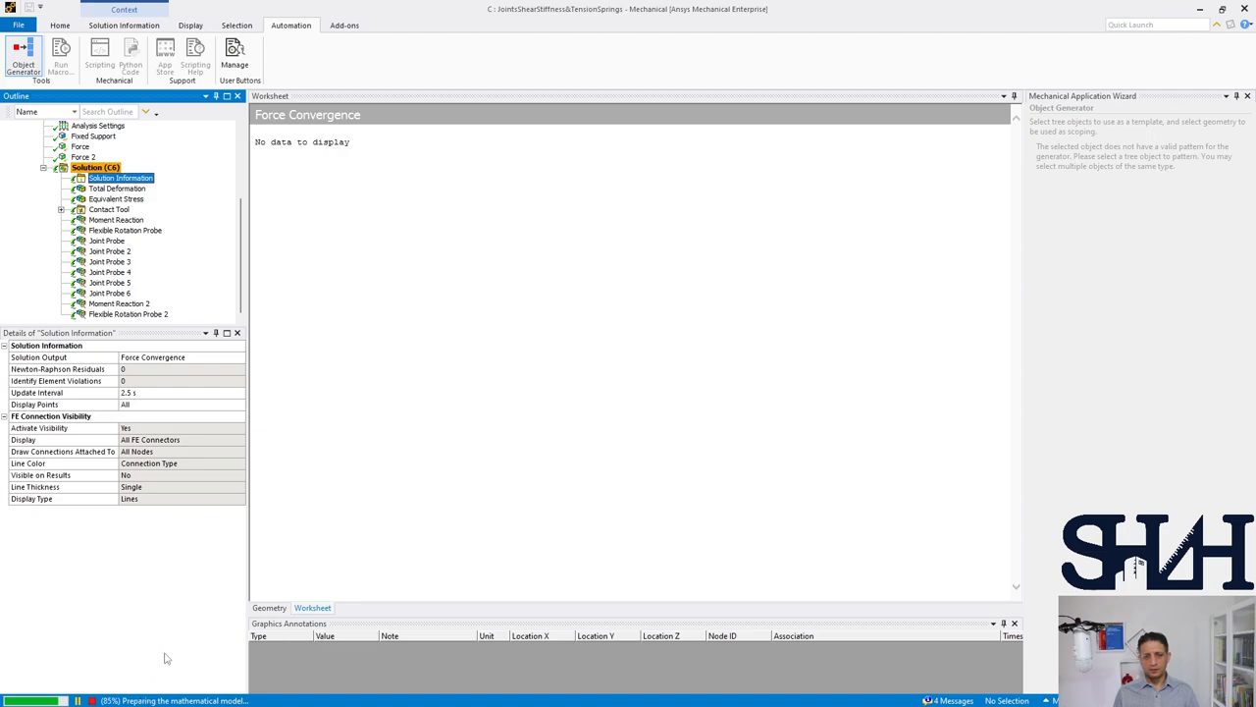
{"action": "mouse_move", "coordinate": [188, 659]}
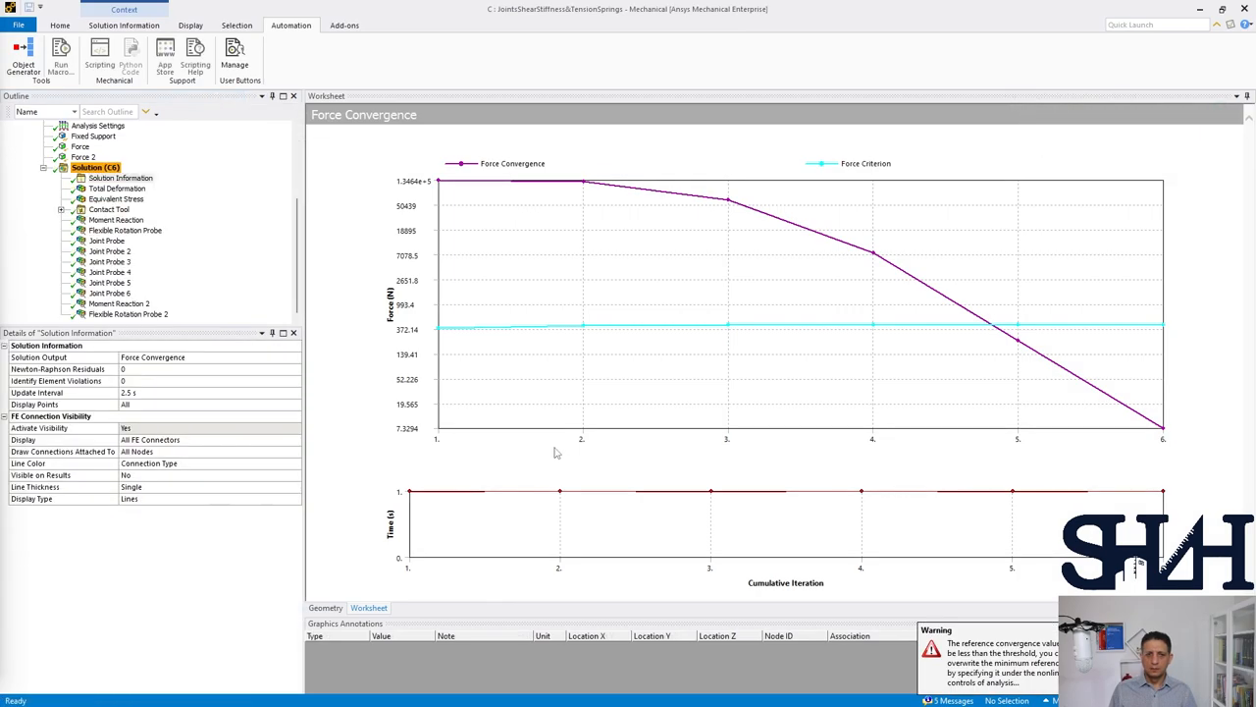
- Review the total deformation, contact status, moment reaction and flexible rotation results
{"action": "left_click", "coordinate": [118, 188]}
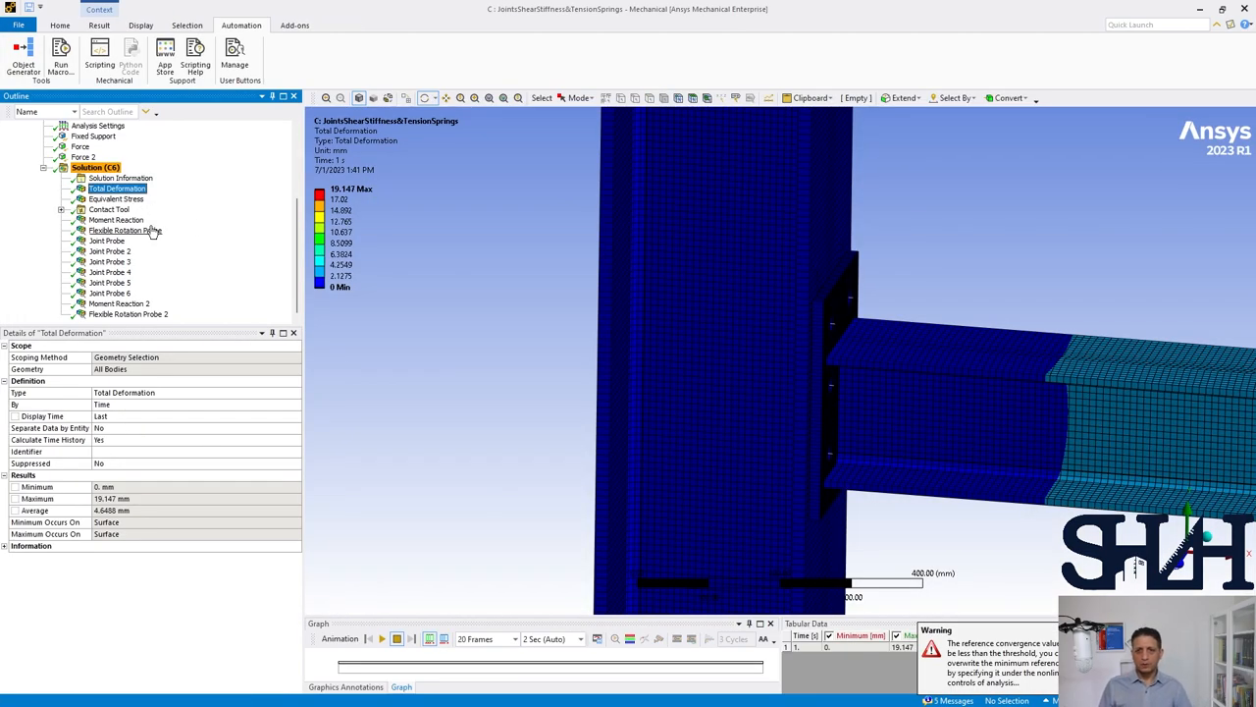
{"action": "left_click", "coordinate": [116, 199]}
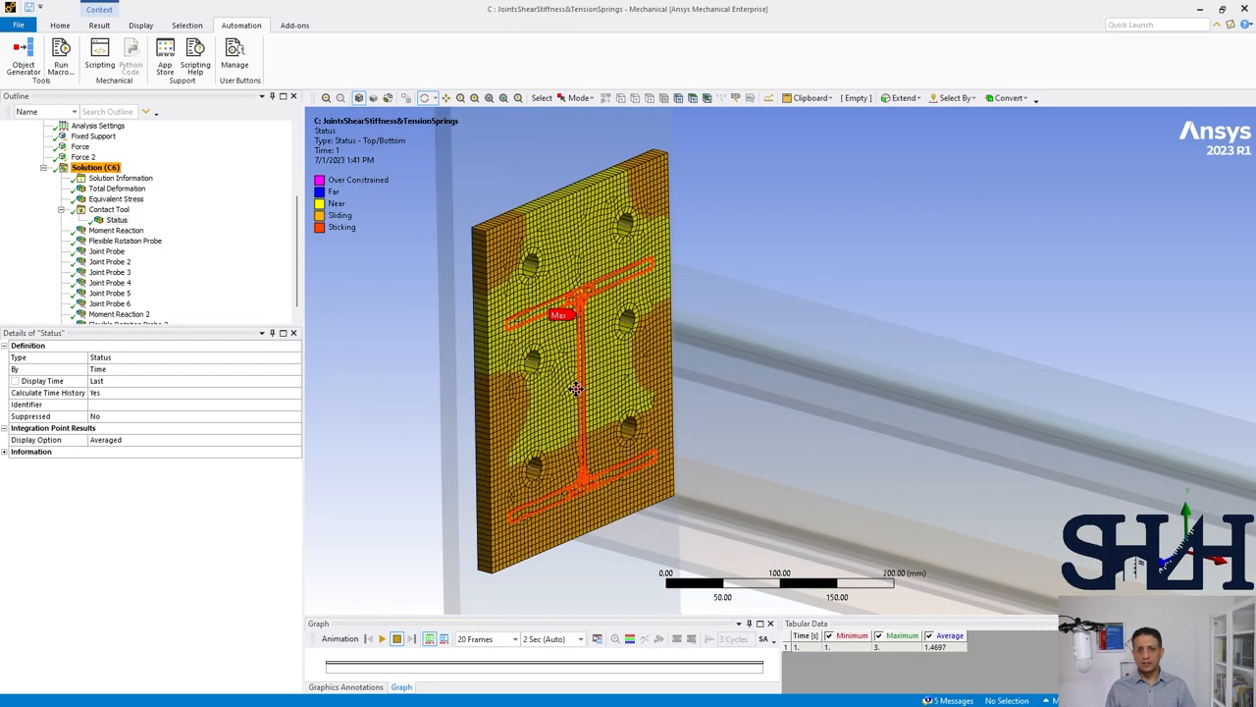
{"action": "left_click", "coordinate": [116, 230]}
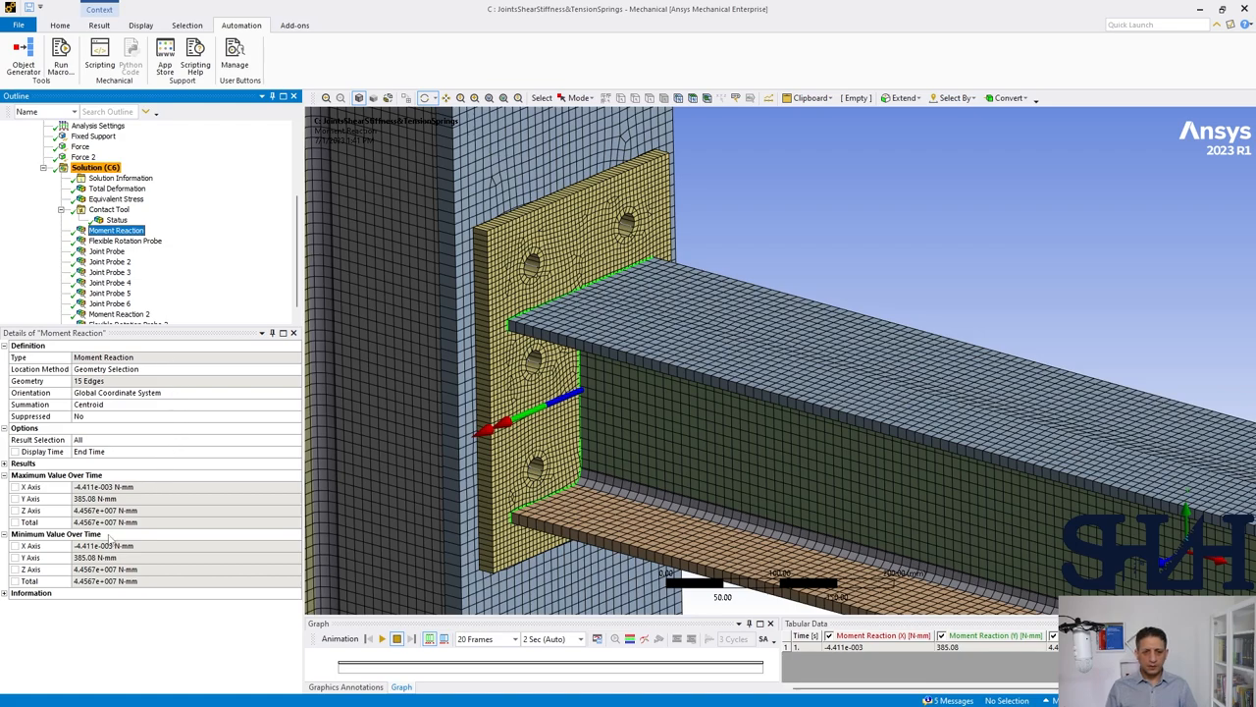
{"action": "mouse_move", "coordinate": [98, 444]}
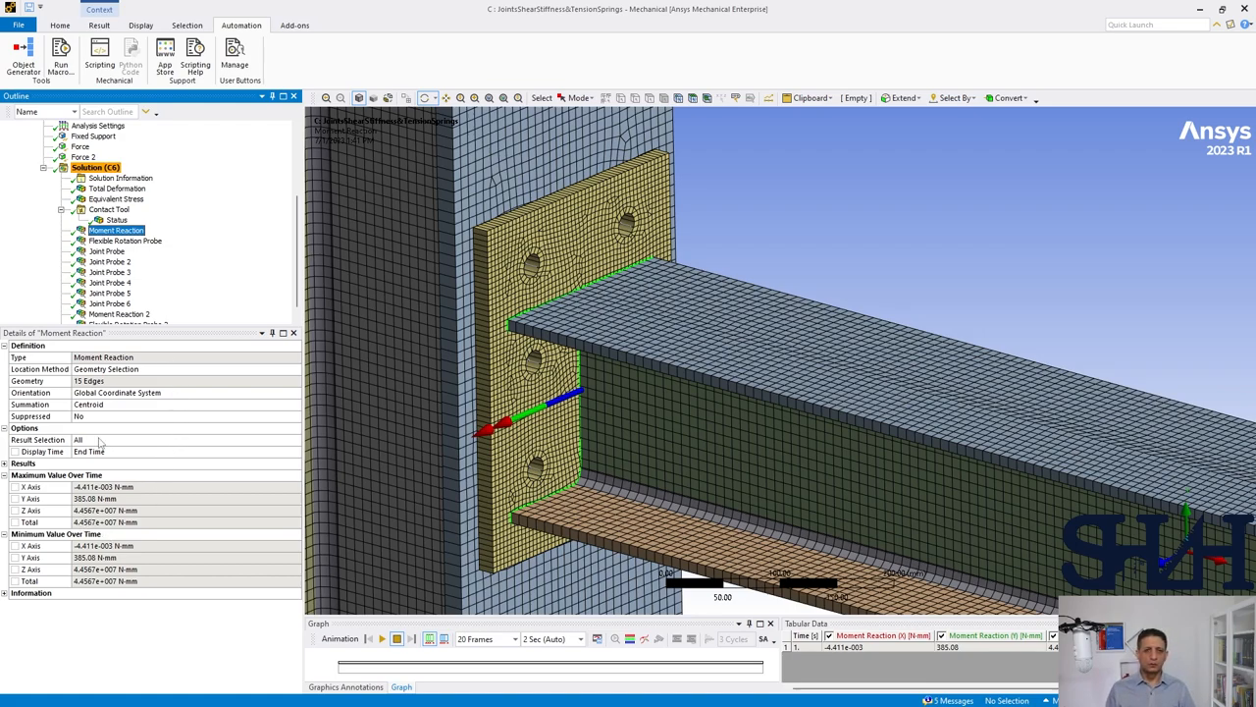
{"action": "left_click", "coordinate": [126, 239]}
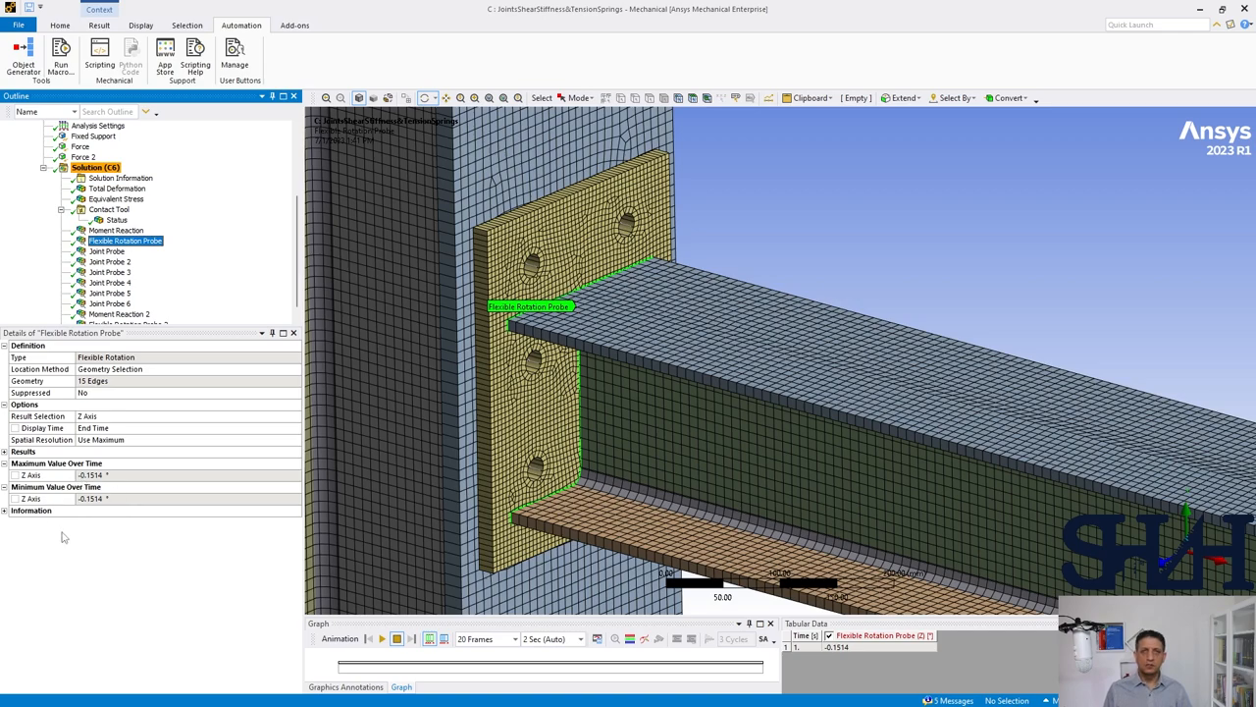
- Show the total forces of Joint Probe and Joint Probe 2
{"action": "left_click", "coordinate": [106, 252]}
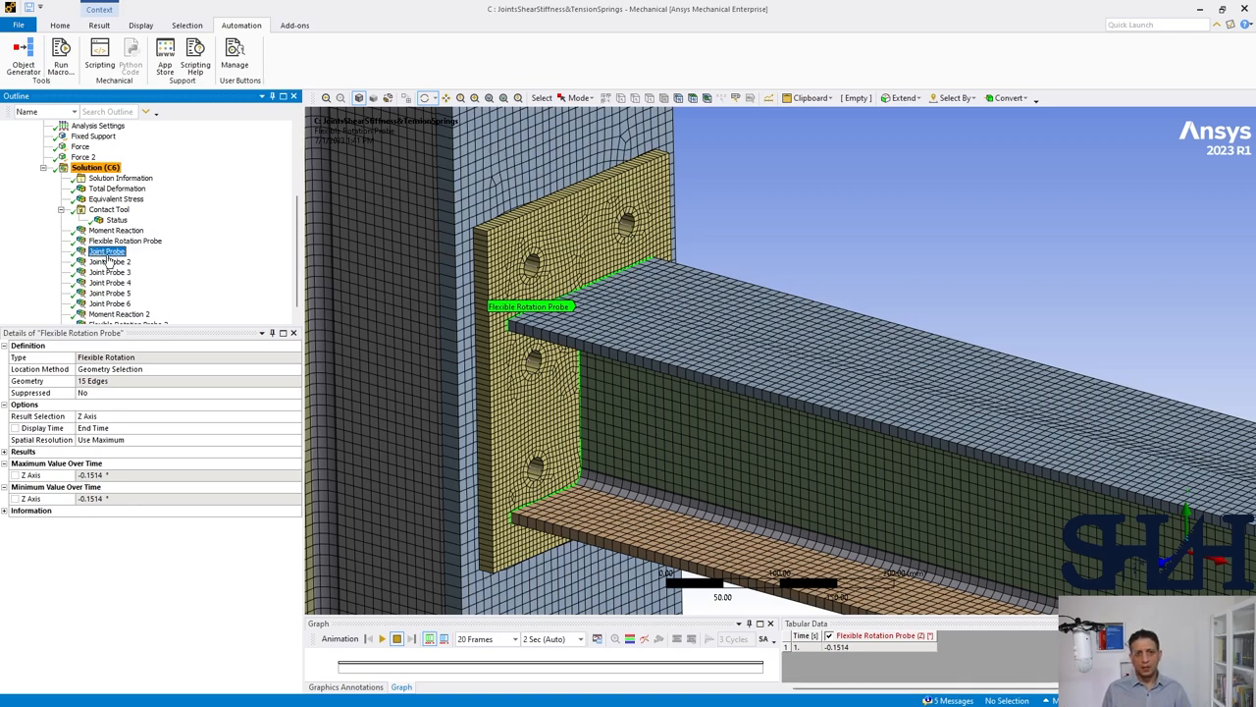
{"action": "left_click", "coordinate": [106, 251]}
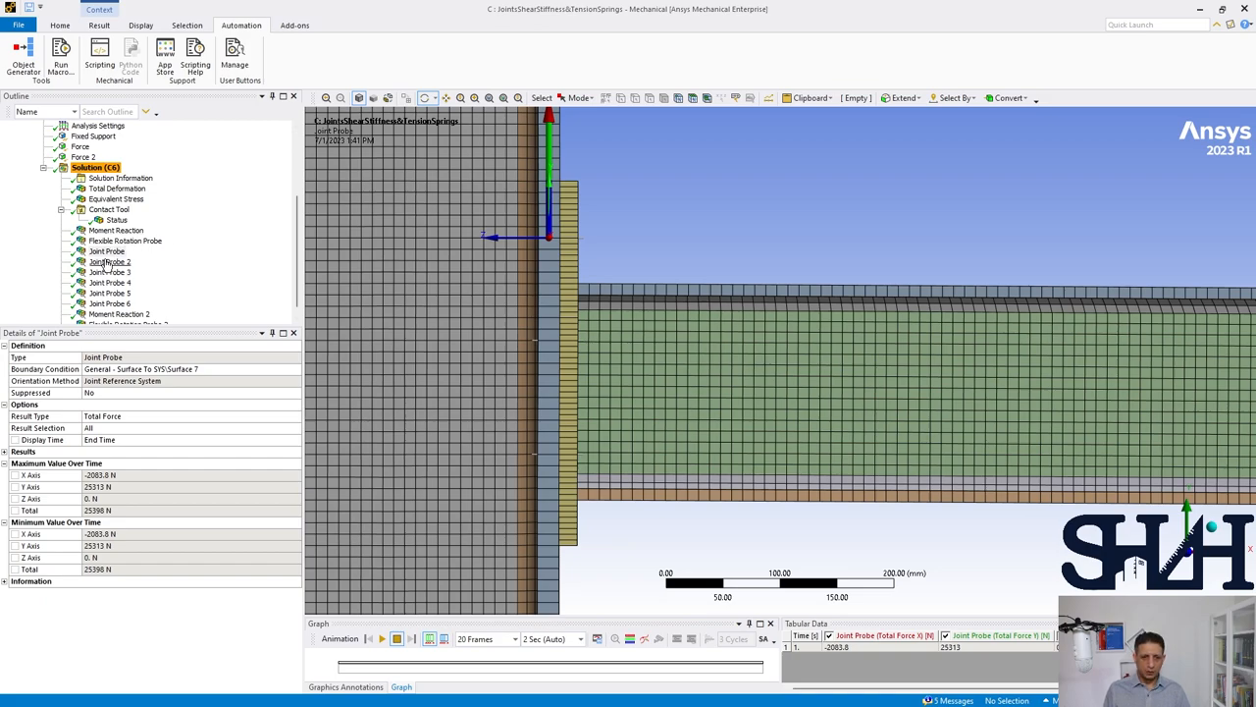
{"action": "left_click", "coordinate": [110, 262]}
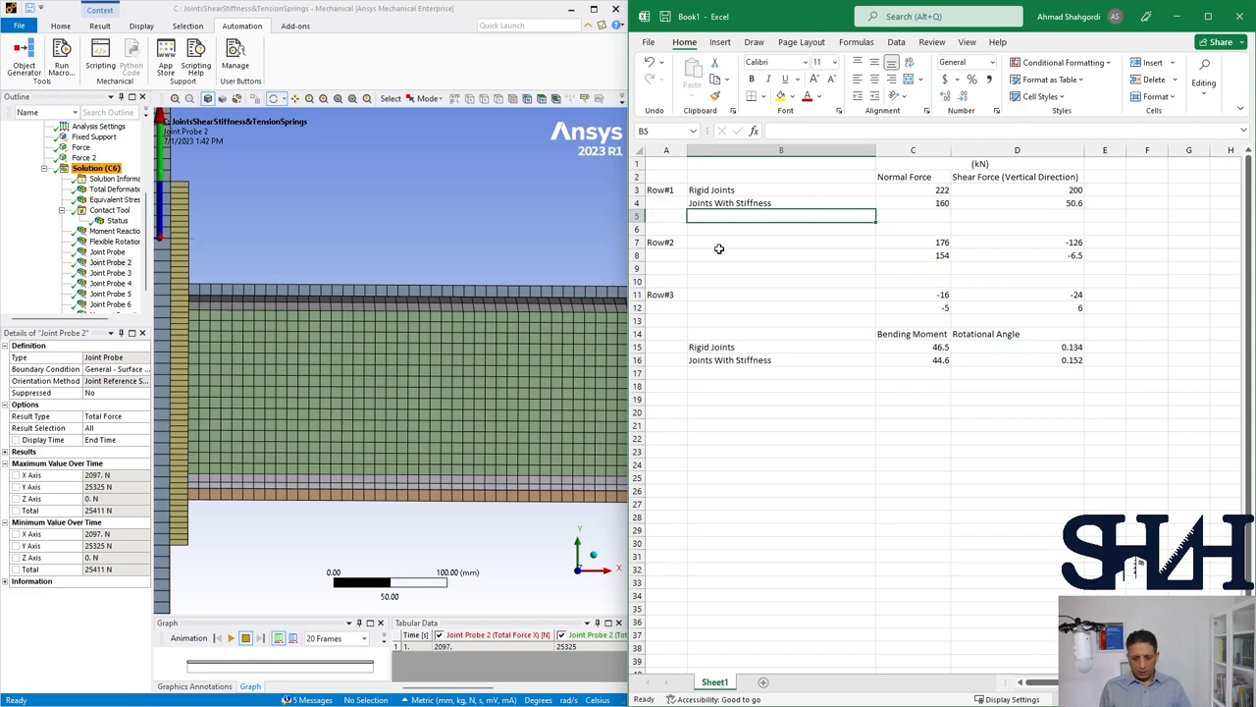
- Label the new table row 'Shear Stiffness Joints And Single Spring' for the spring-joint case
{"action": "type", "text": "Shear Stiff"}
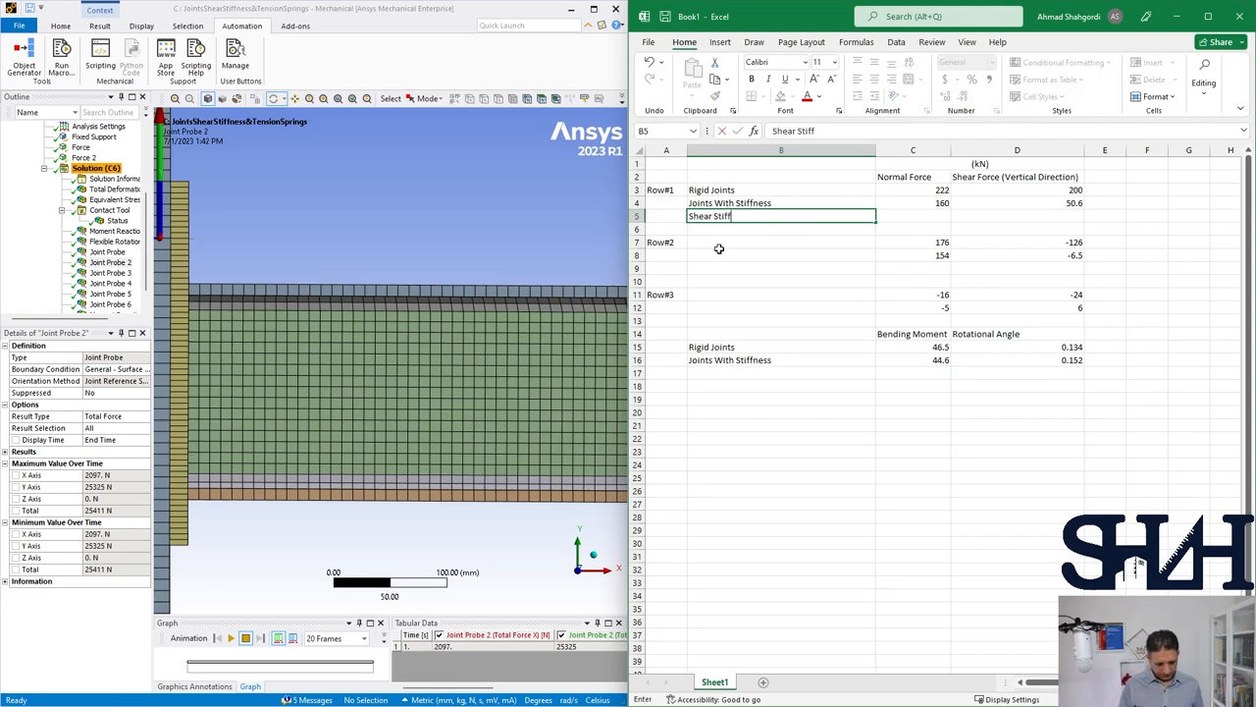
{"action": "type", "text": "ness"}
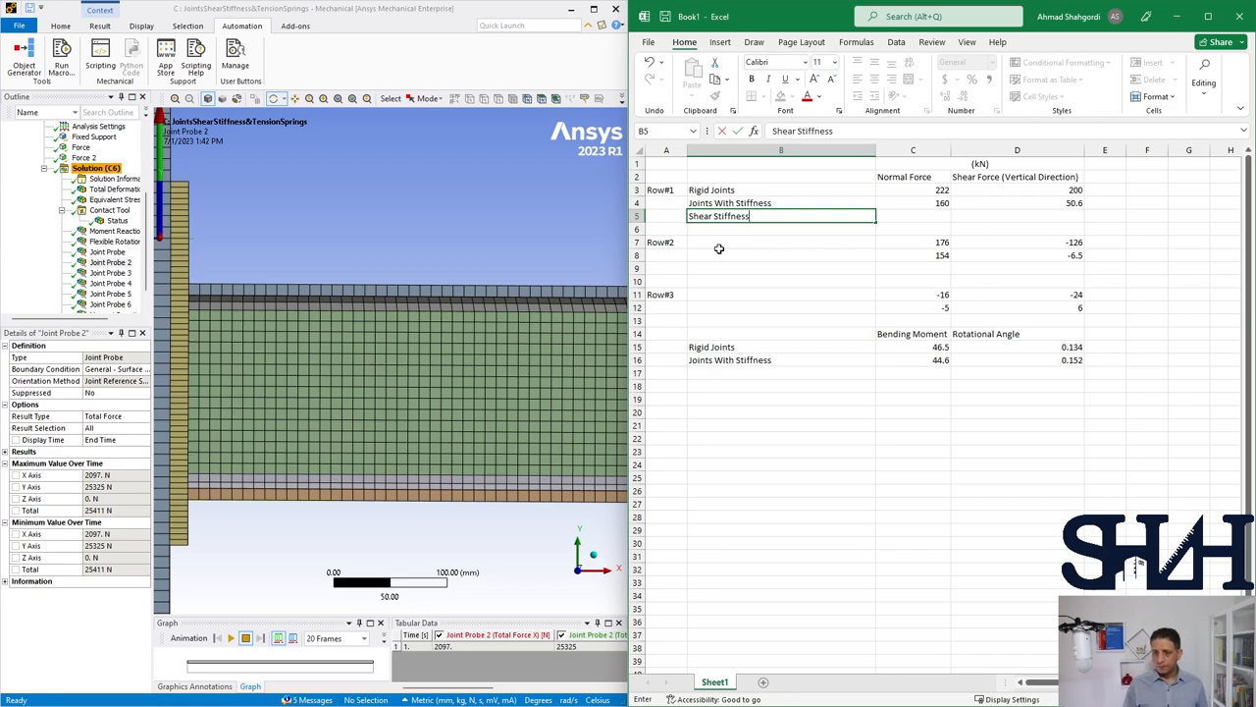
{"action": "type", "text": "J"}
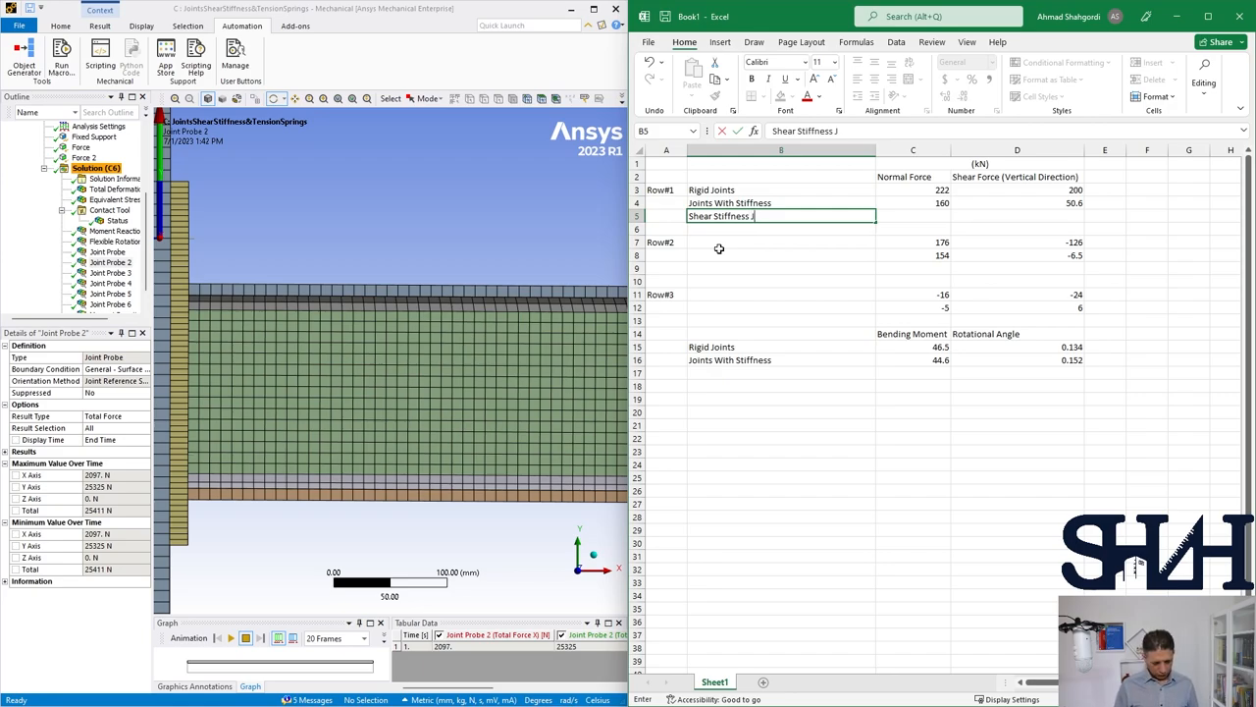
{"action": "type", "text": "oints"}
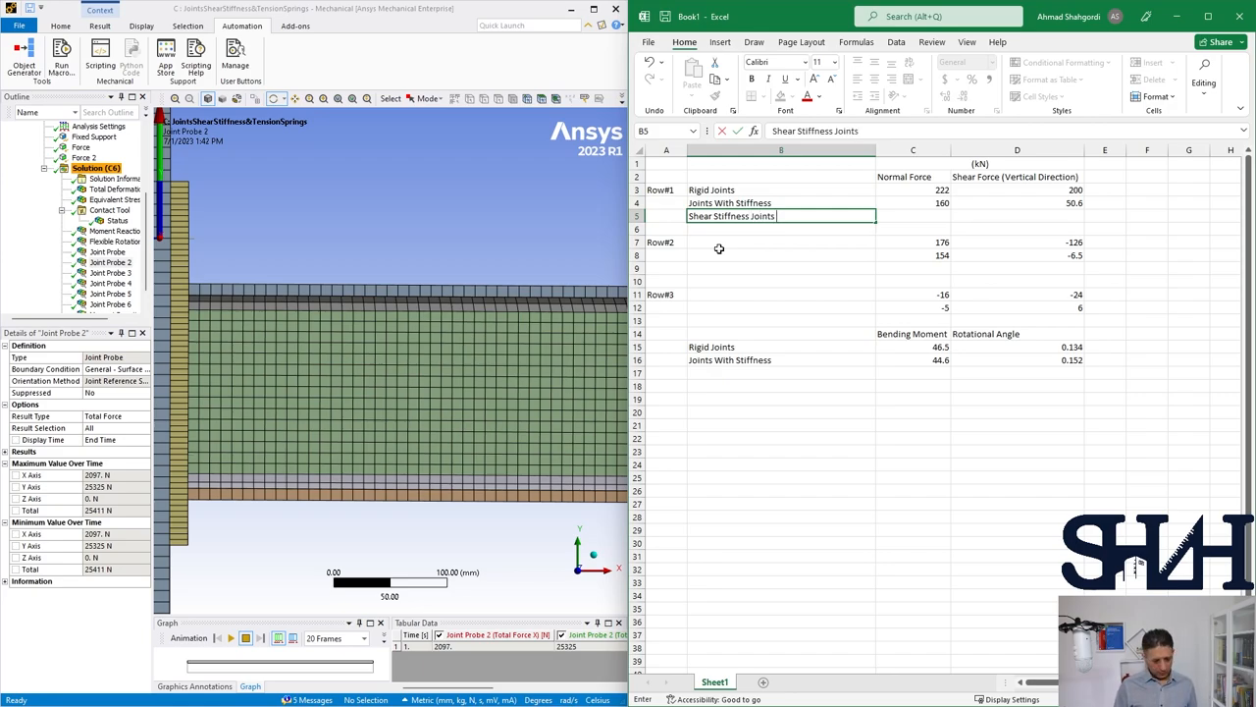
{"action": "type", "text": "And S"}
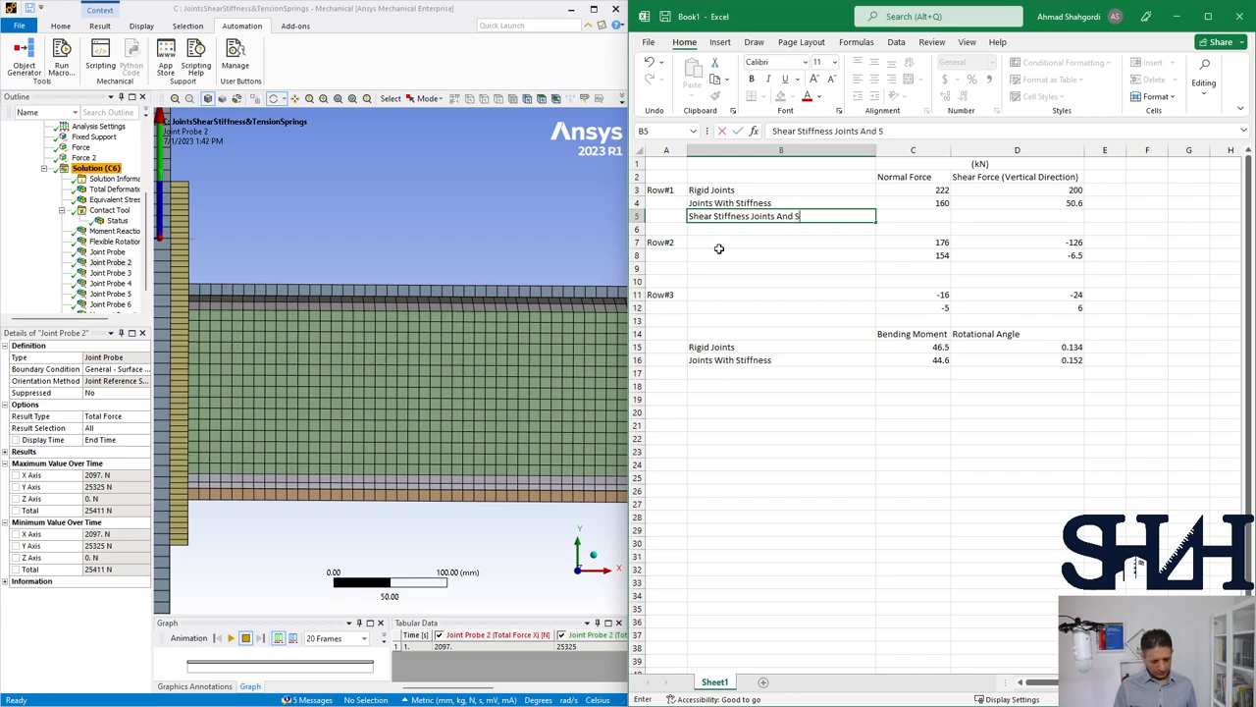
{"action": "type", "text": "i"}
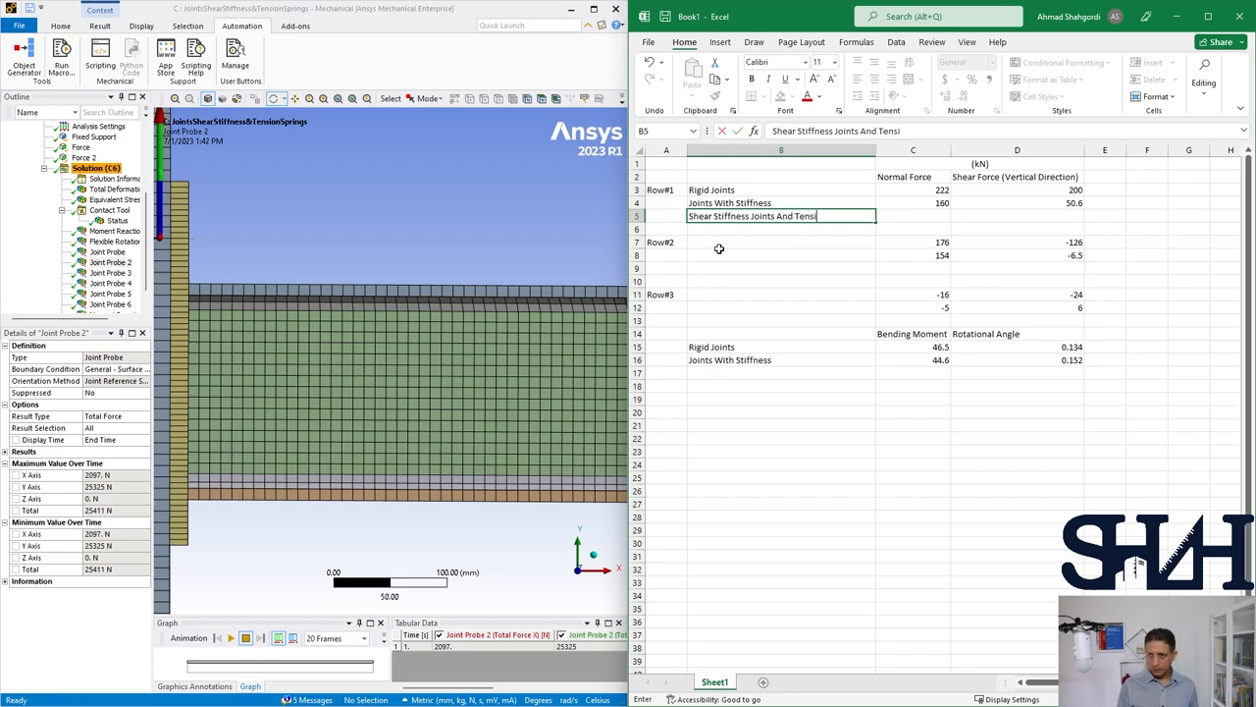
{"action": "type", "text": "le Spring"}
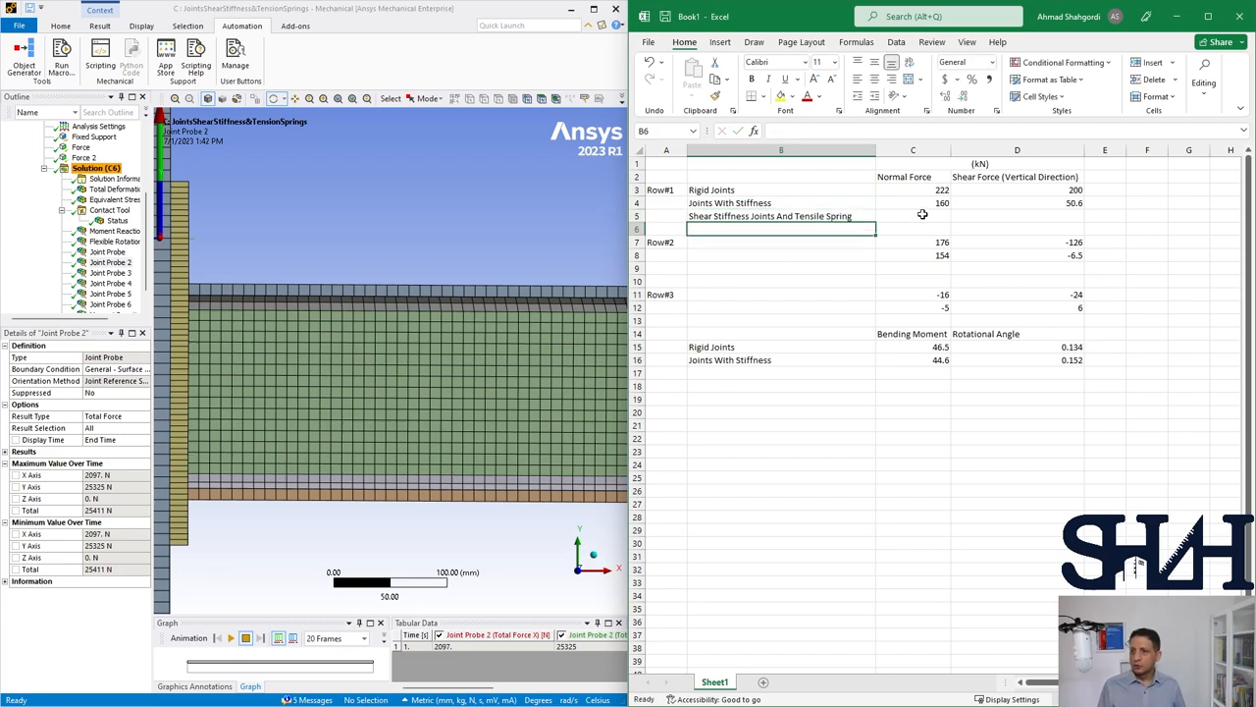
{"action": "left_click", "coordinate": [913, 216]}
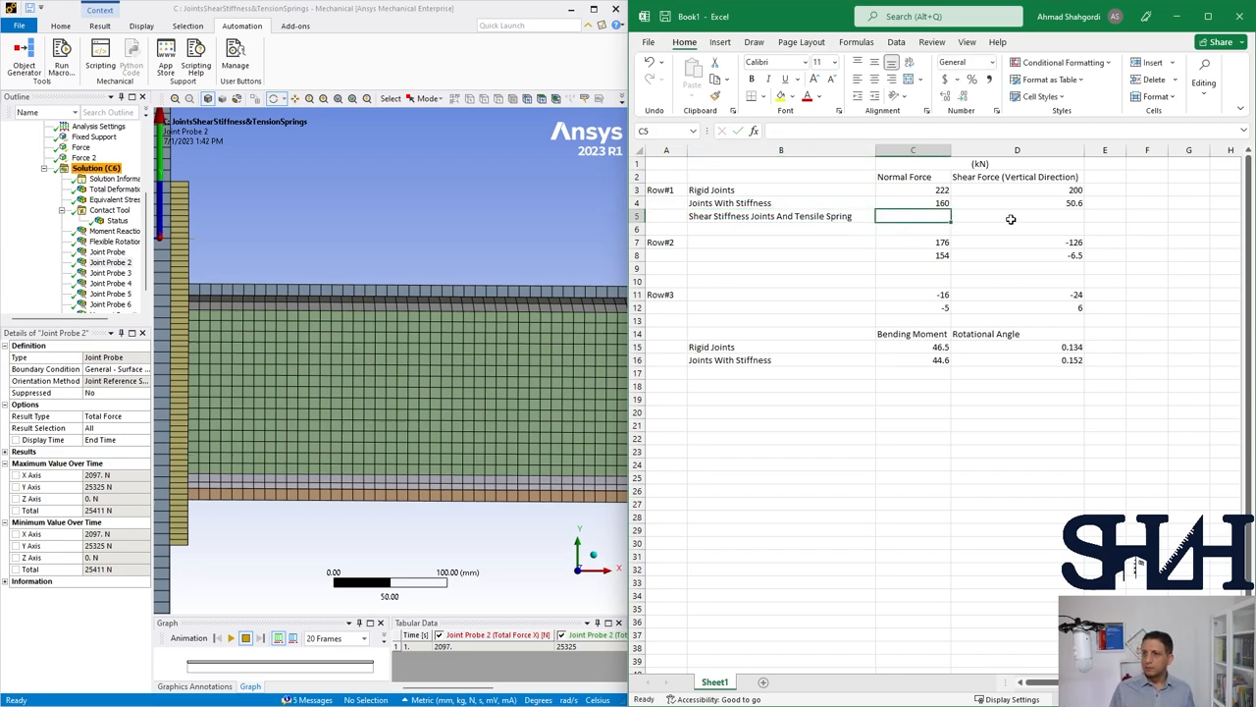
- Read Joint Probes 2–4 and record the first spring-case shear force, 50.6 kN
{"action": "left_click", "coordinate": [1017, 216]}
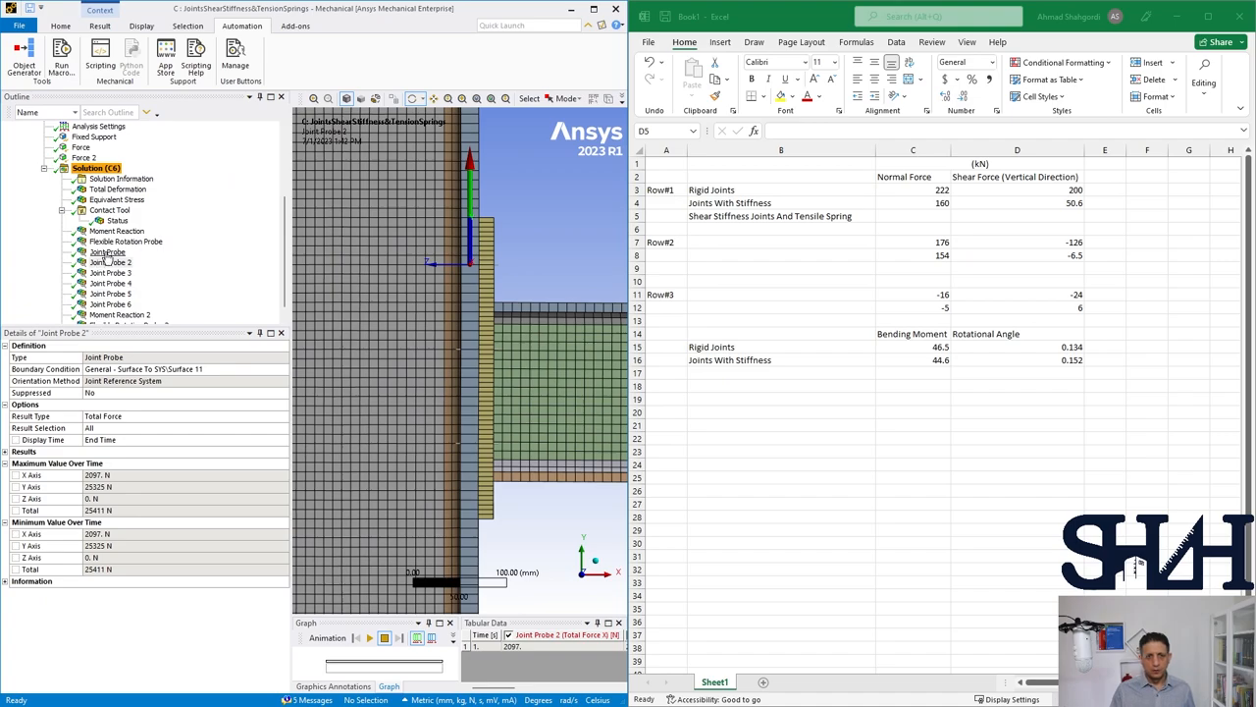
{"action": "left_click", "coordinate": [110, 263]}
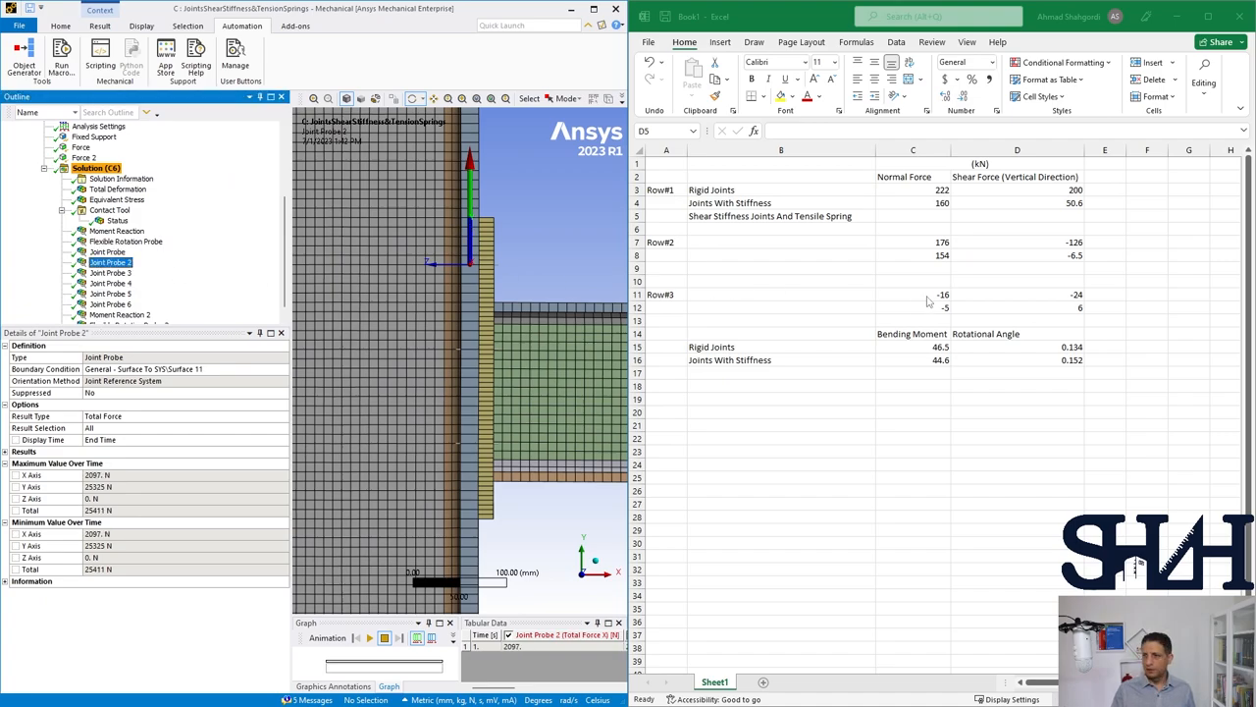
{"action": "left_click", "coordinate": [1017, 214]}
{"action": "type", "text": "50.6"}
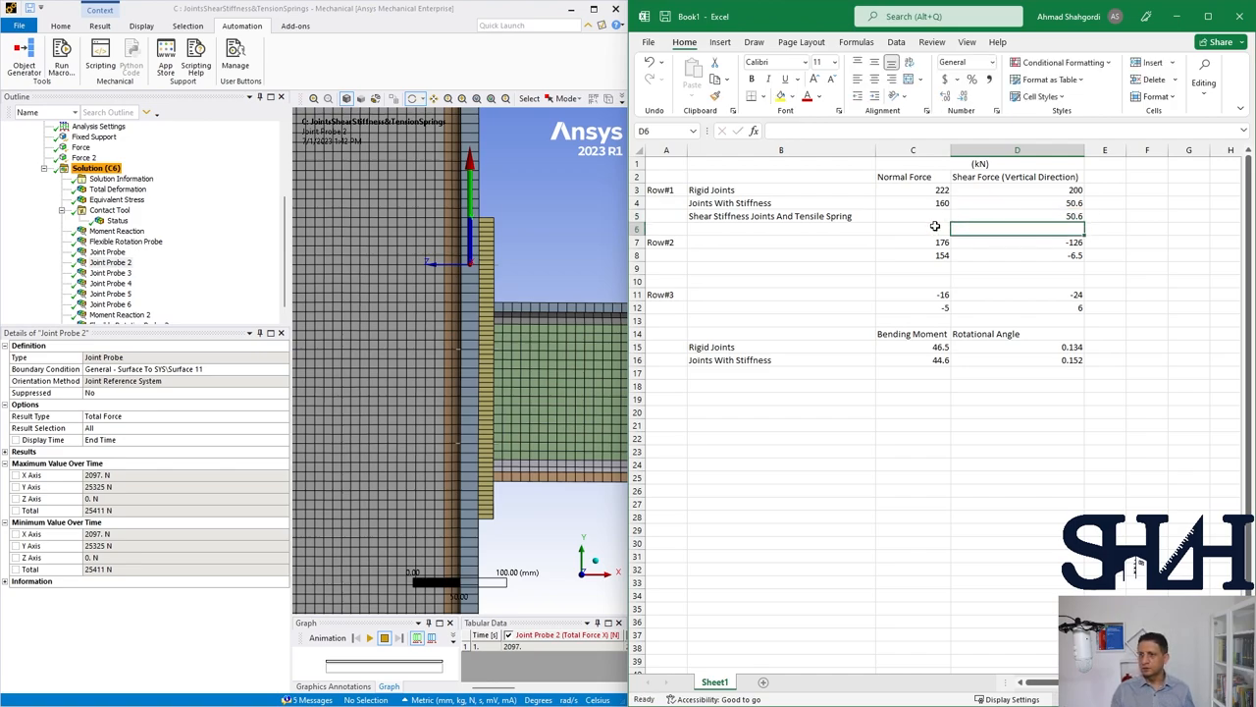
{"action": "left_click", "coordinate": [110, 282]}
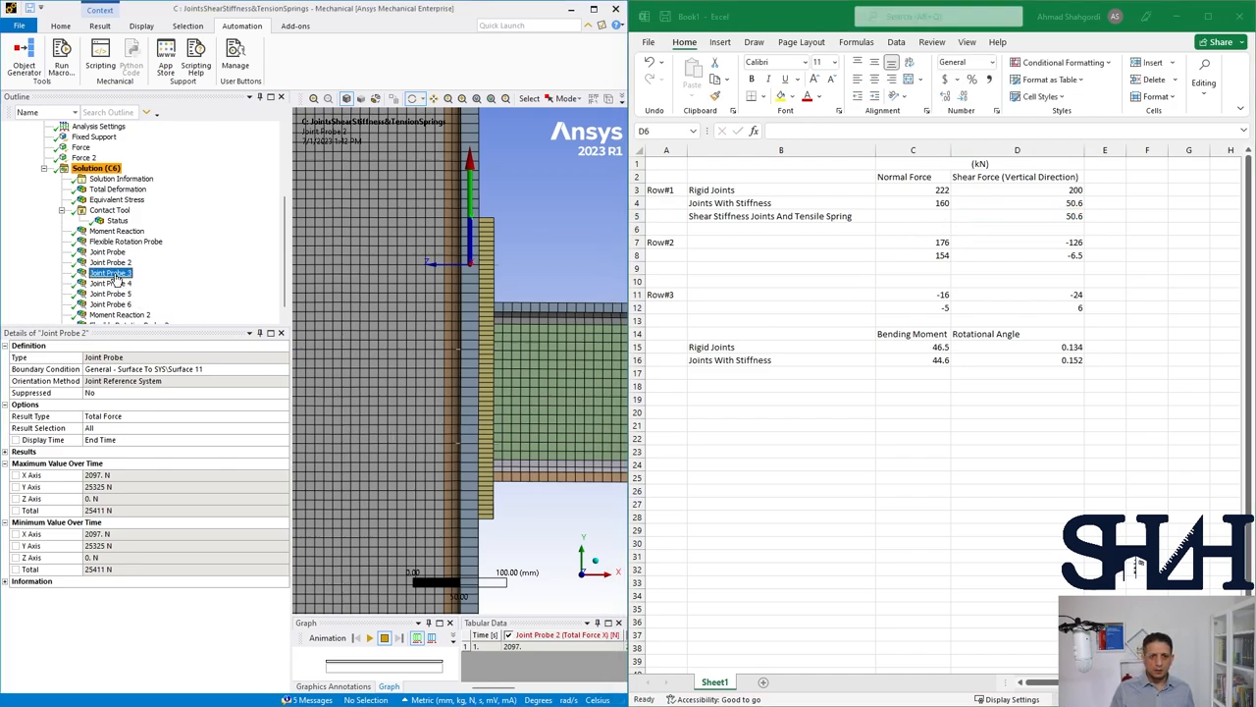
{"action": "left_click", "coordinate": [110, 283]}
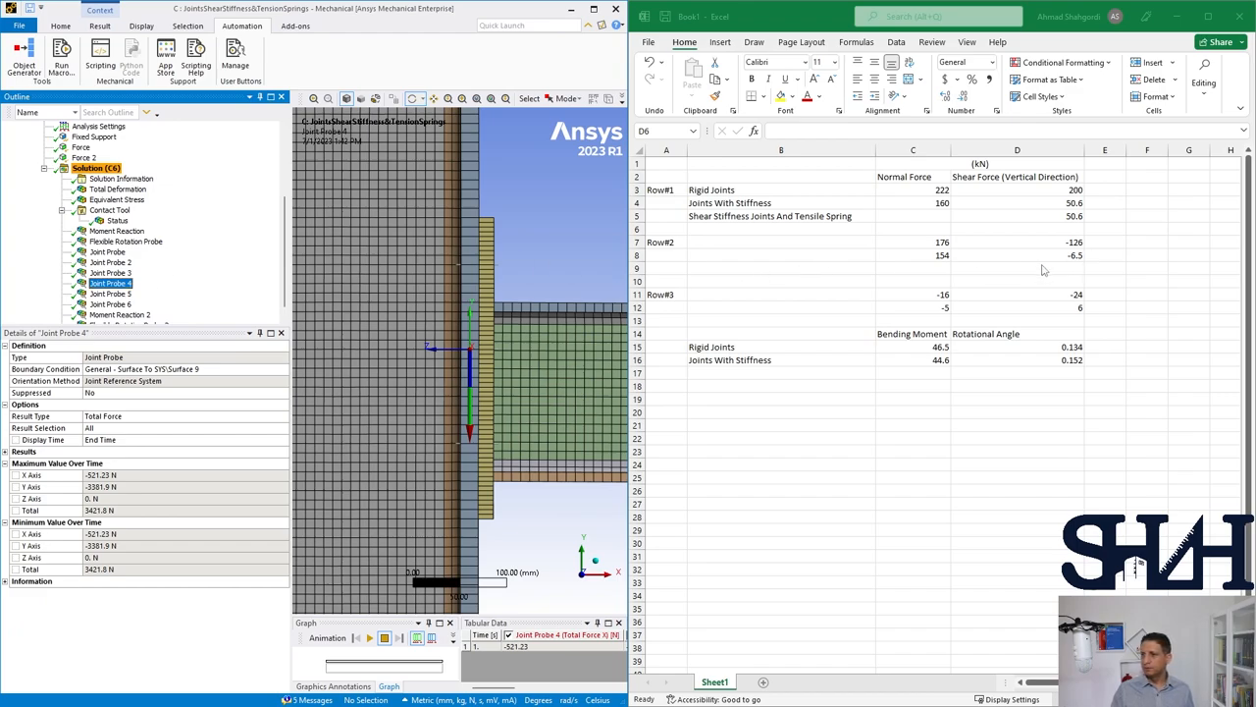
{"action": "left_click", "coordinate": [1017, 267]}
{"action": "type", "text": "-6.7"}
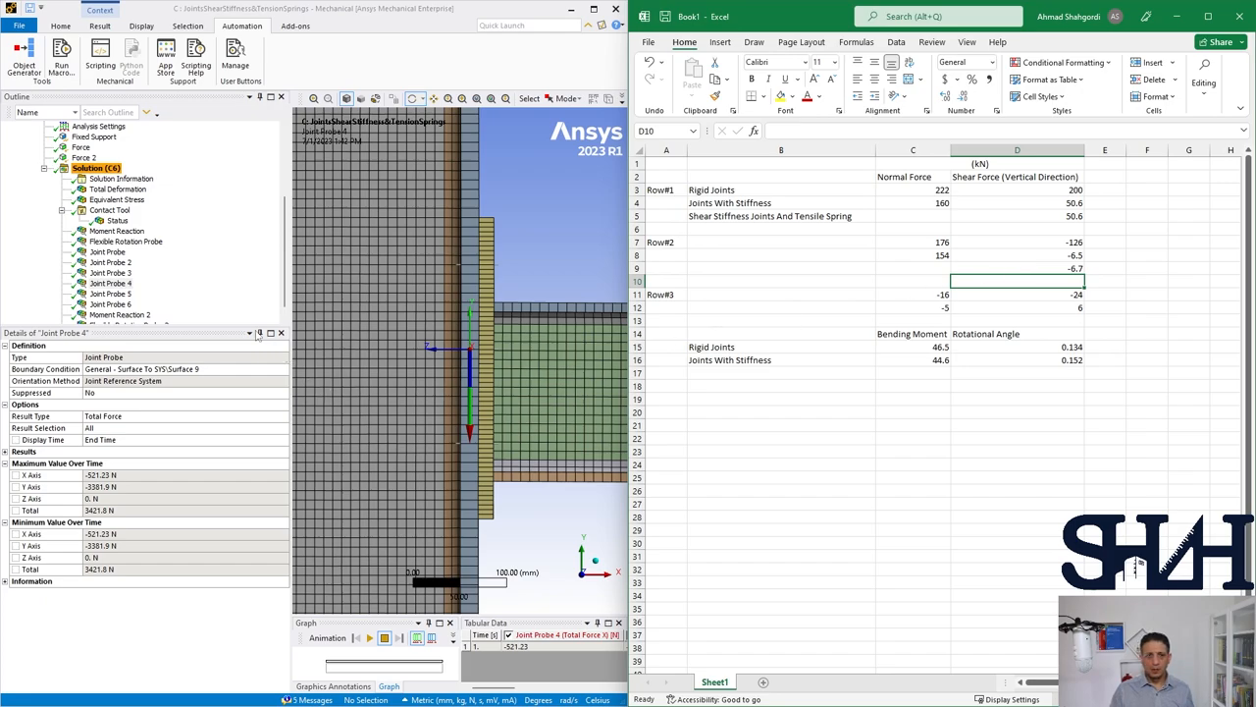
- Read Joint Probes 5–6 and record shear forces -6.7 and 6 kN in the remaining rows
{"action": "left_click", "coordinate": [108, 282]}
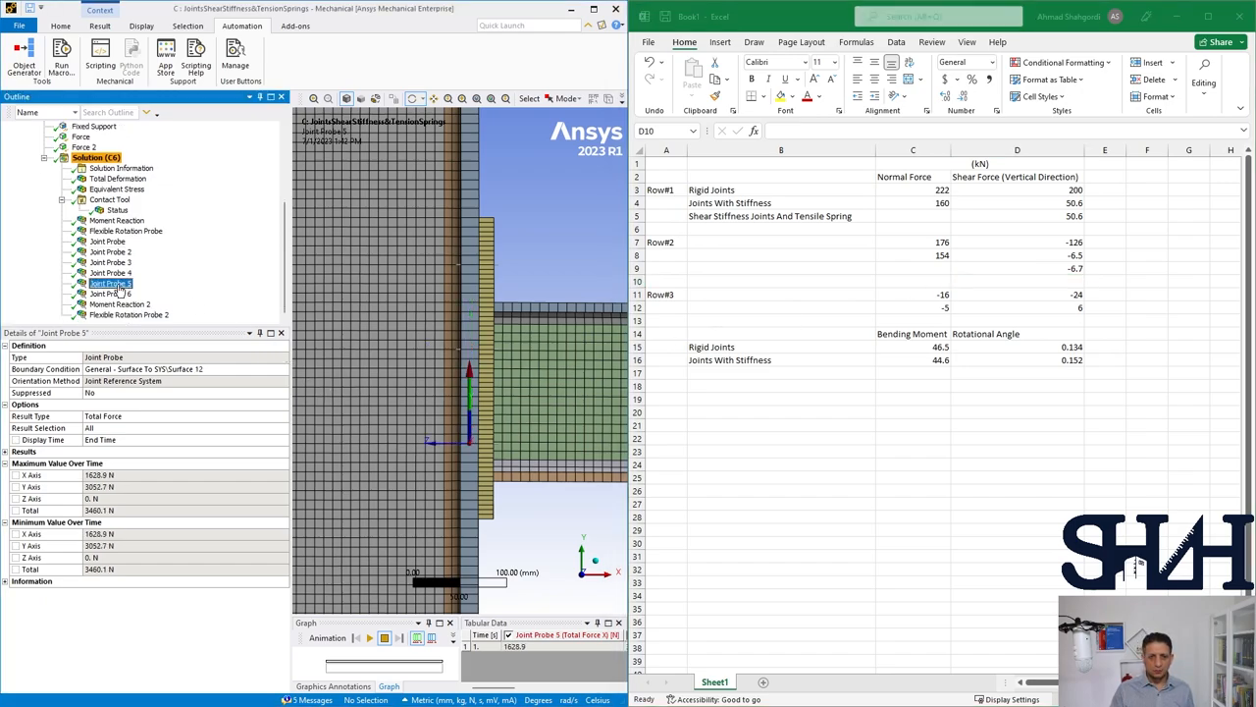
{"action": "left_click", "coordinate": [110, 294]}
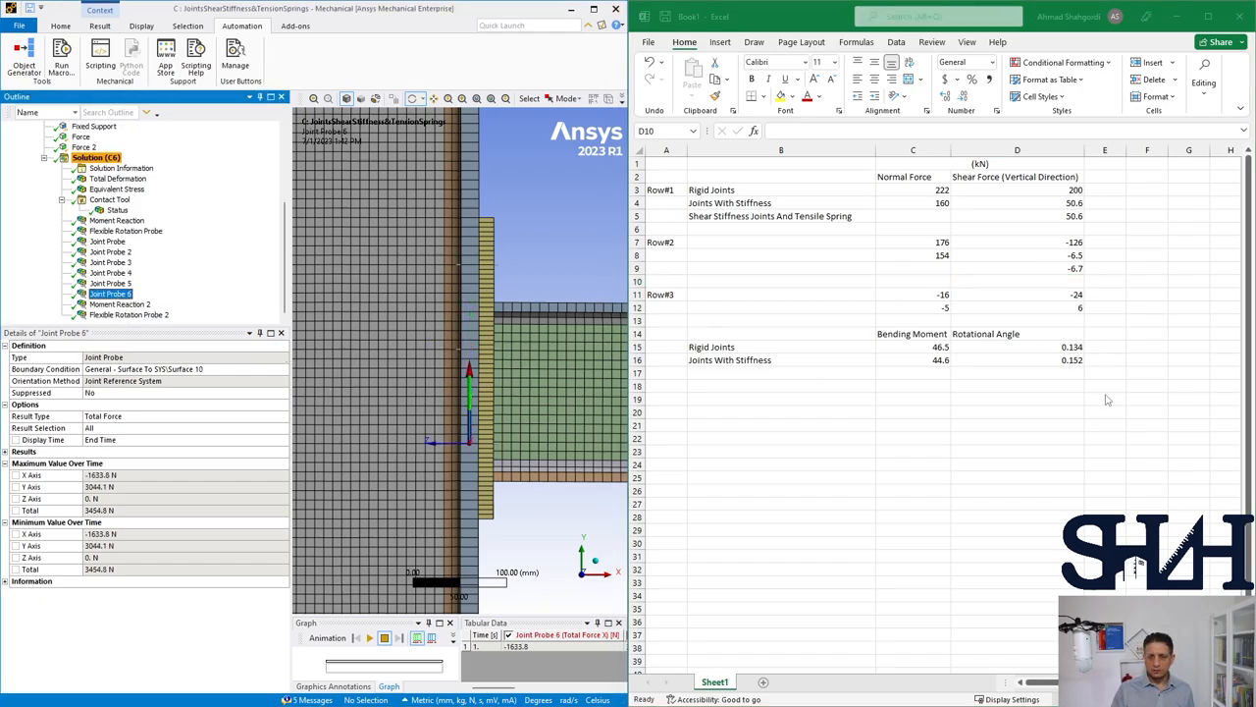
{"action": "left_click", "coordinate": [1017, 322]}
{"action": "type", "text": "6"}
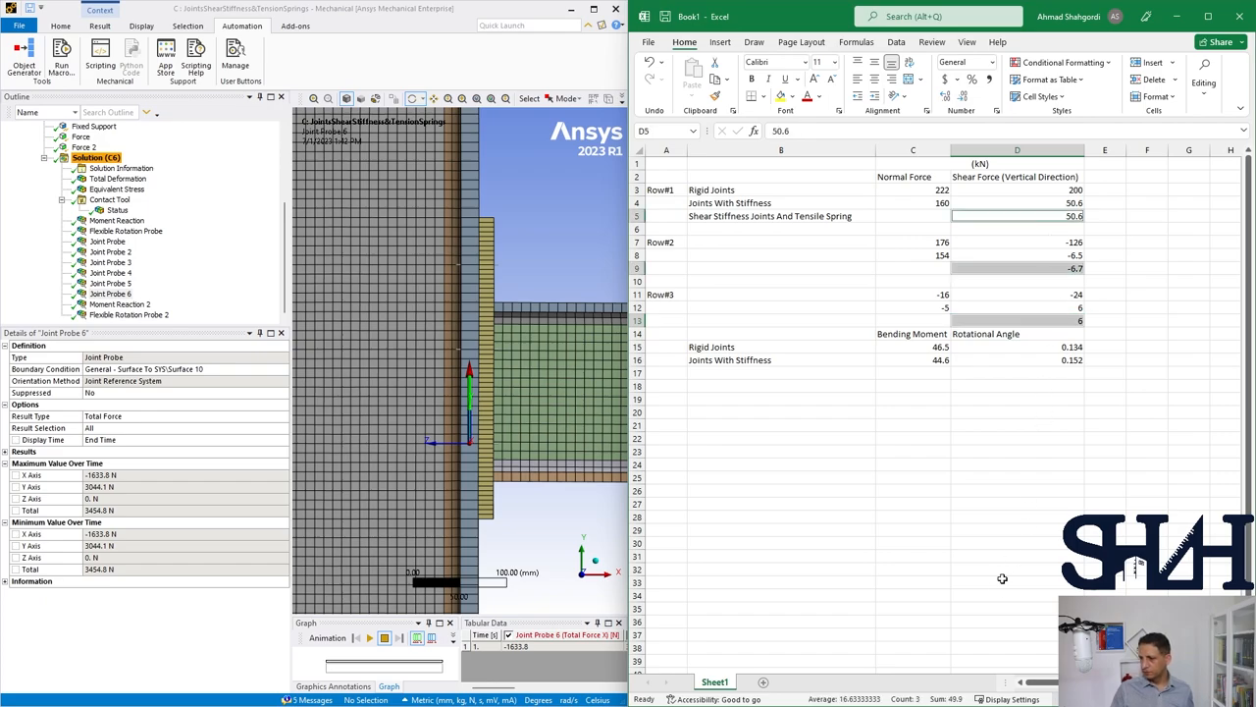
{"action": "mouse_move", "coordinate": [964, 251]}
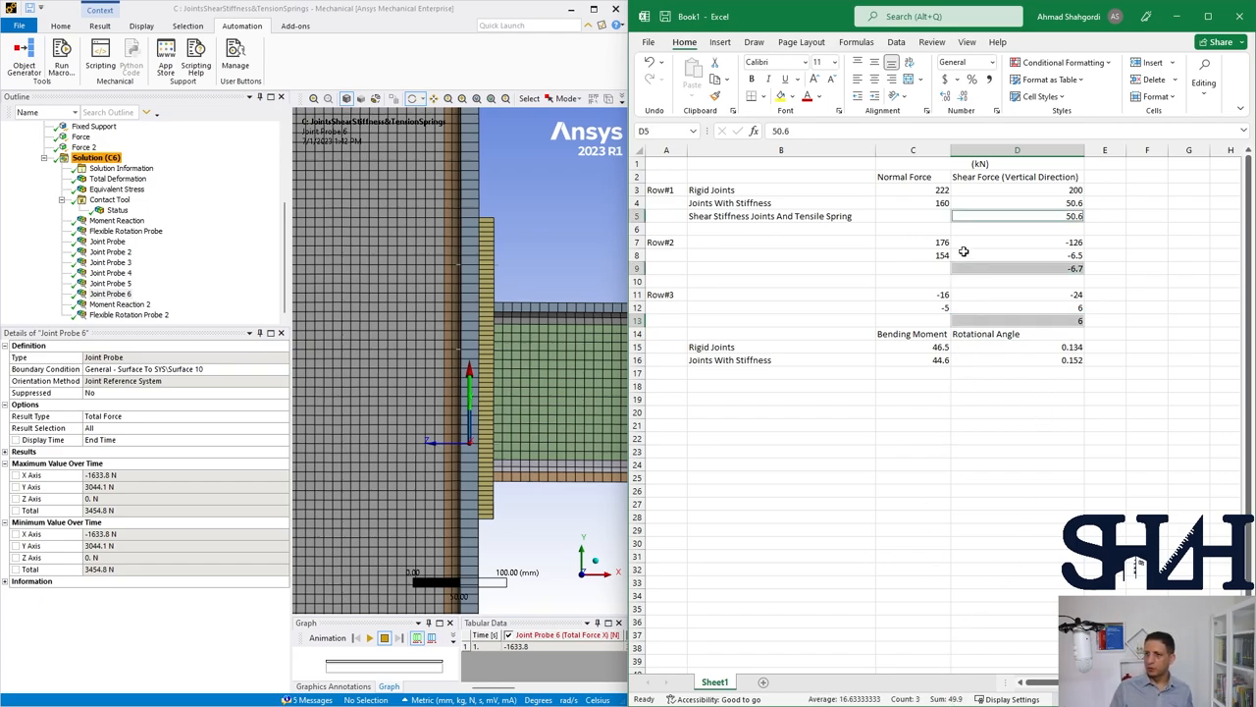
{"action": "left_click", "coordinate": [913, 216]}
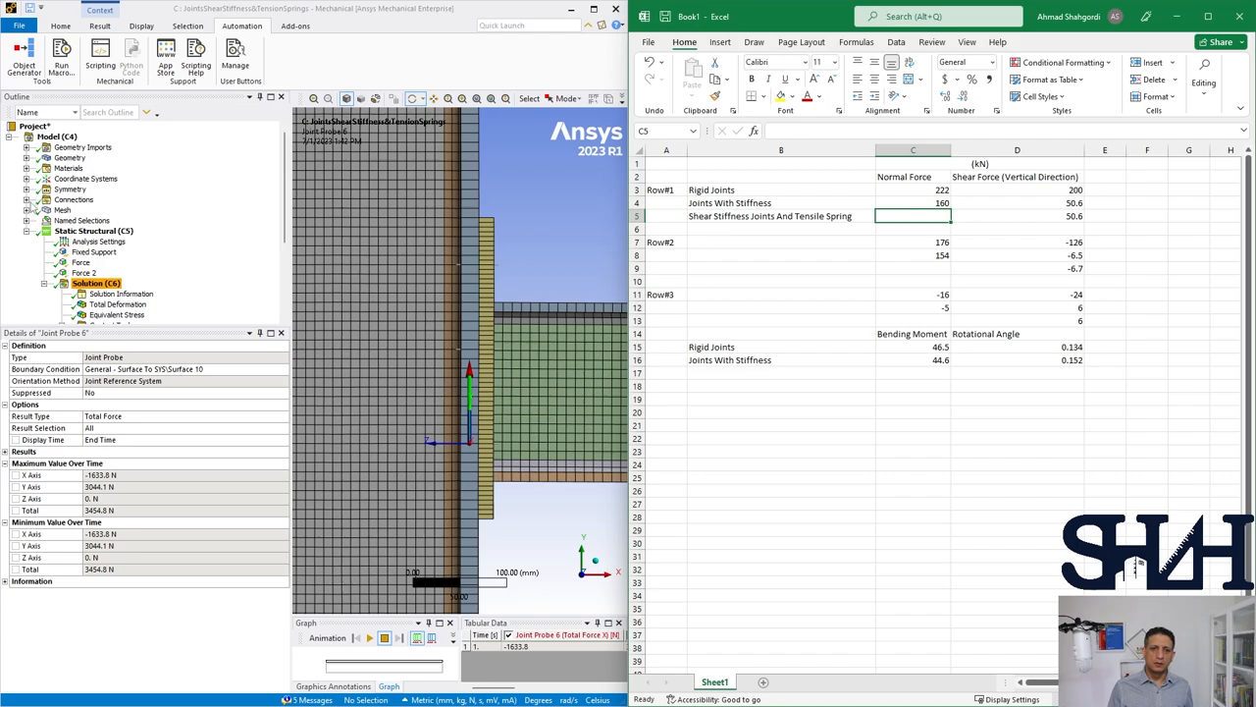
- Expand Connections and Bot_Sp to show the Surface 10 longitudinal tension-only spring's Details
{"action": "left_click", "coordinate": [45, 210]}
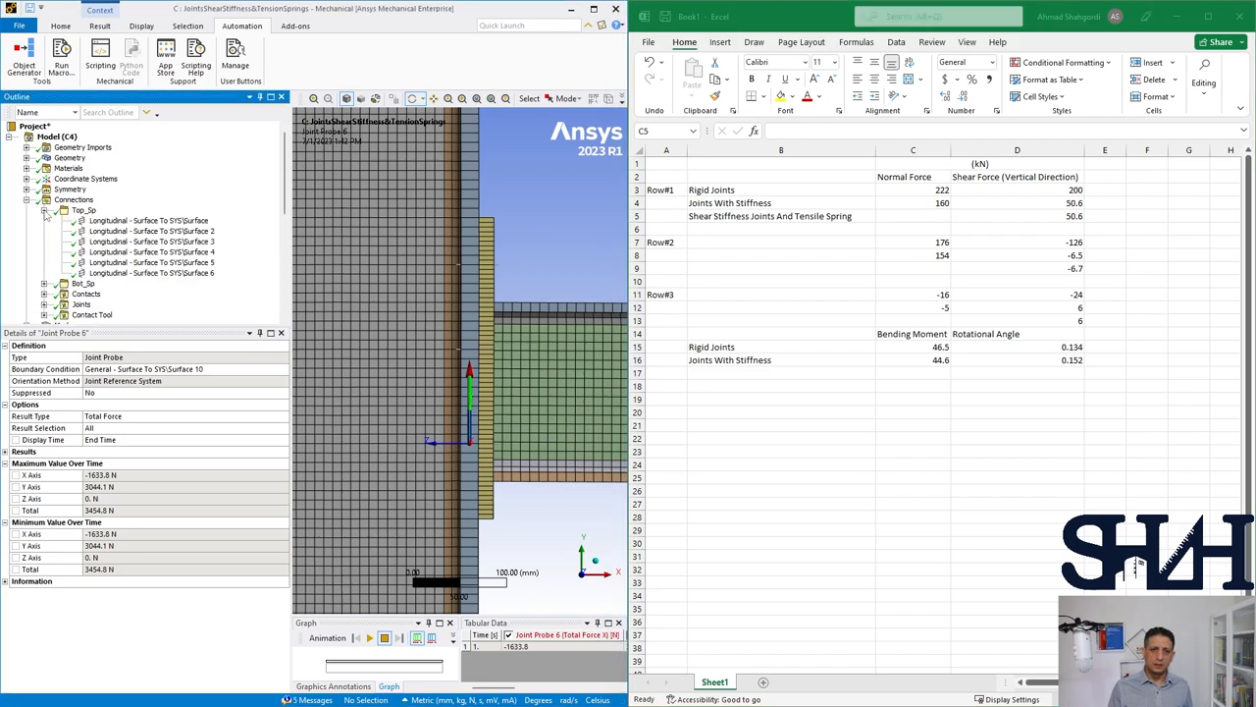
{"action": "left_click", "coordinate": [44, 220]}
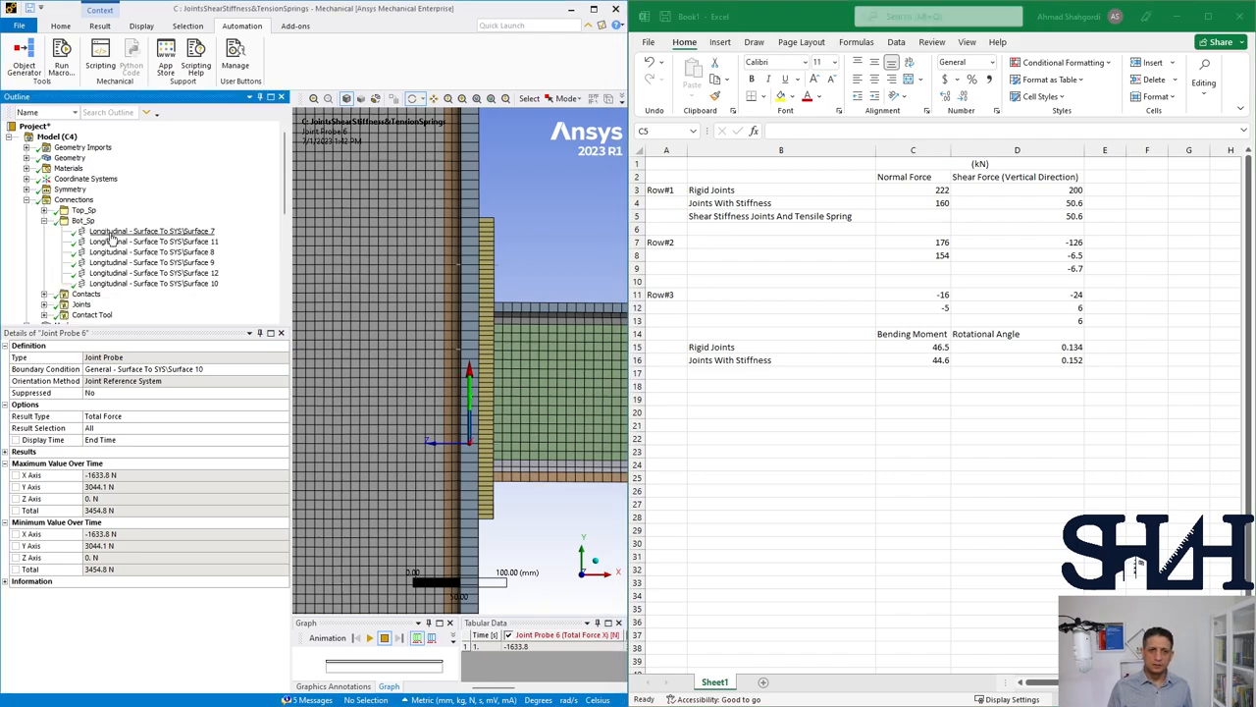
{"action": "left_click", "coordinate": [153, 282]}
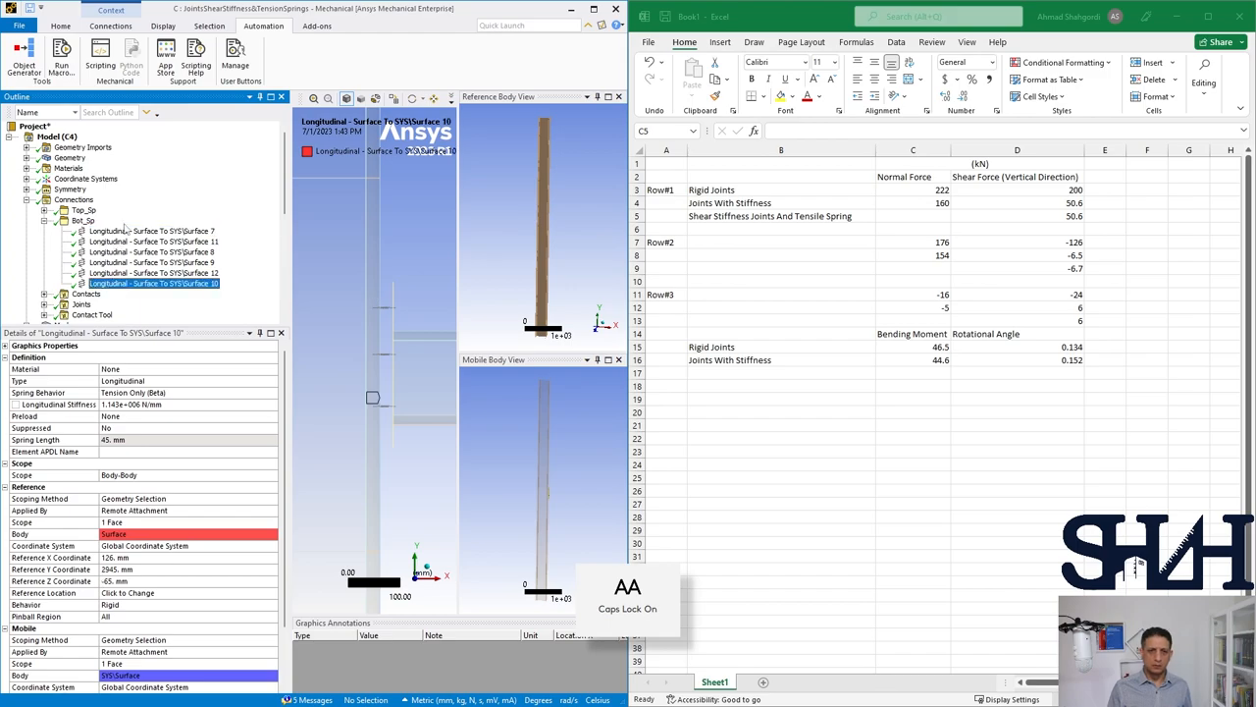
{"action": "left_click", "coordinate": [150, 232]}
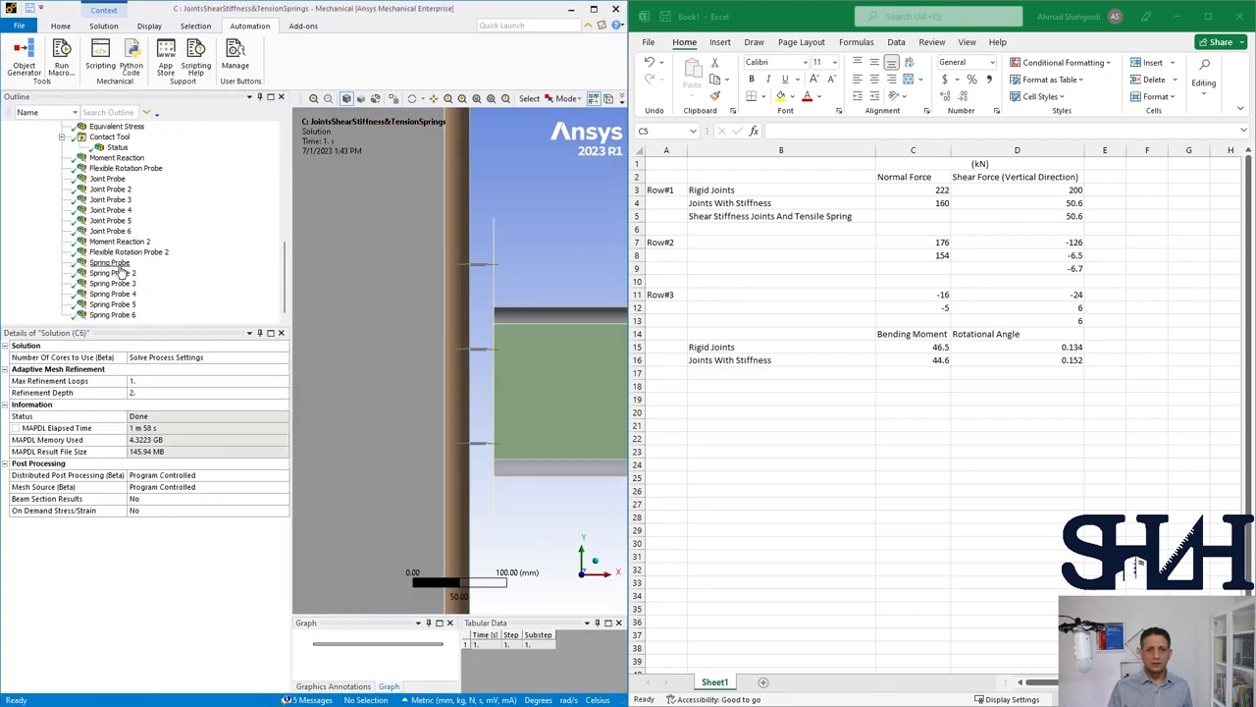
- Read Spring Probes 1–4 elastic forces and enter normal forces 180 and 153 for Rows 1 and 2
{"action": "left_click", "coordinate": [110, 263]}
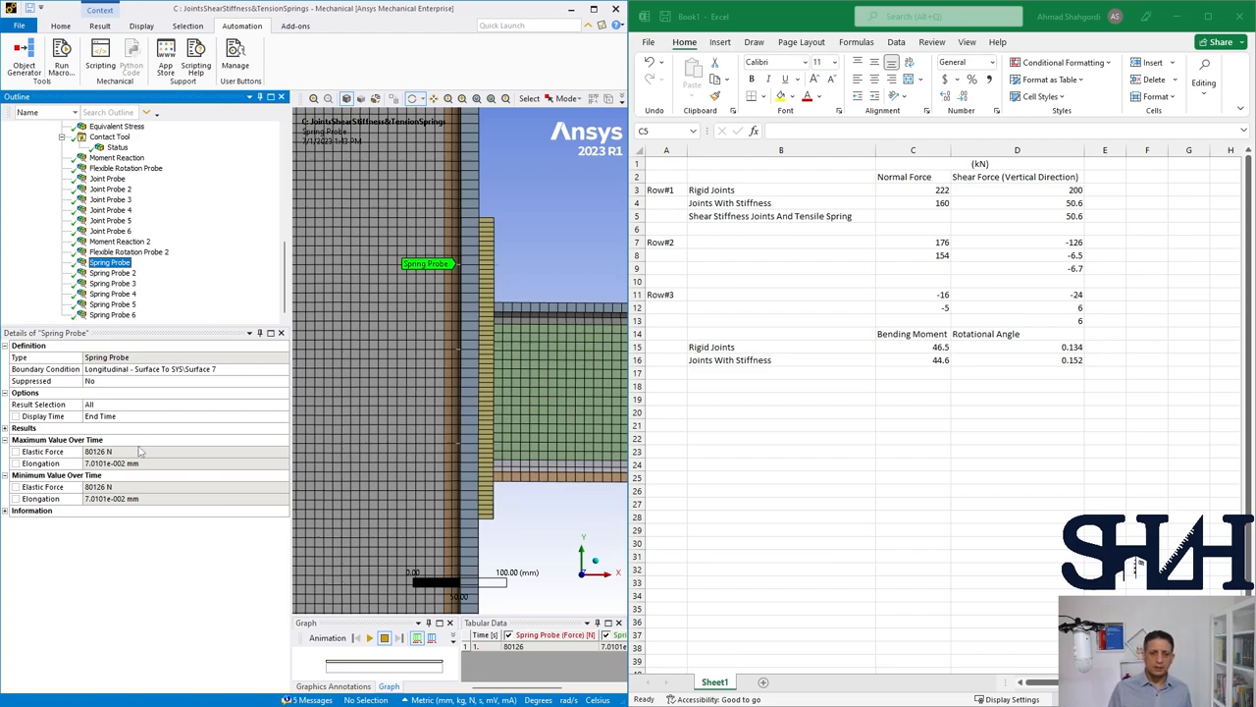
{"action": "left_click", "coordinate": [114, 272]}
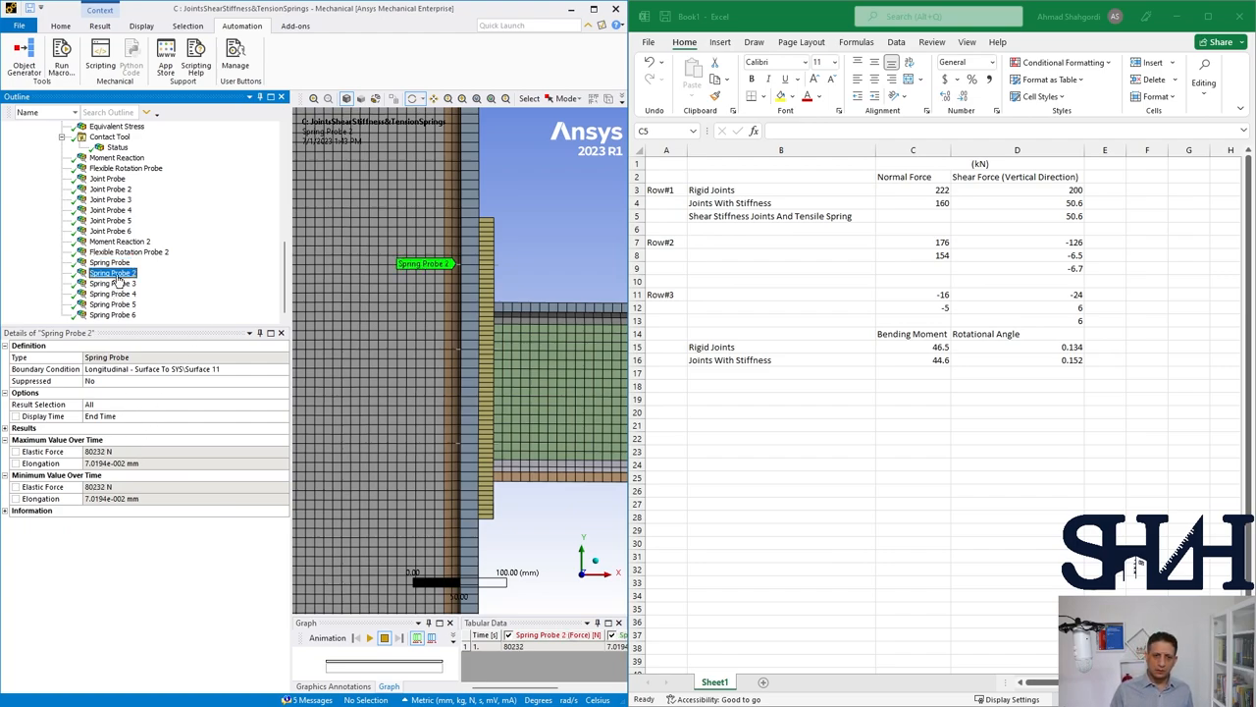
{"action": "left_click", "coordinate": [911, 216]}
{"action": "type", "text": "160"}
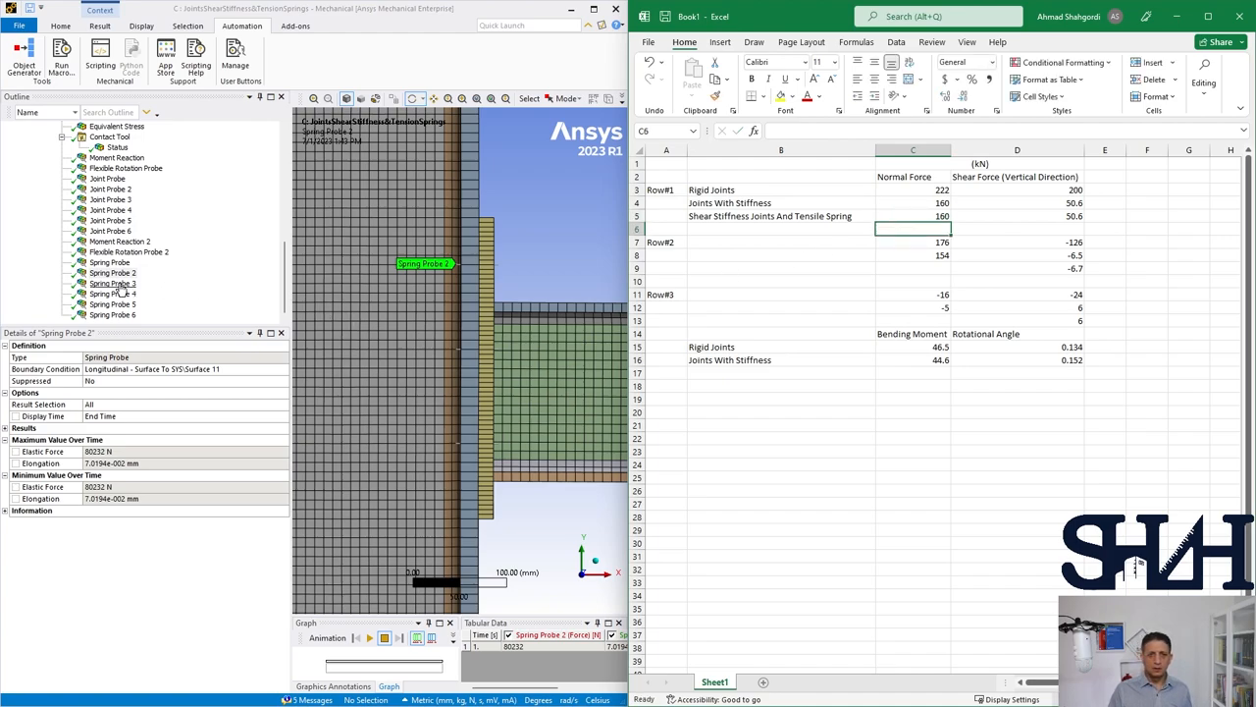
{"action": "left_click", "coordinate": [112, 282]}
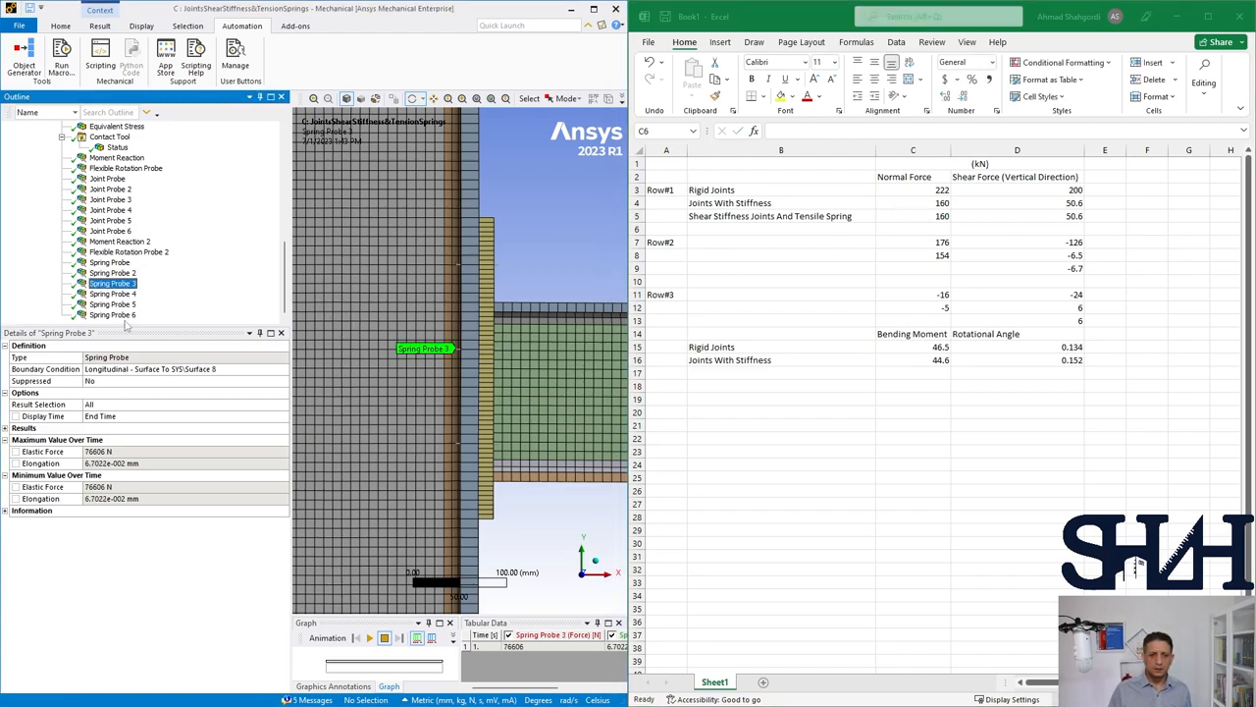
{"action": "left_click", "coordinate": [114, 294]}
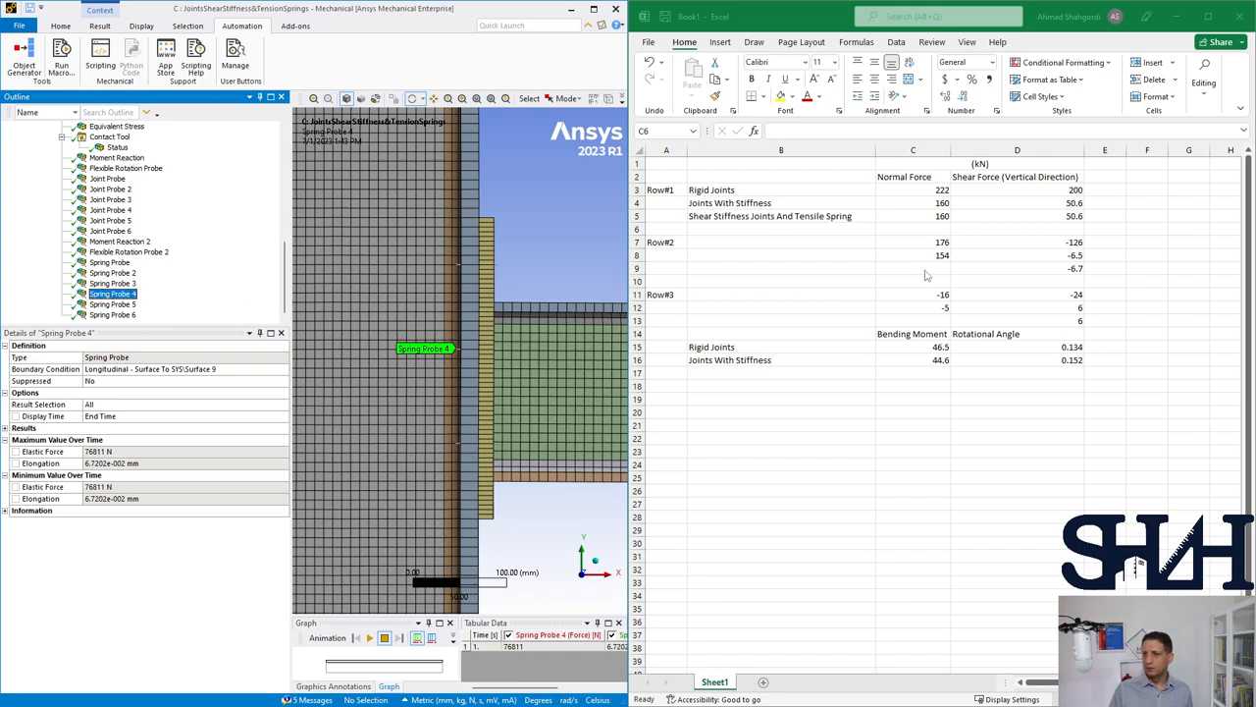
{"action": "left_click", "coordinate": [913, 267]}
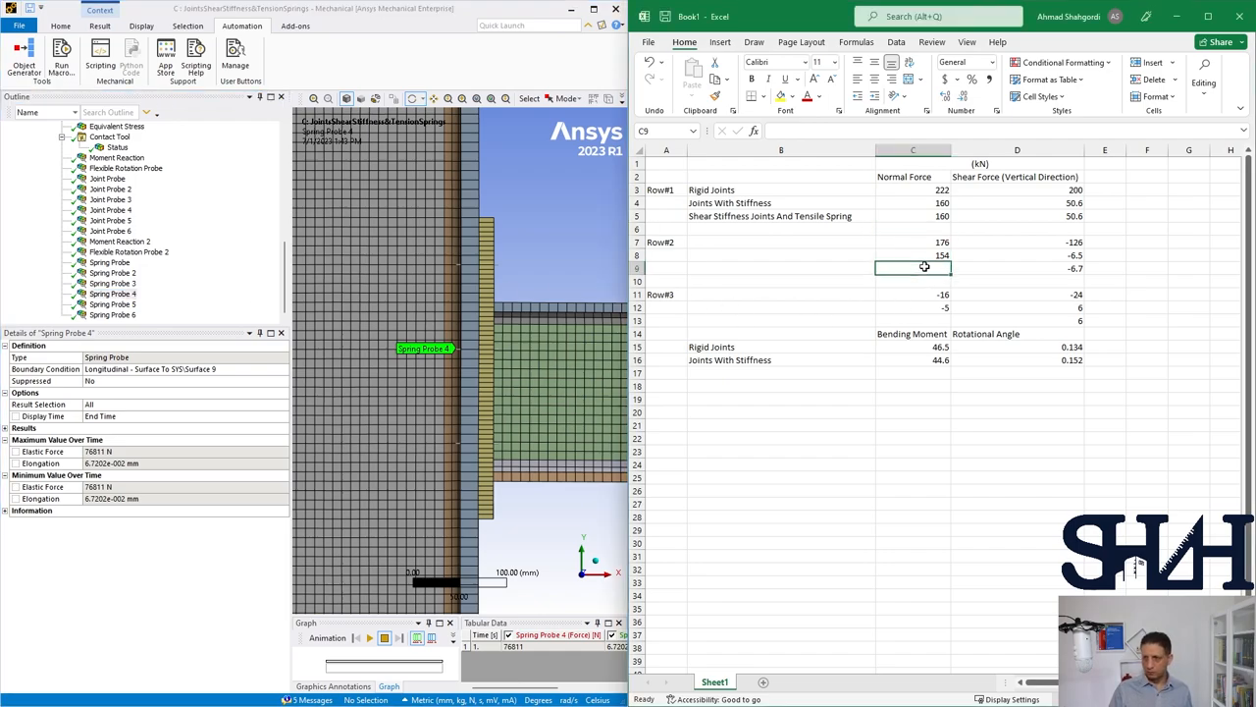
{"action": "type", "text": "153"}
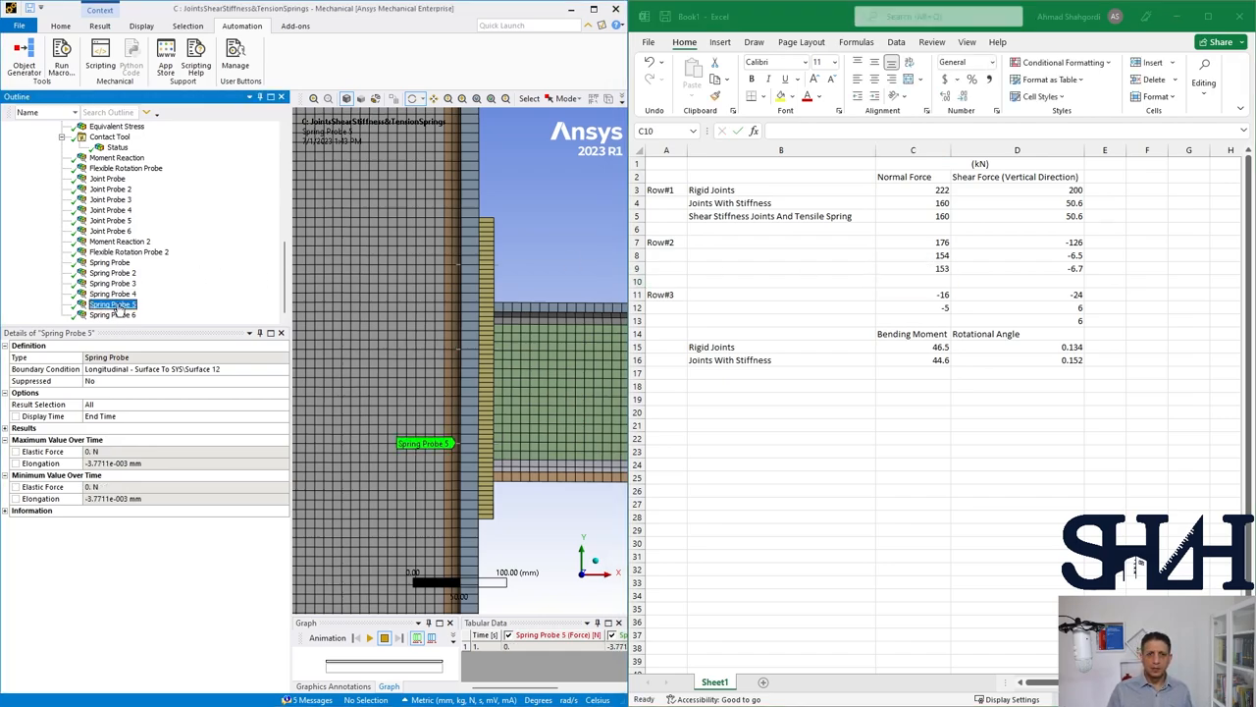
- Read the elastic forces of Spring Probes 5 and 6
{"action": "left_click", "coordinate": [114, 314]}
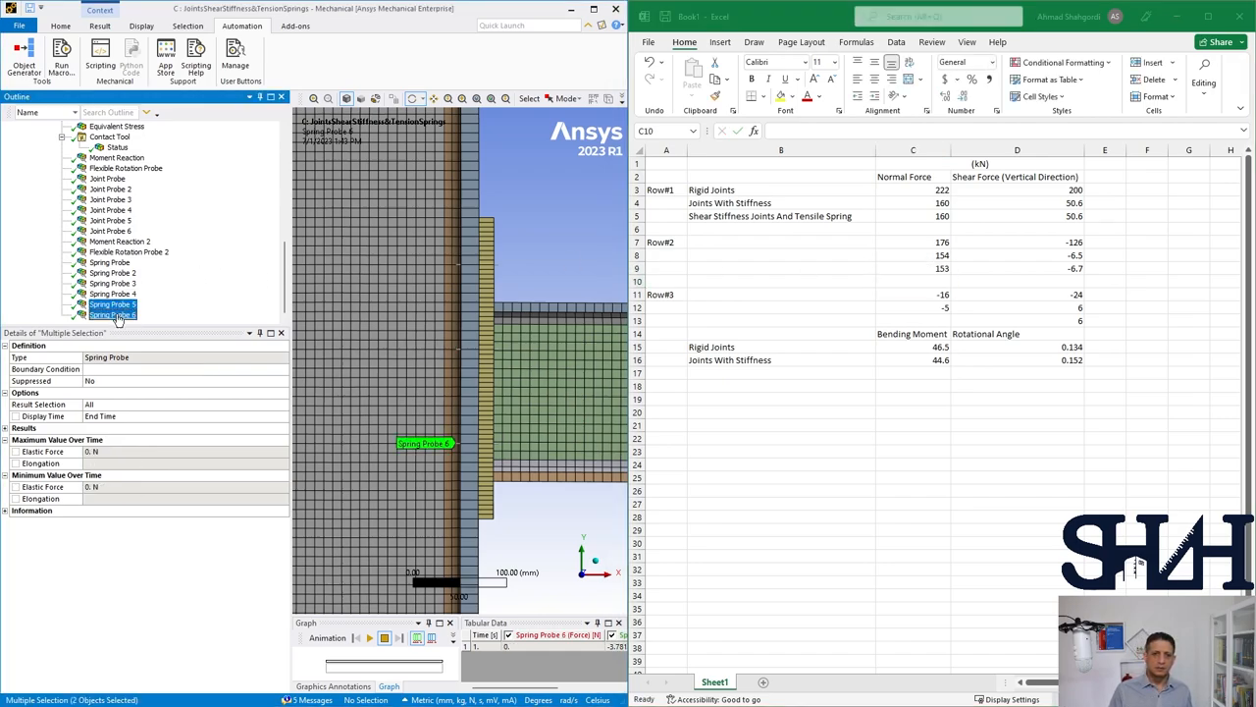
{"action": "left_click", "coordinate": [114, 304]}
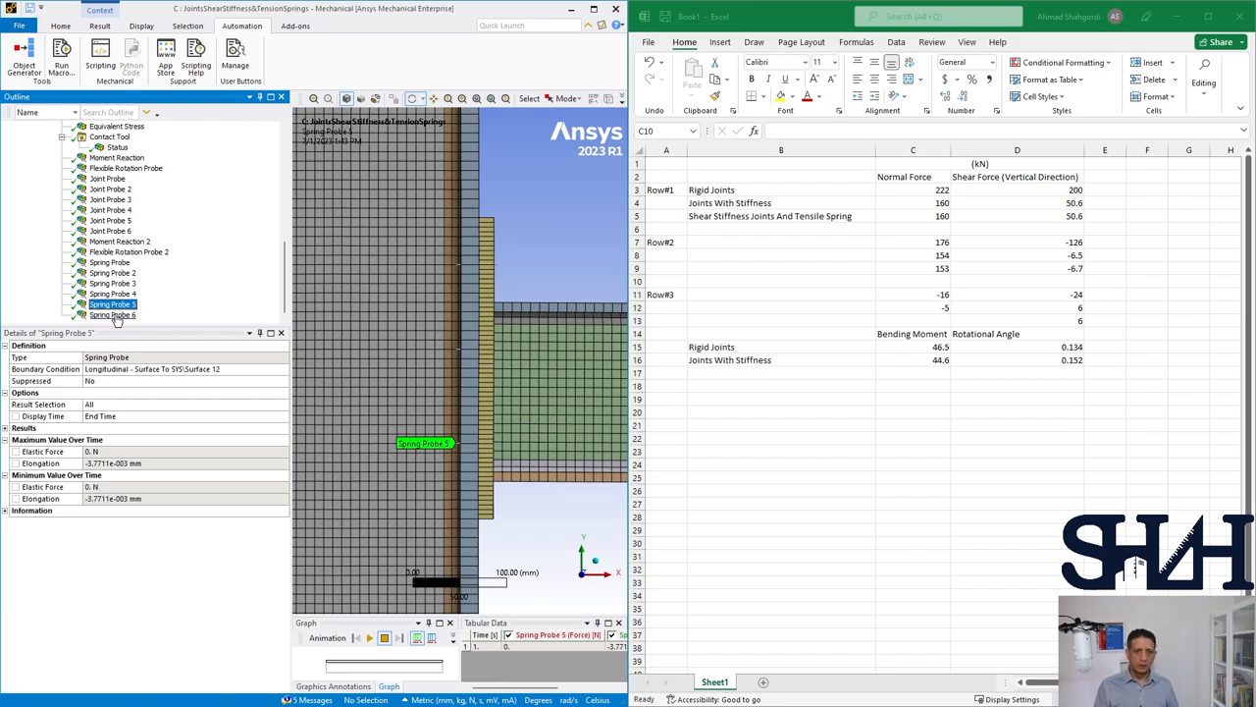
{"action": "left_click", "coordinate": [112, 314]}
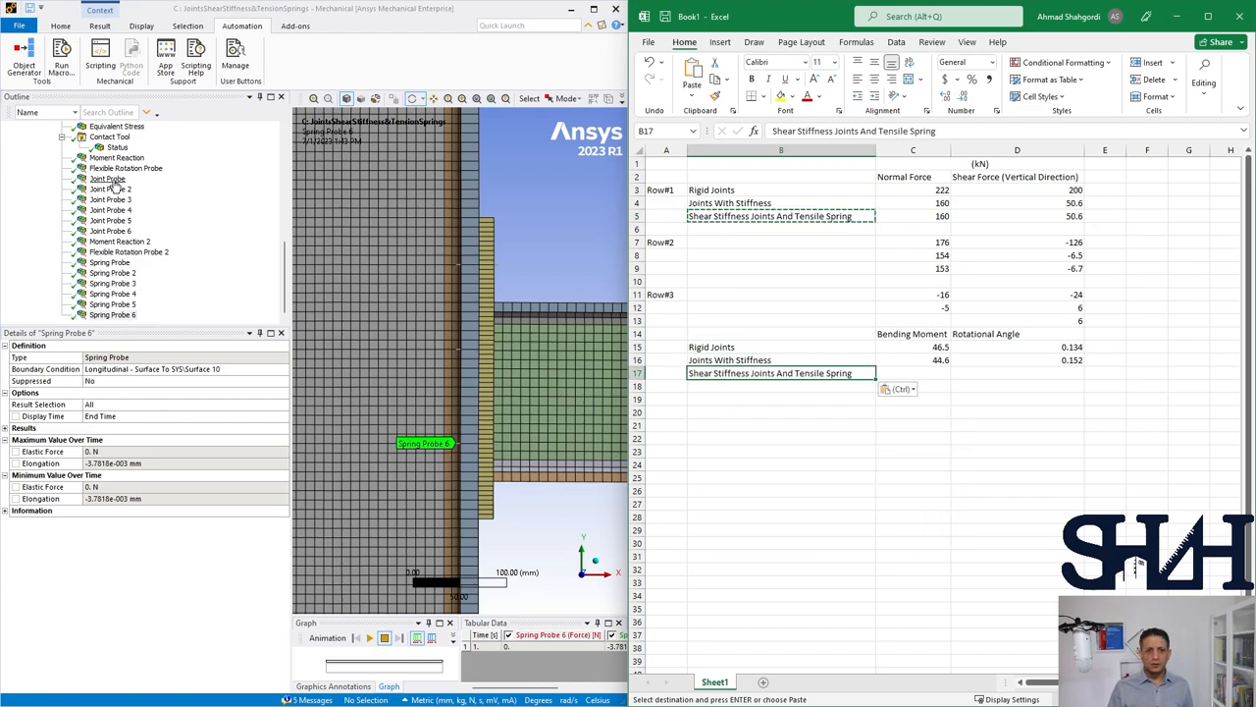
- Record the spring-case moment reaction 44.6 and flexible rotation 0.15 in the bending moment table
{"action": "left_click", "coordinate": [116, 157]}
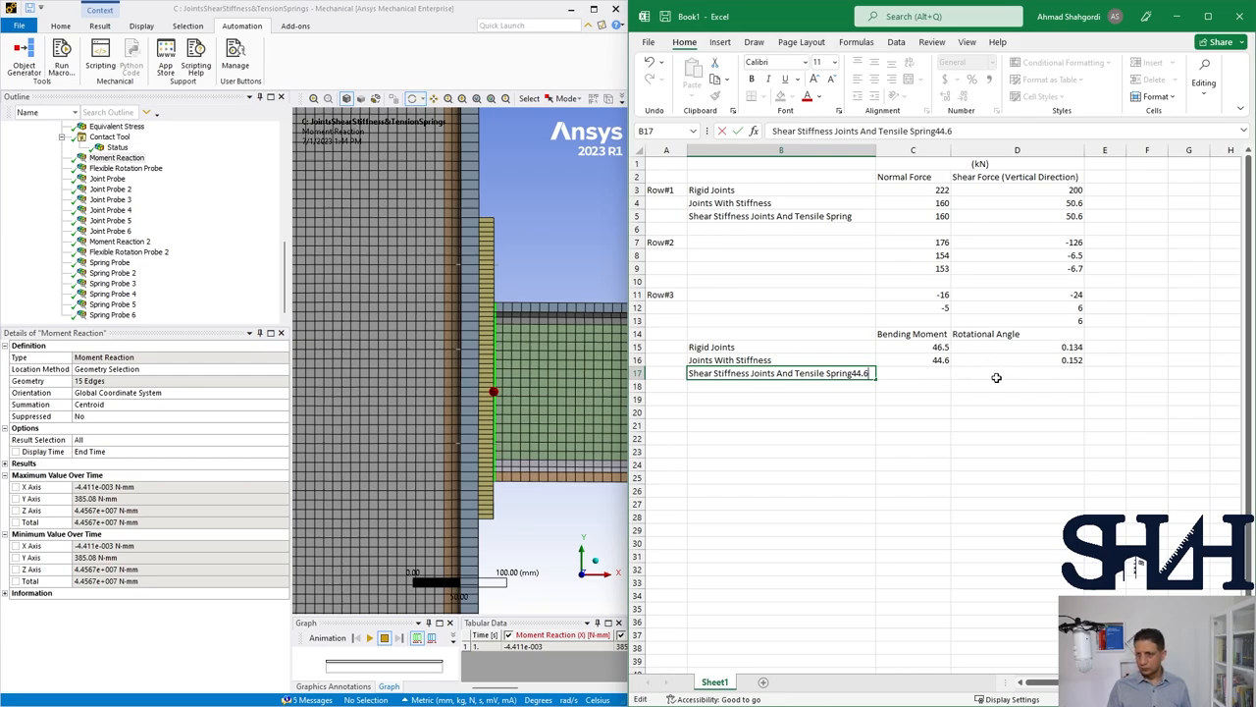
{"action": "type", "text": "44.6"}
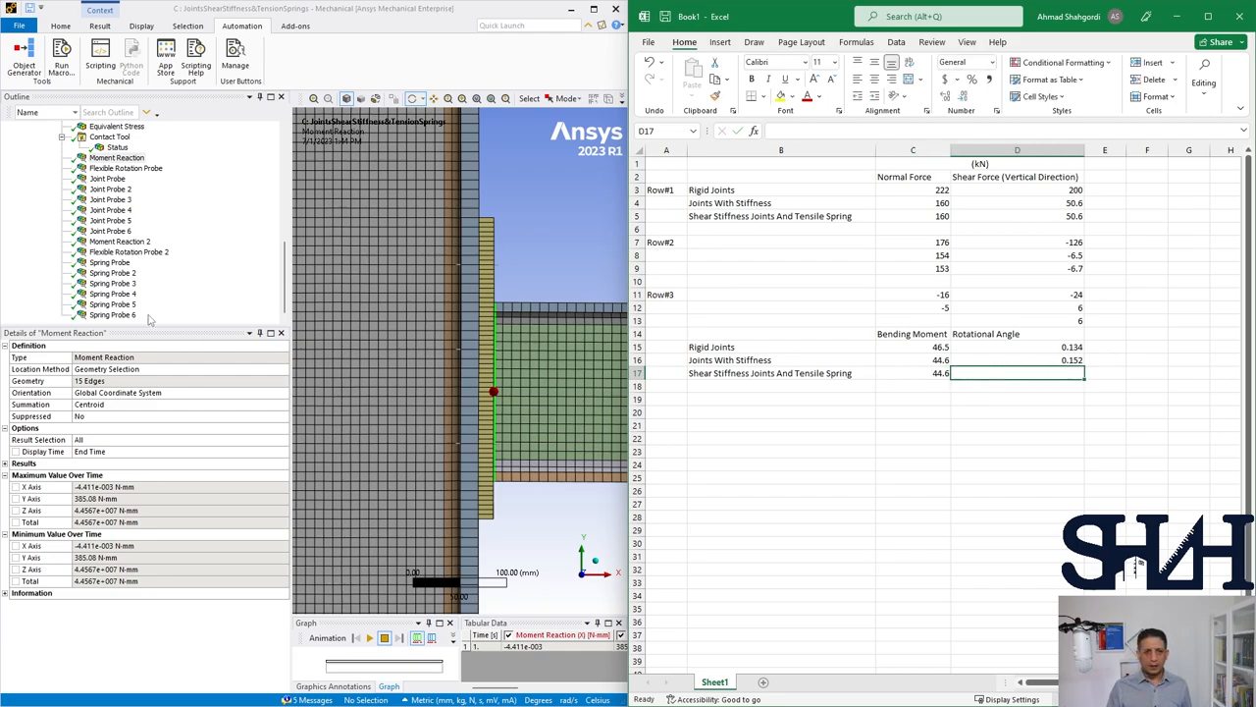
{"action": "left_click", "coordinate": [126, 169]}
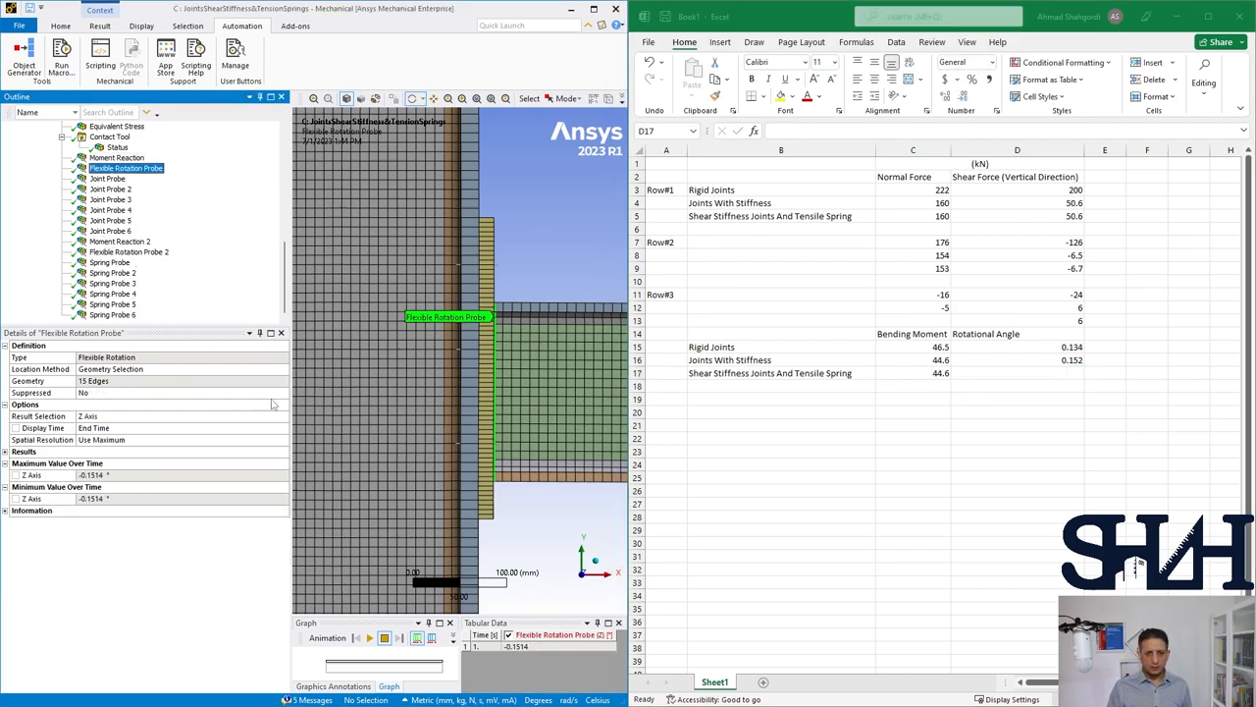
{"action": "left_click", "coordinate": [1017, 373]}
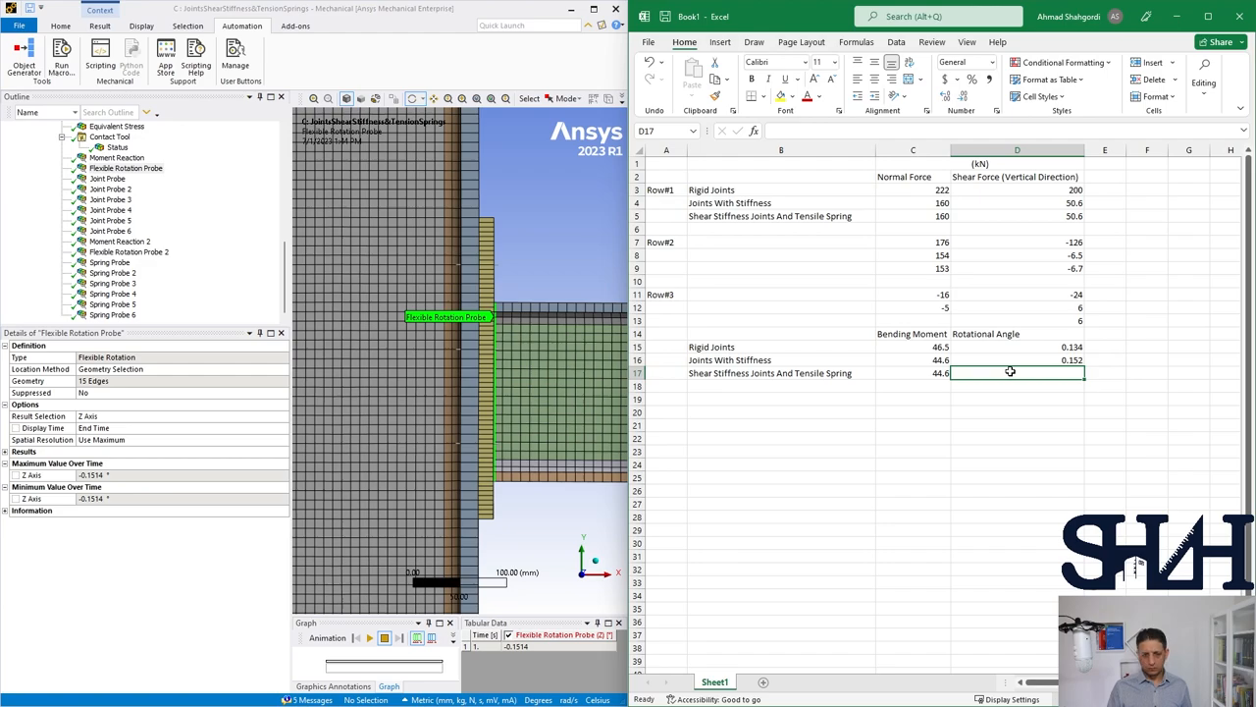
{"action": "type", "text": "0.15"}
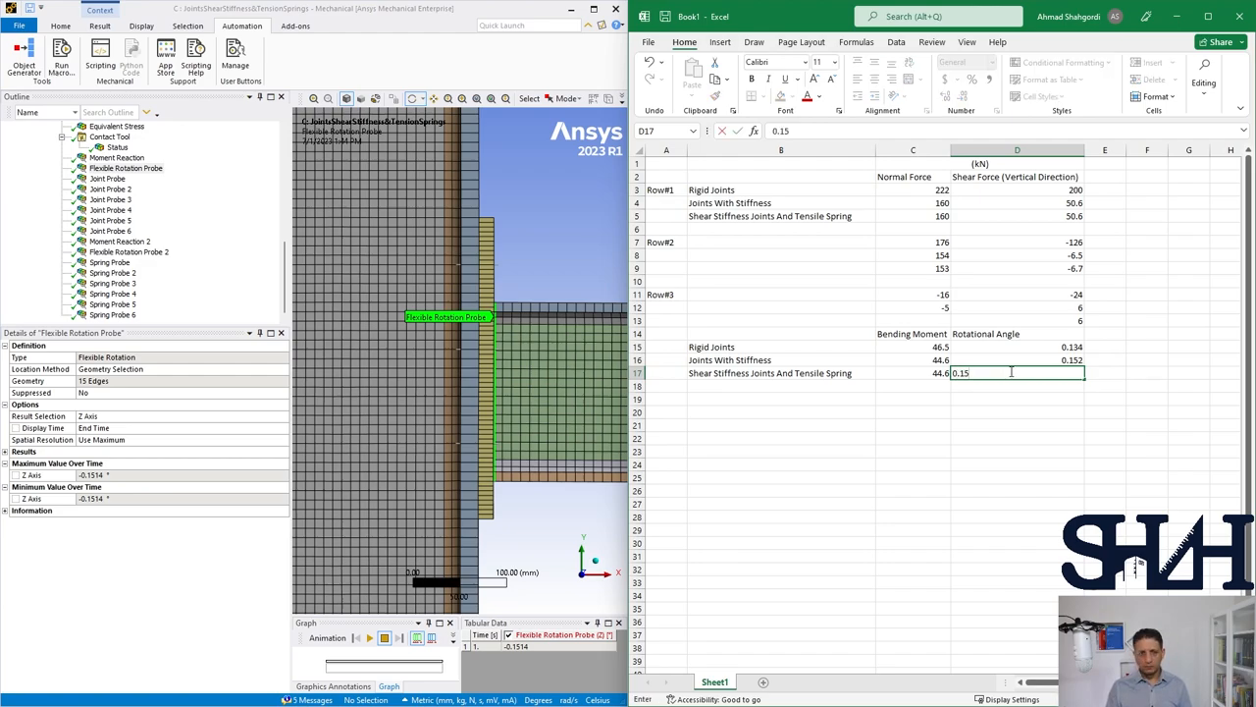